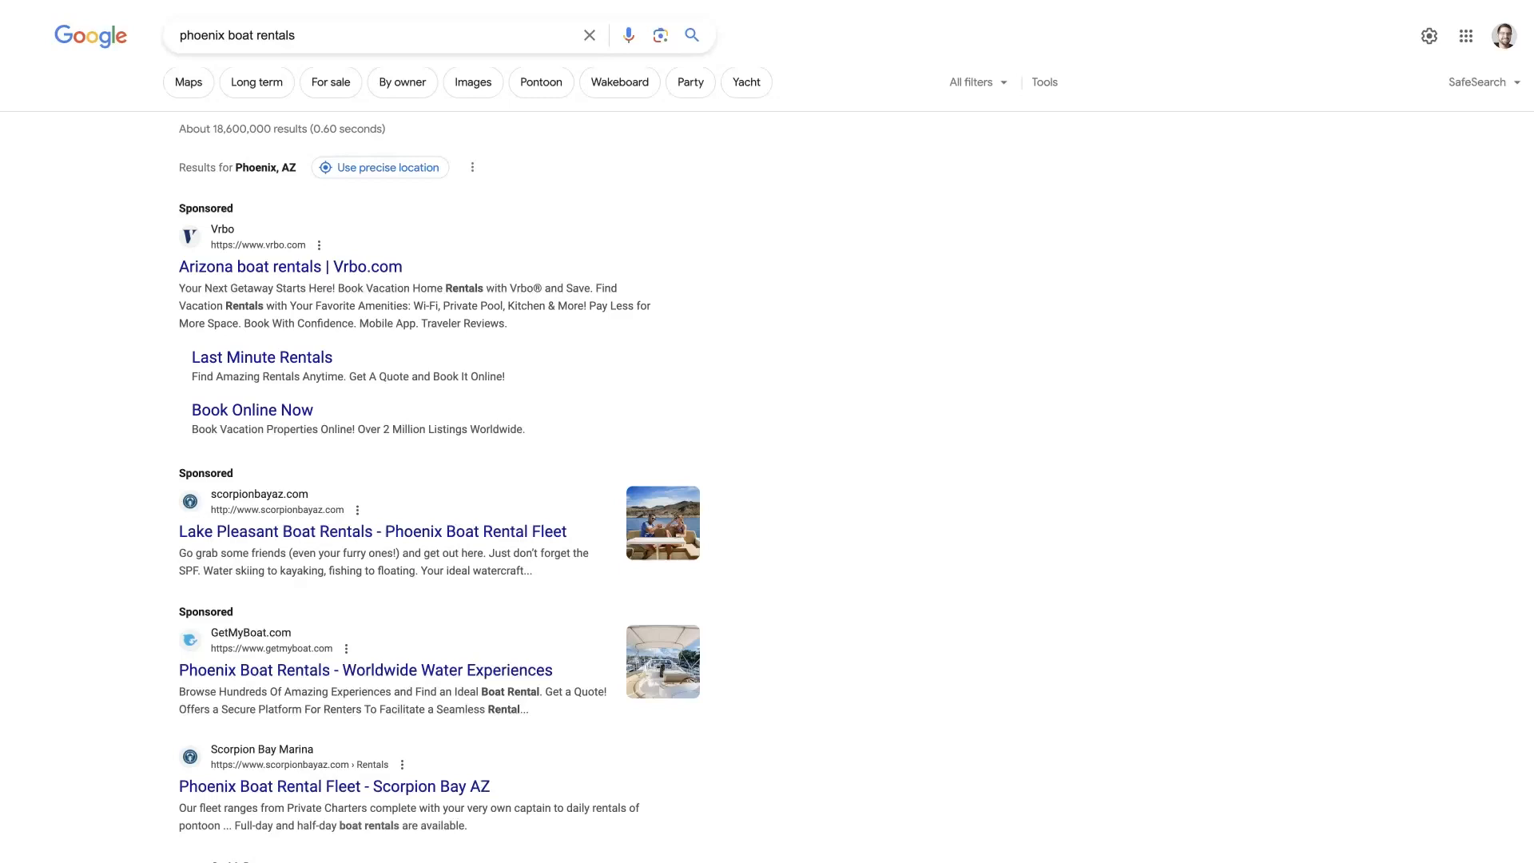
mouse_move(1001, 425)
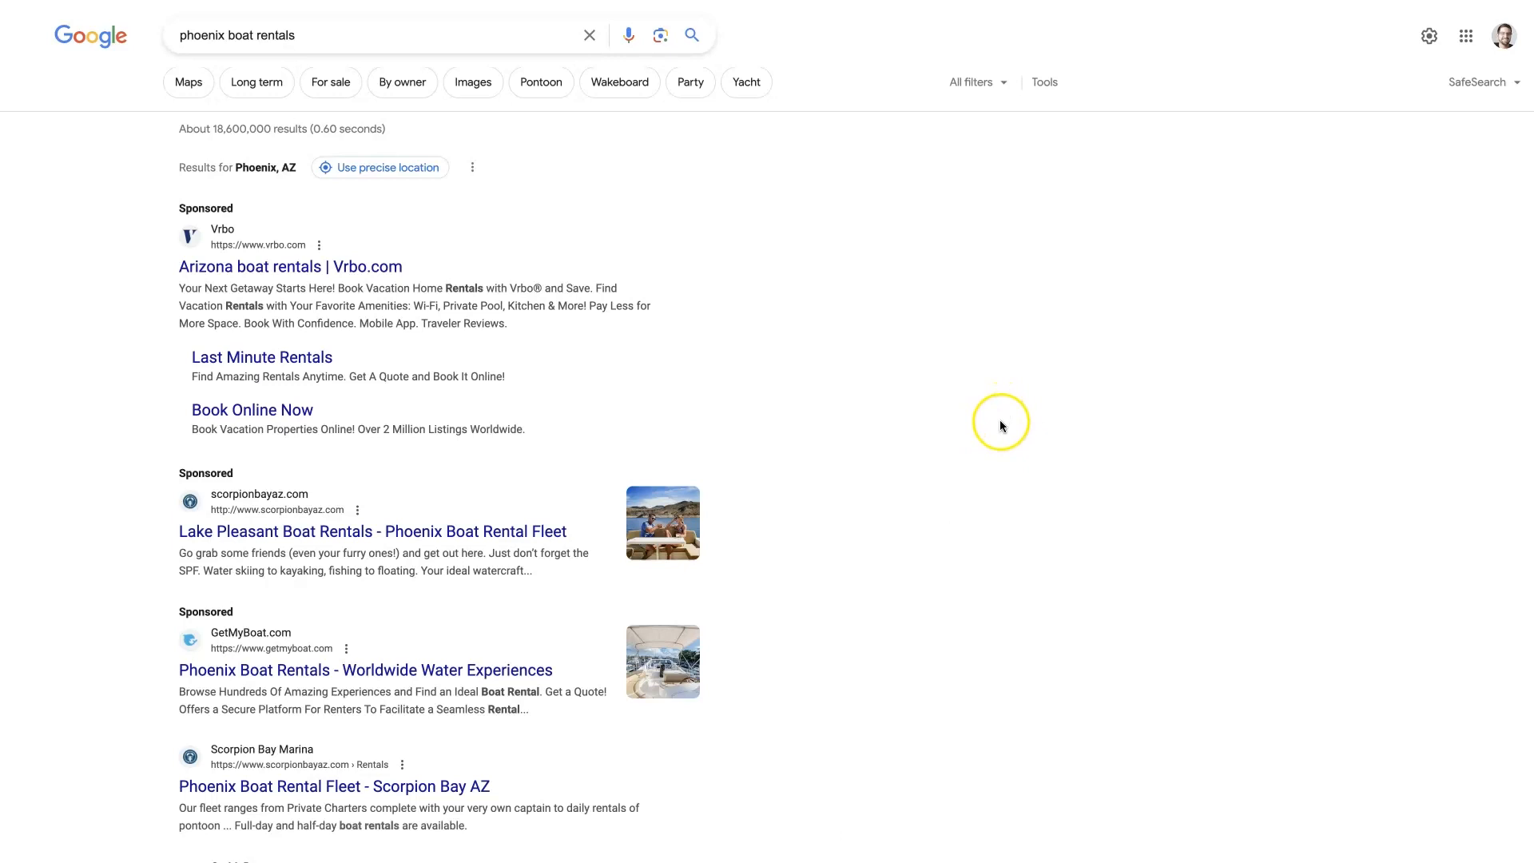
mouse_move(1003, 434)
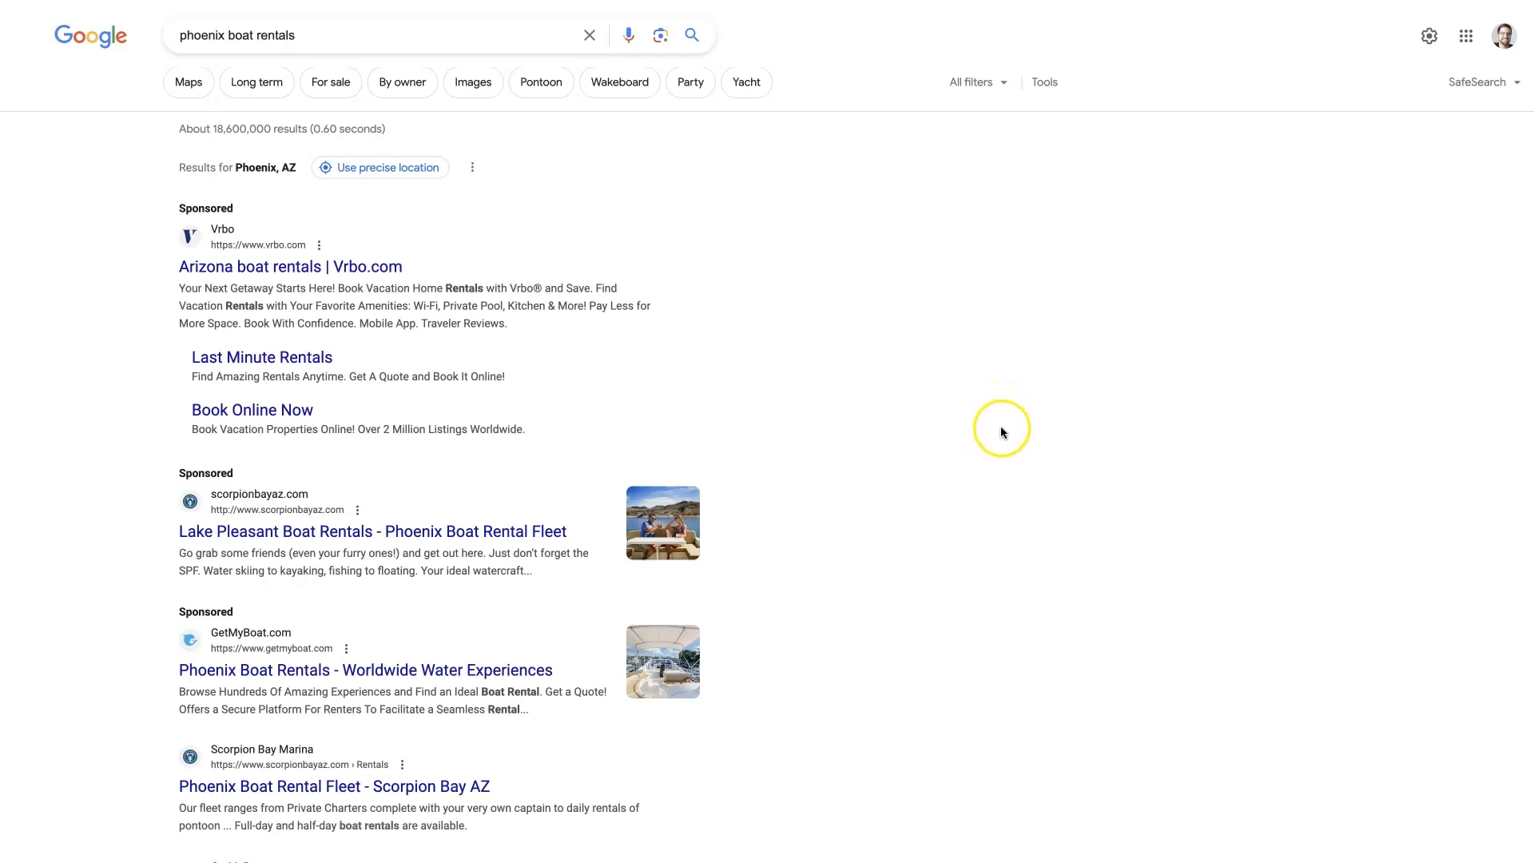
mouse_move(1017, 441)
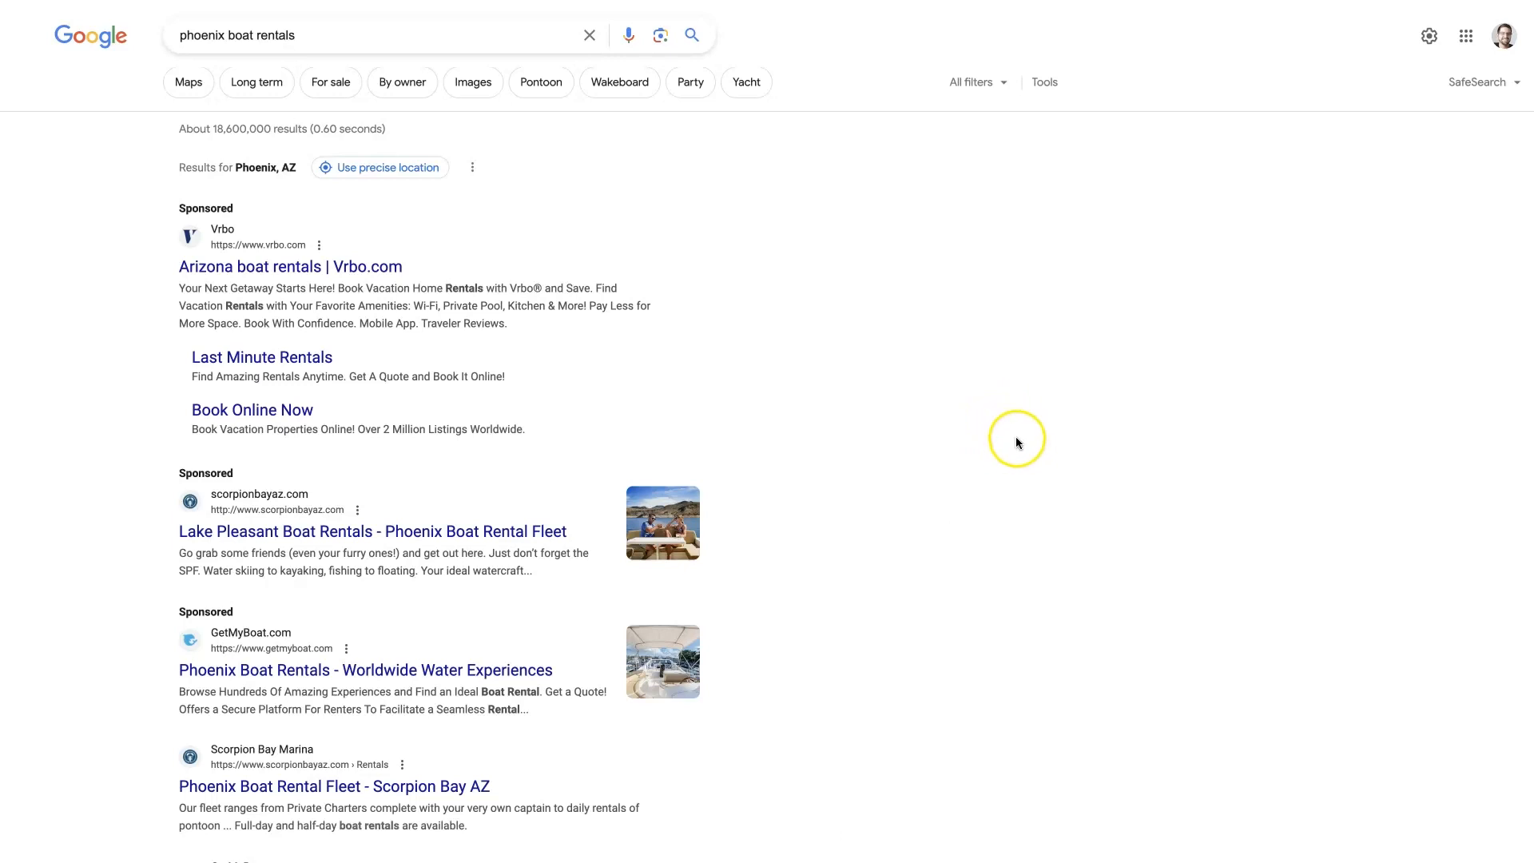
mouse_move(1016, 442)
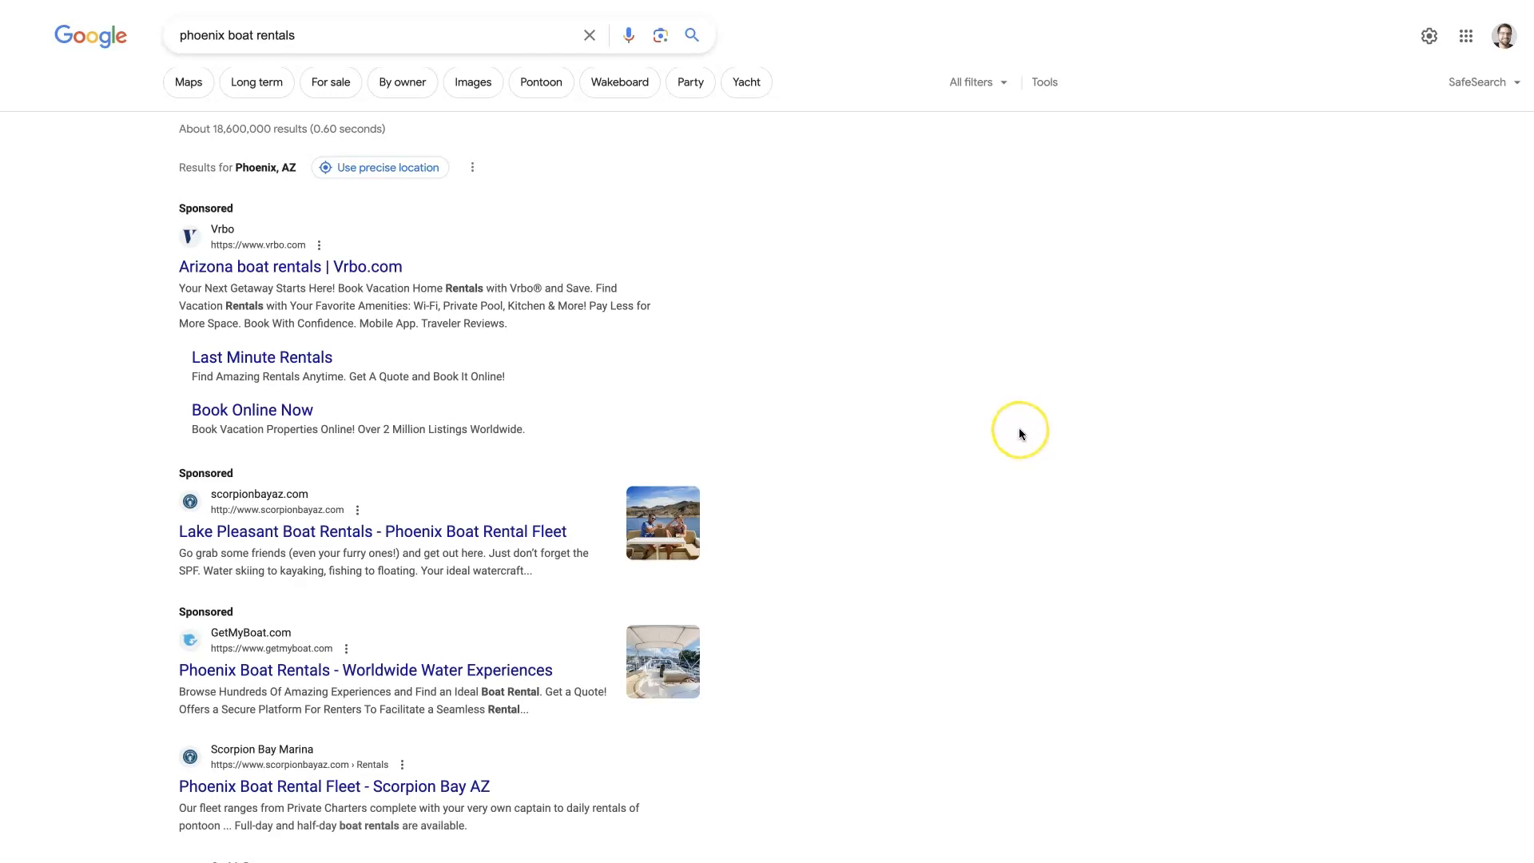
mouse_move(967, 282)
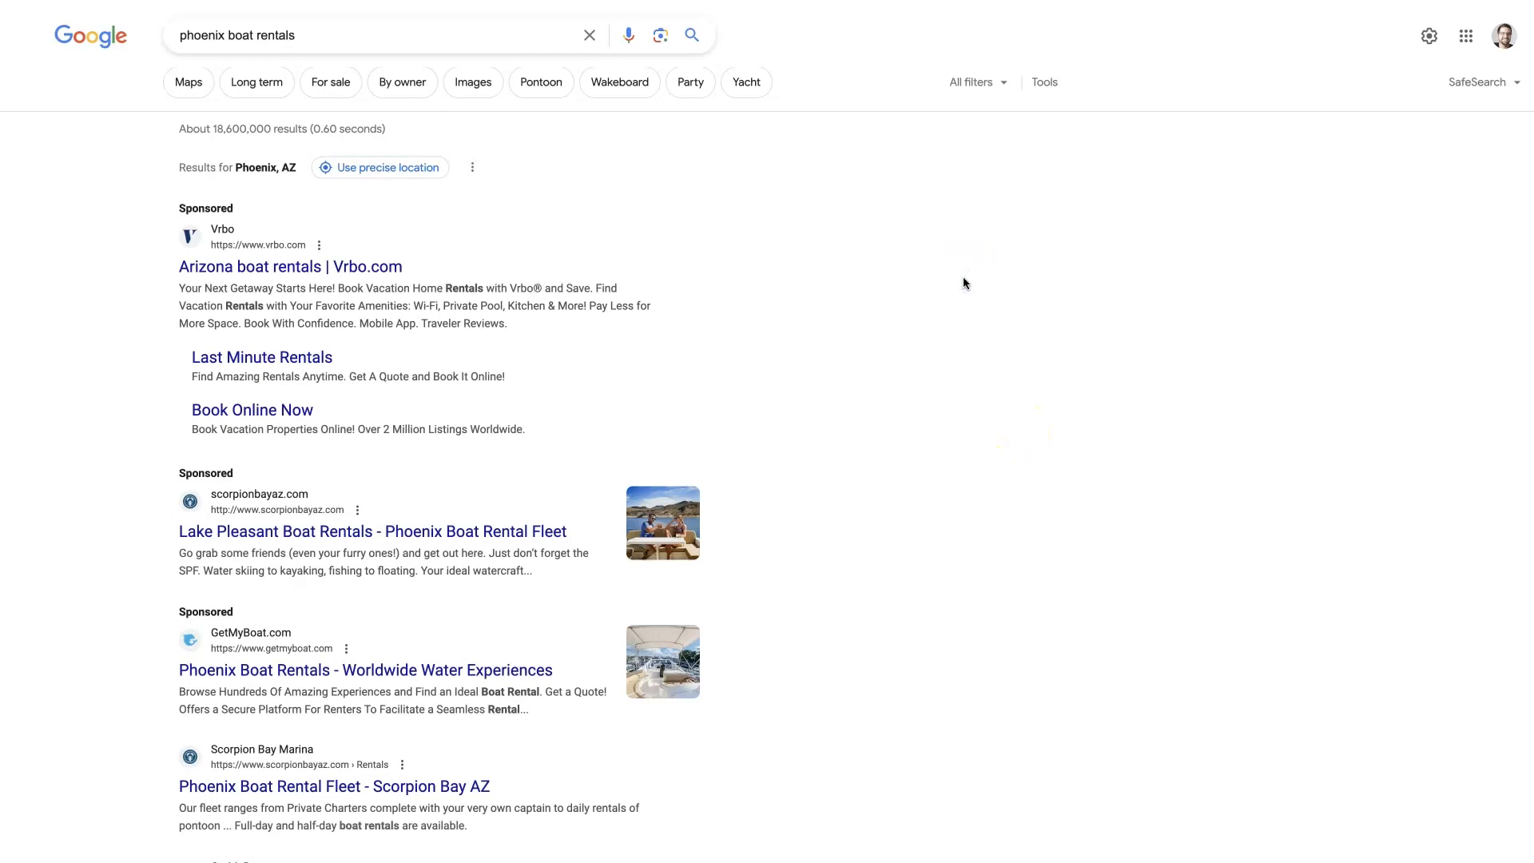
mouse_move(954, 289)
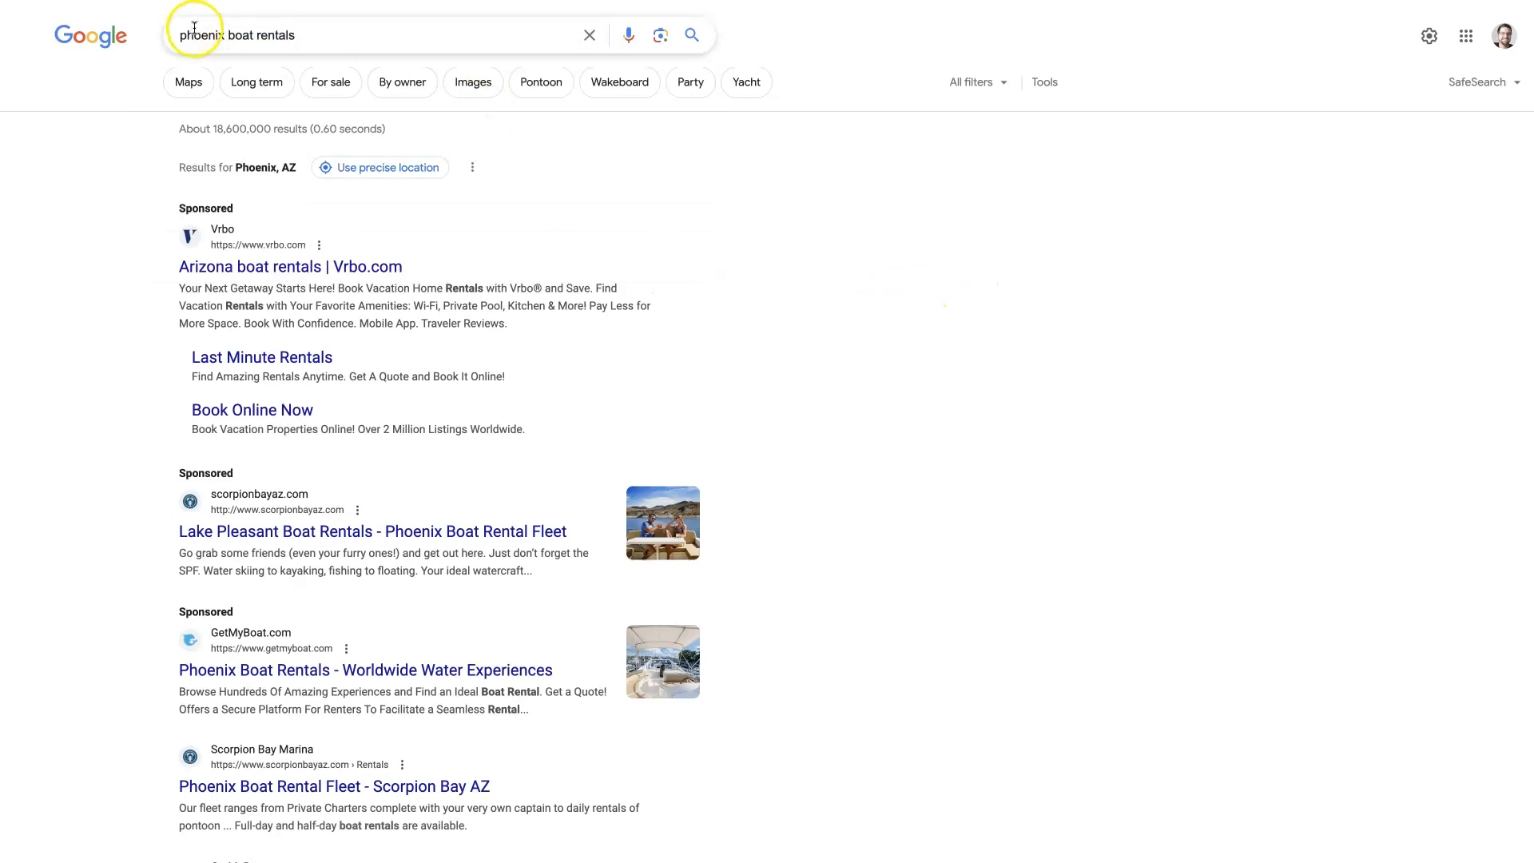
Expand the monthly Organic Keywords Trend chart from the Keywords sparkline.
scroll("down", 3)
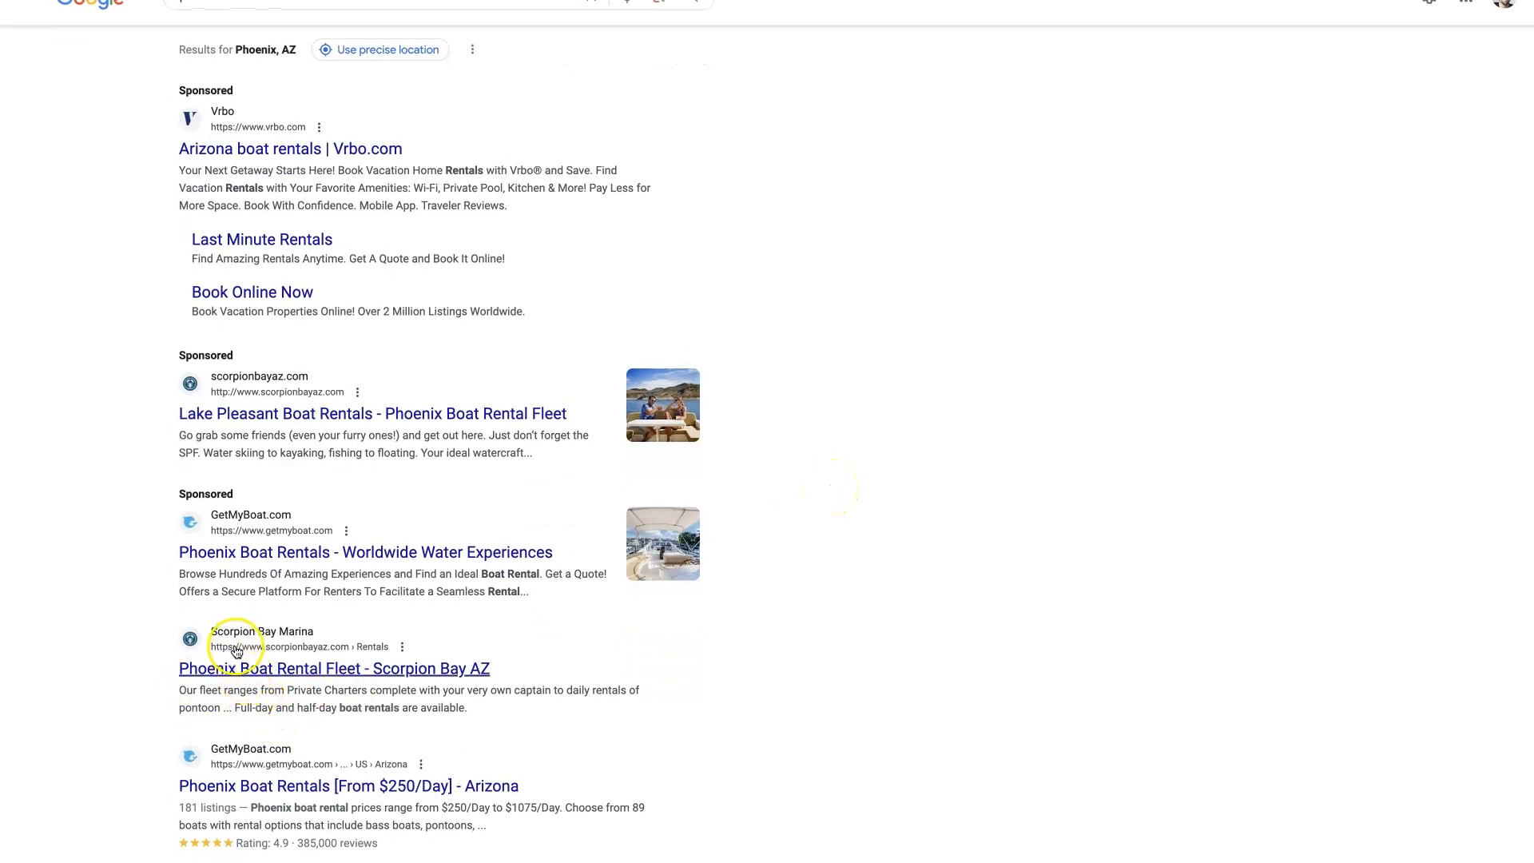
mouse_move(312, 669)
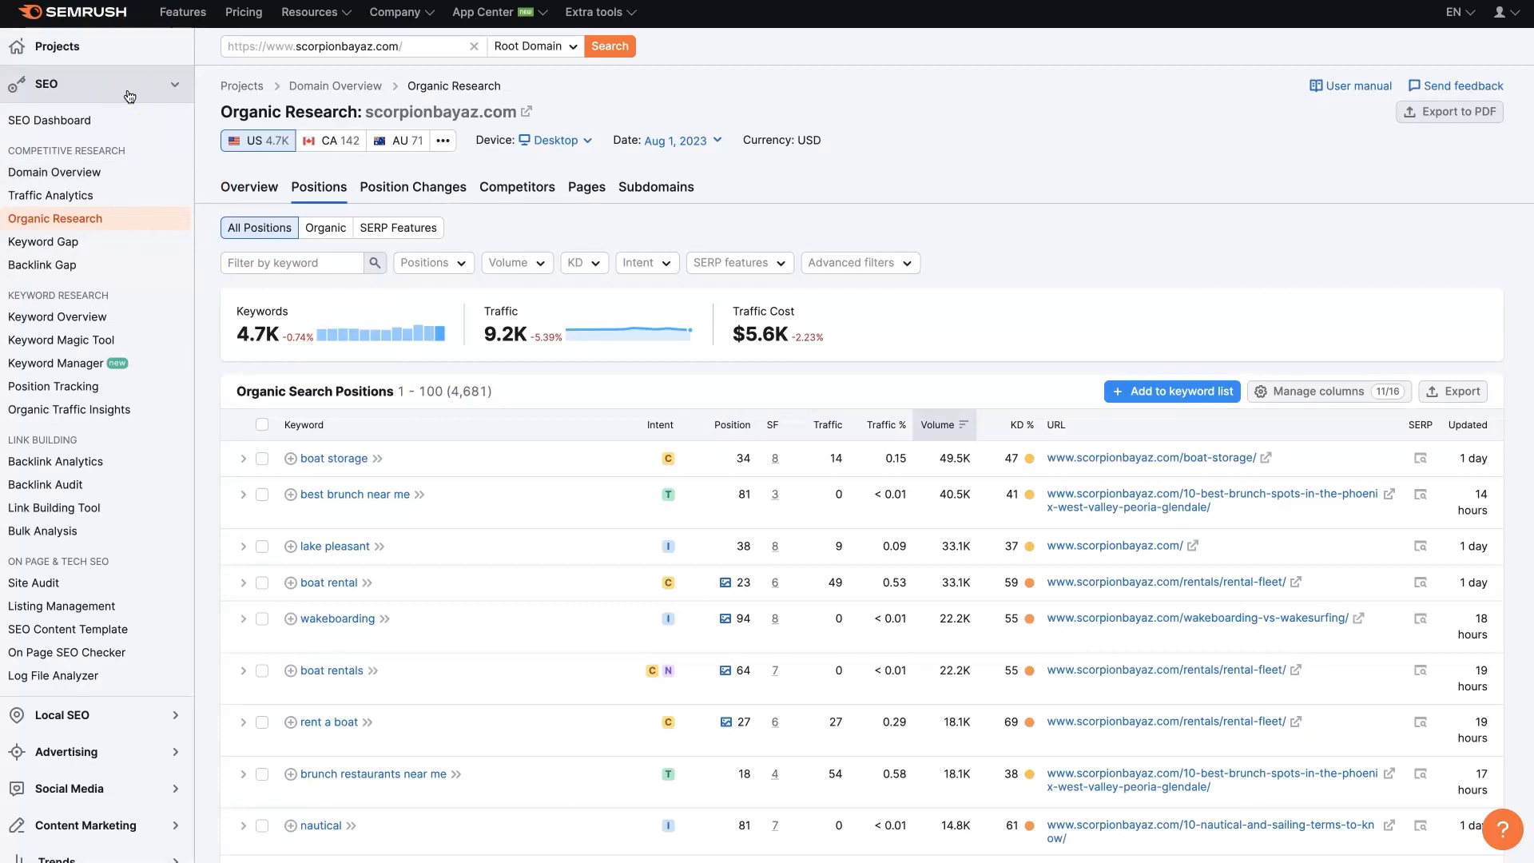
mouse_move(1025, 171)
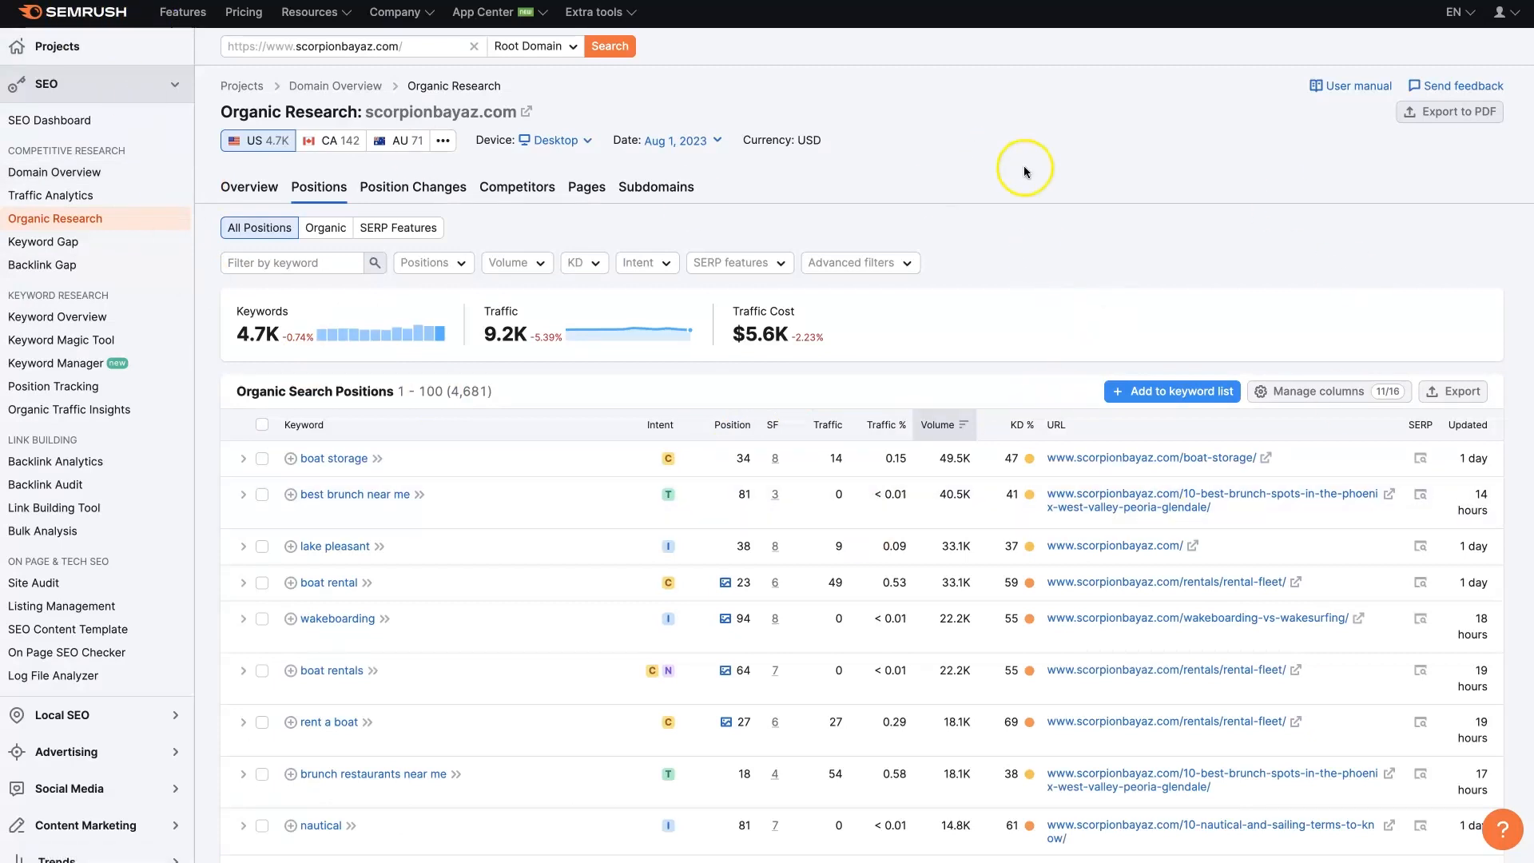
mouse_move(1009, 180)
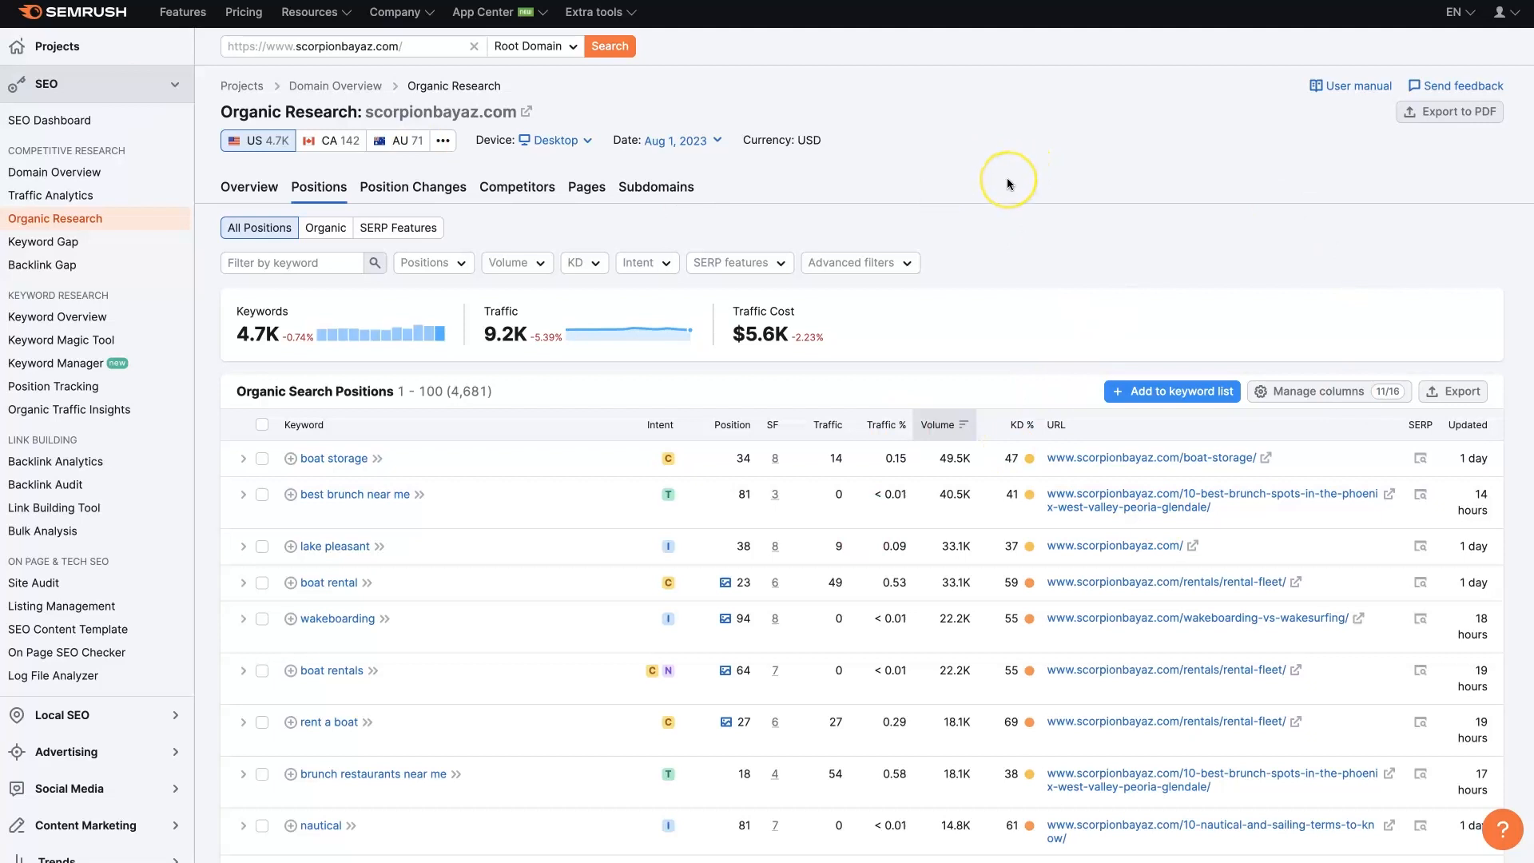
mouse_move(1008, 184)
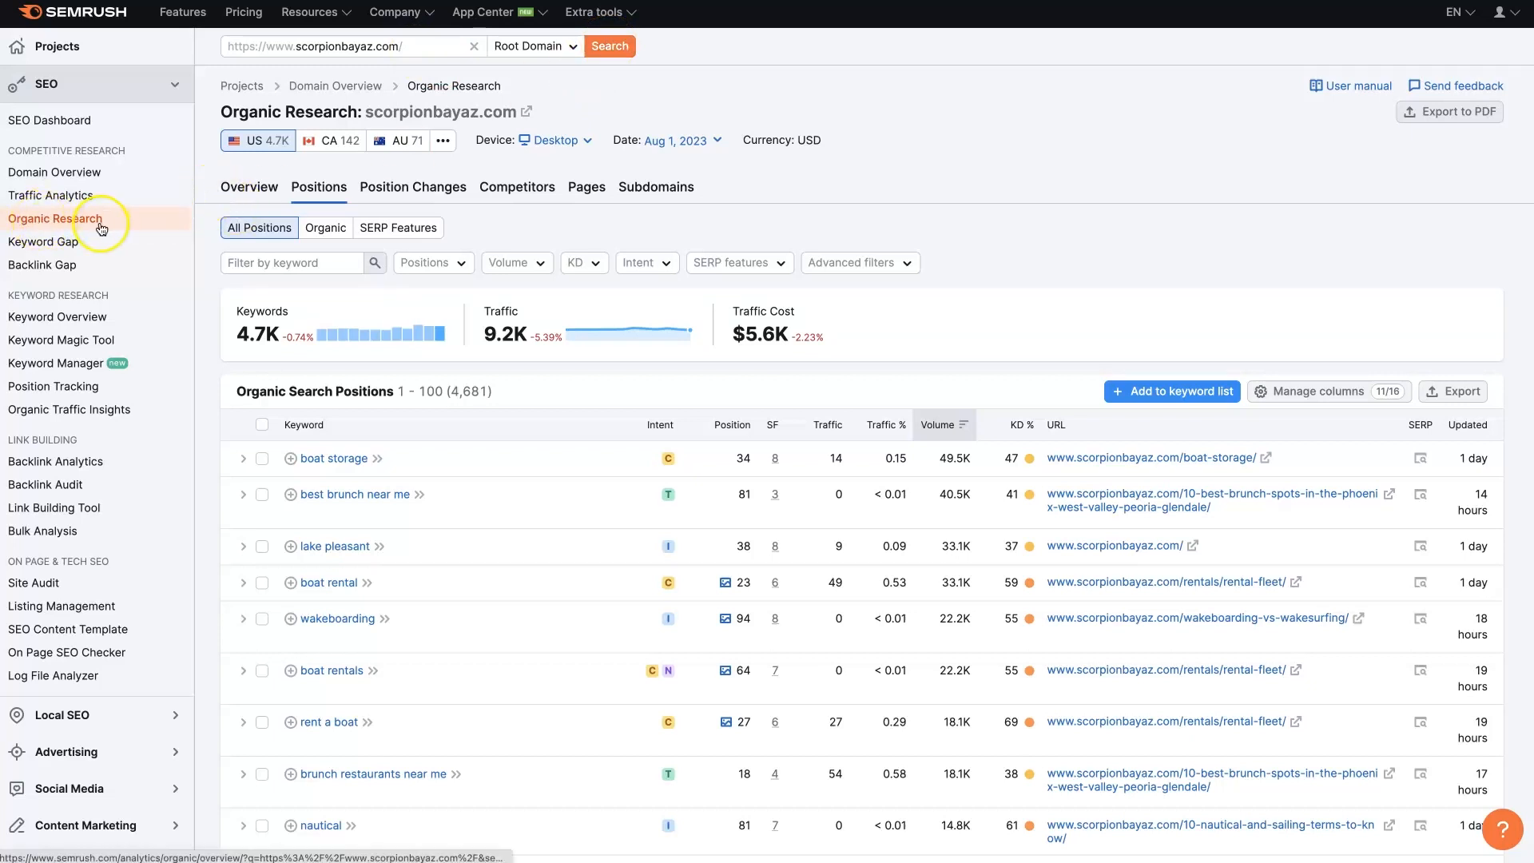
mouse_move(423, 349)
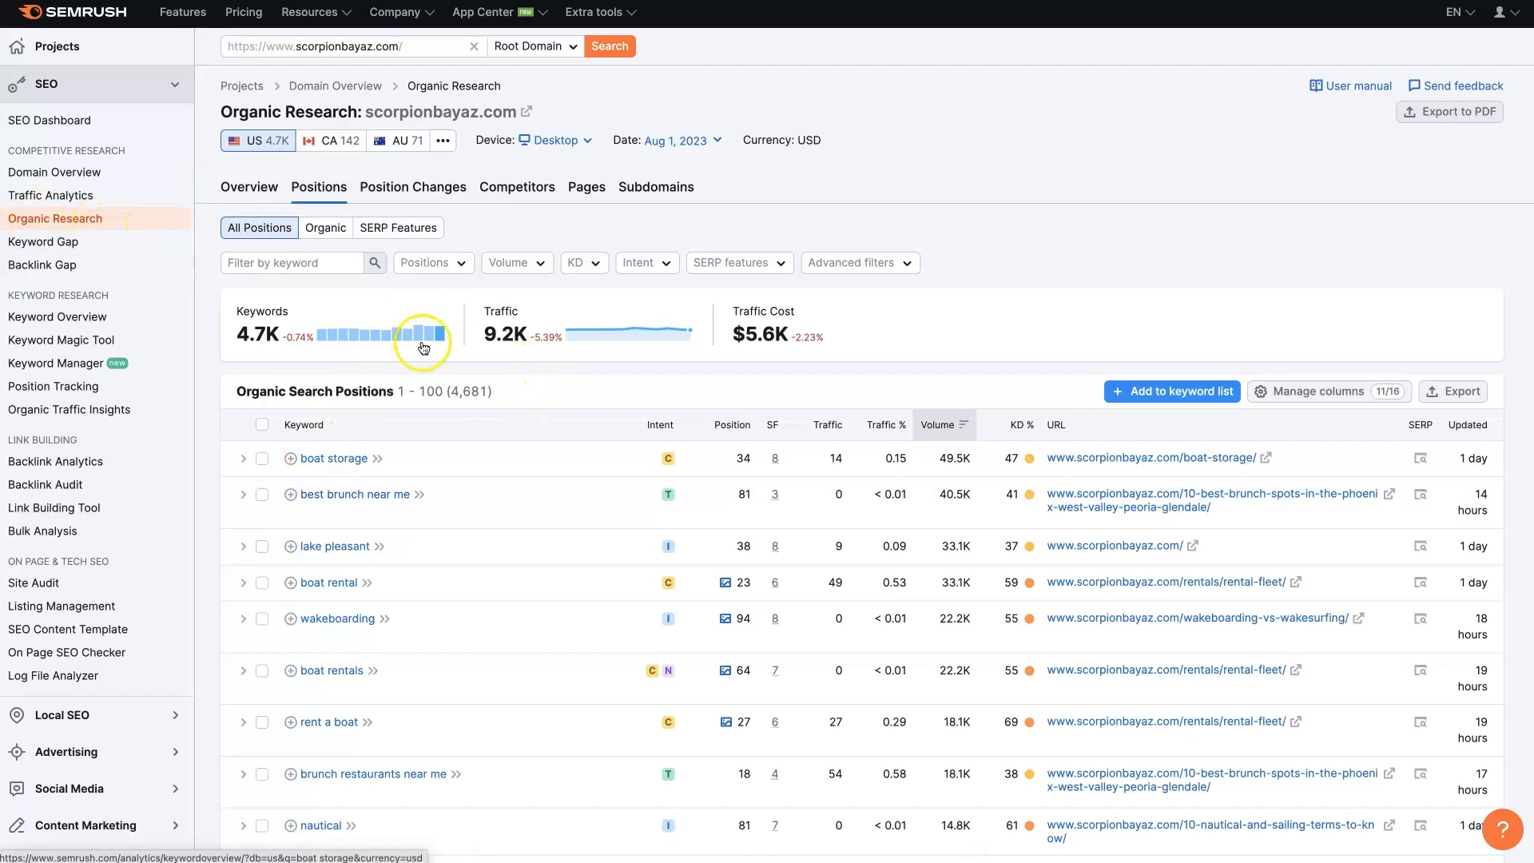
scroll("down", 3)
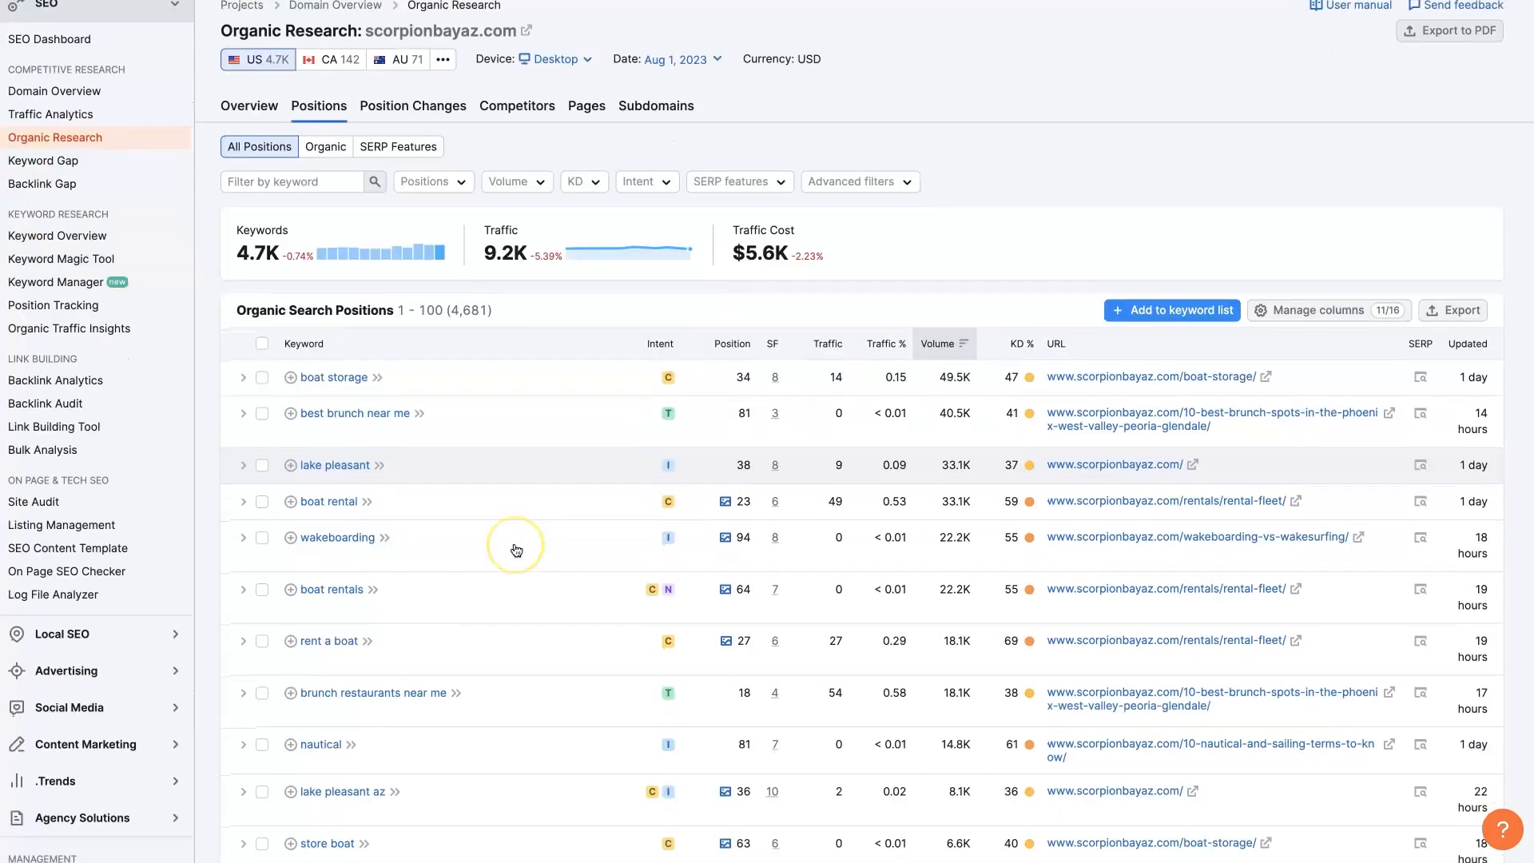
scroll("down", 3)
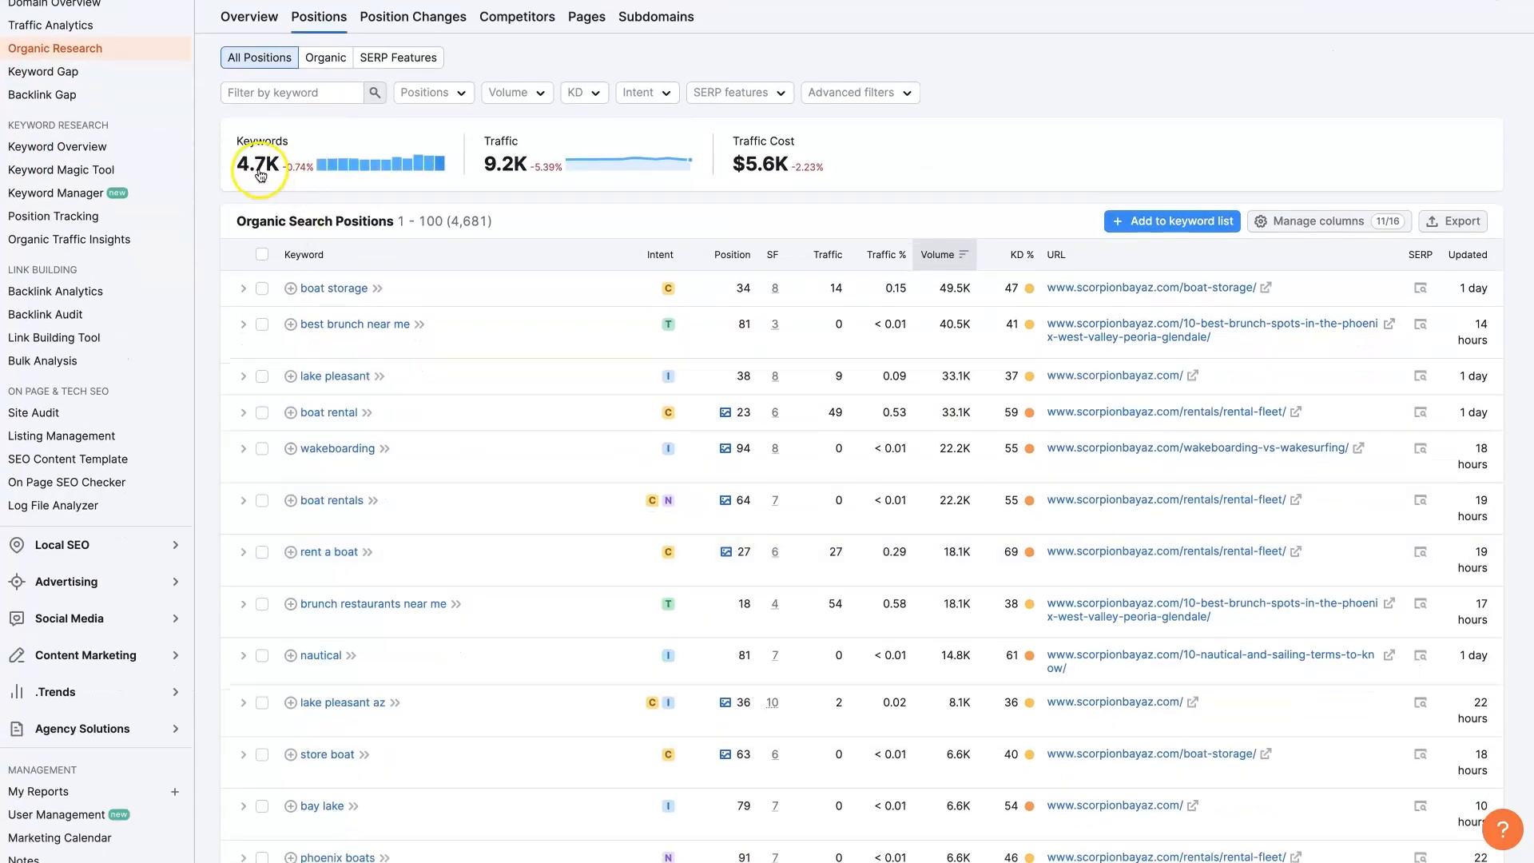
mouse_move(393, 177)
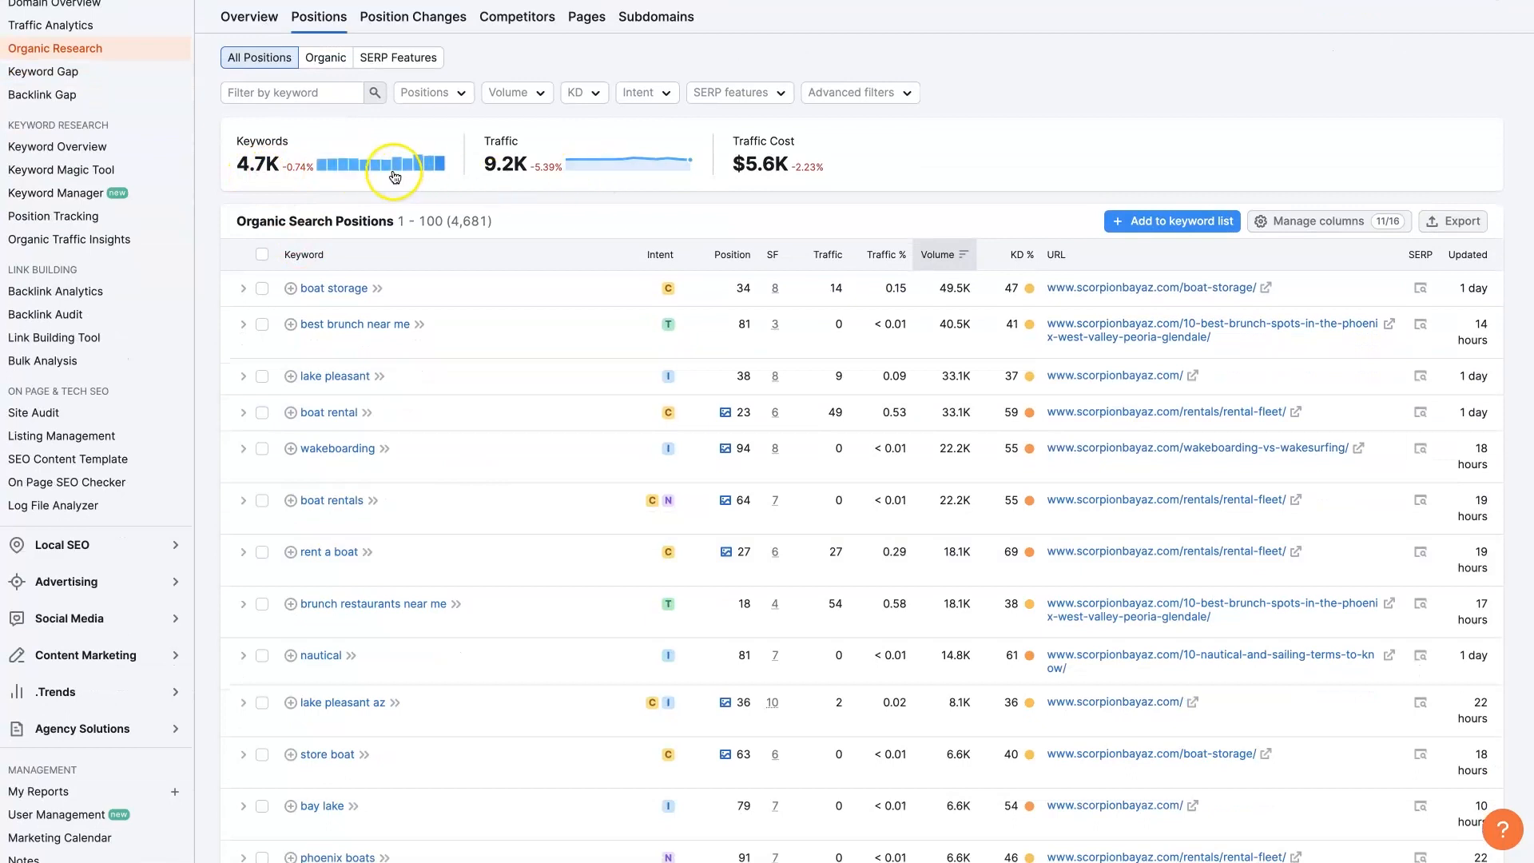
left_click(392, 160)
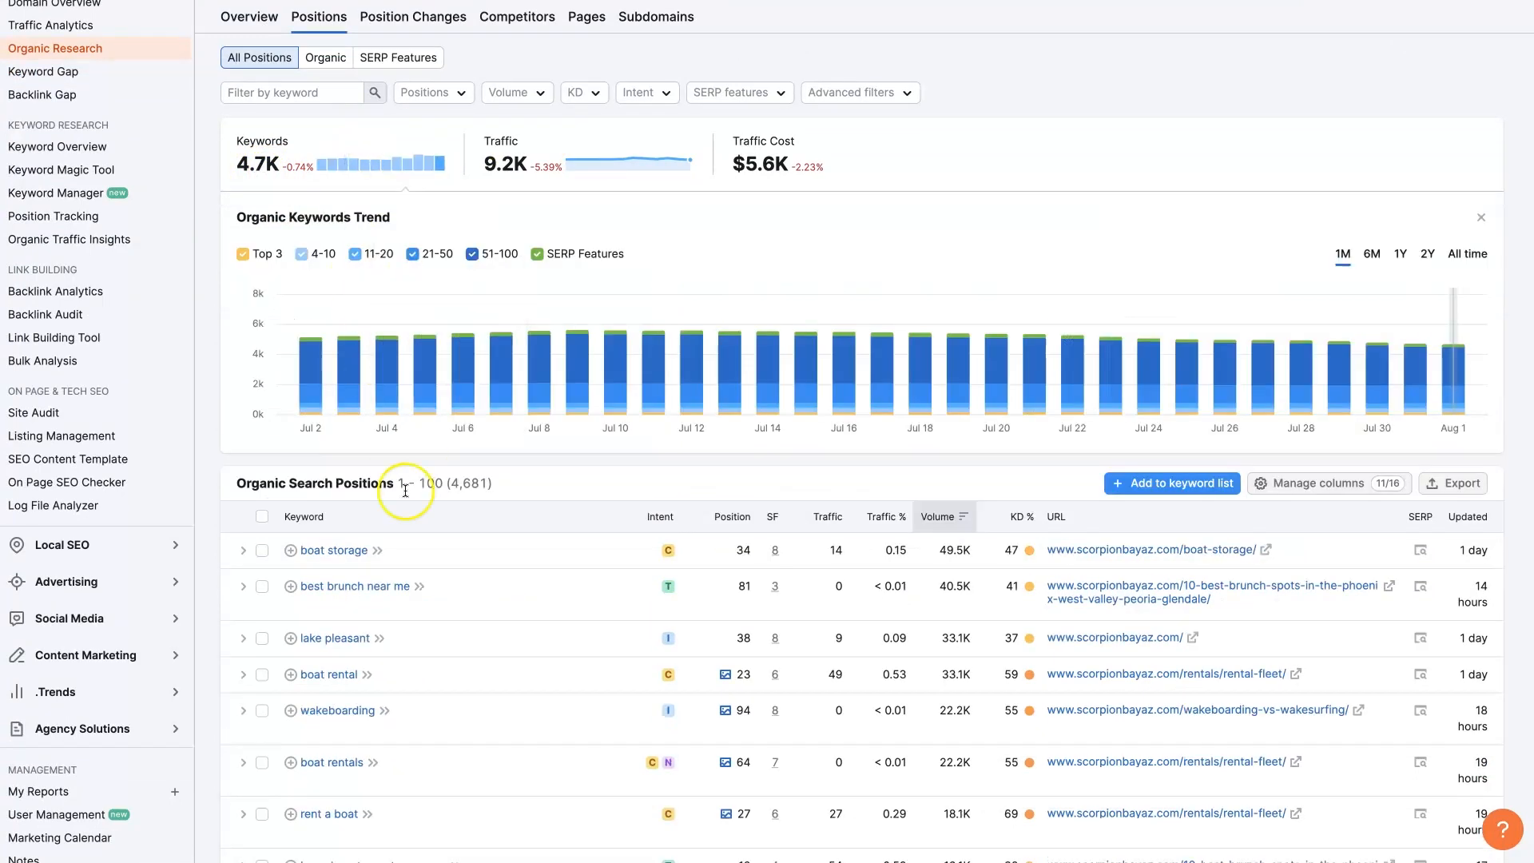
mouse_move(831, 356)
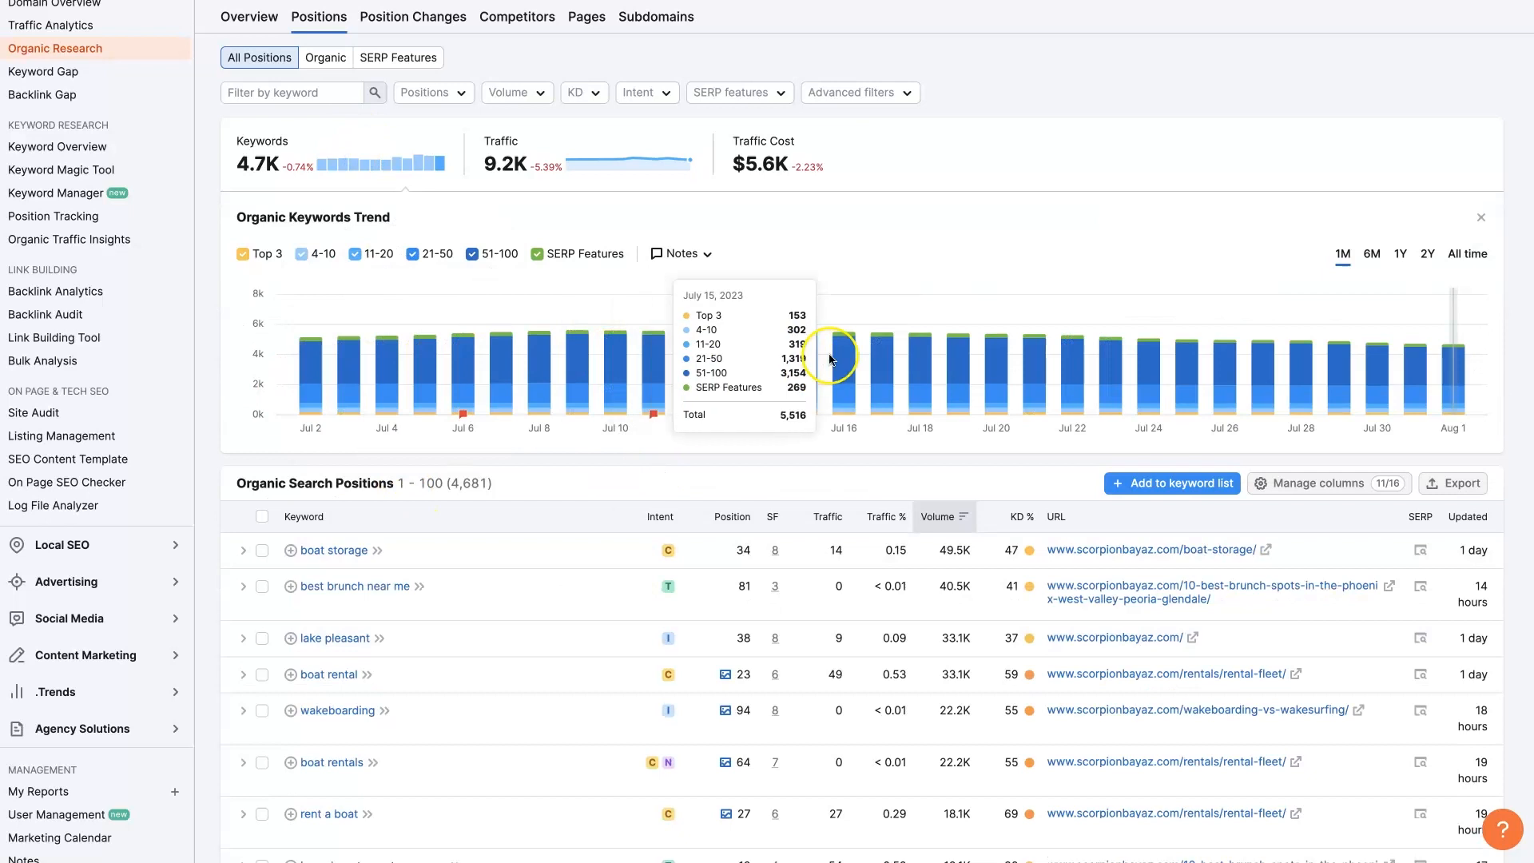
mouse_move(1179, 351)
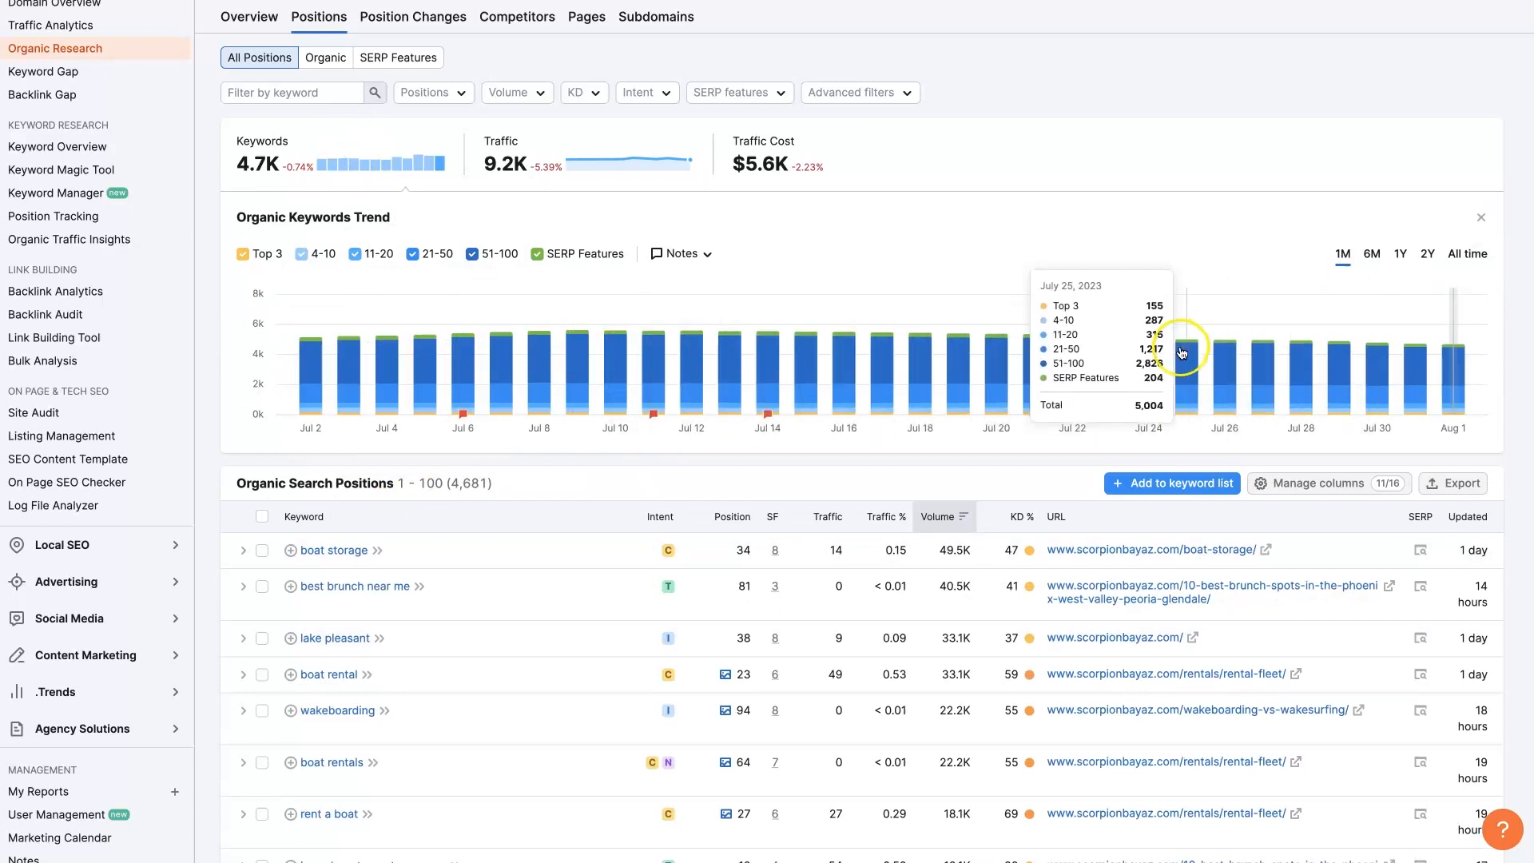
Scroll the Organic Search Positions table, sorted by volume, from boat storage down to pontoon rental.
scroll("down", 3)
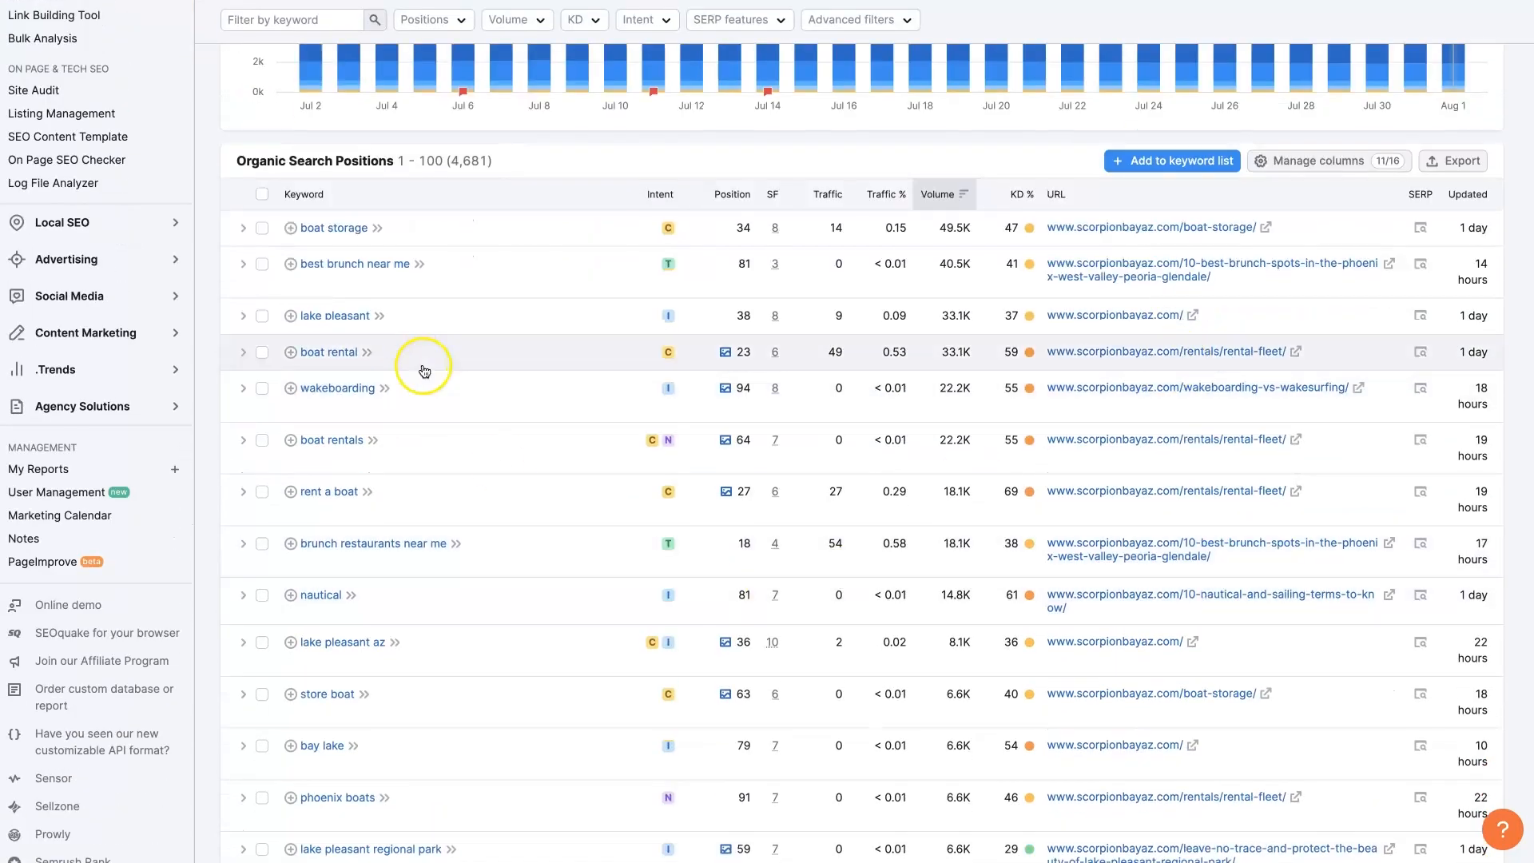
mouse_move(473, 610)
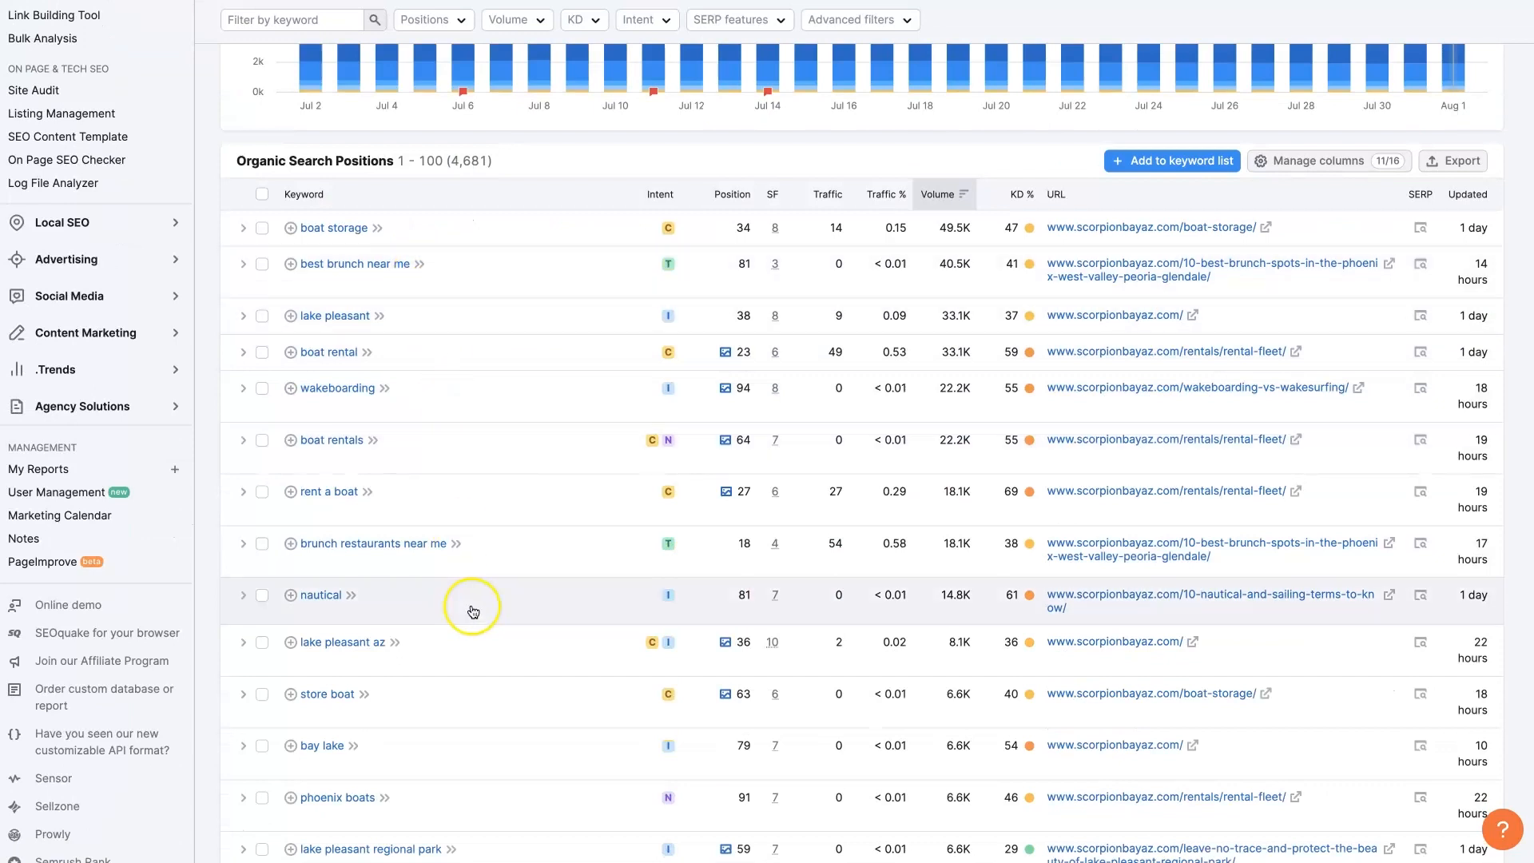
mouse_move(481, 617)
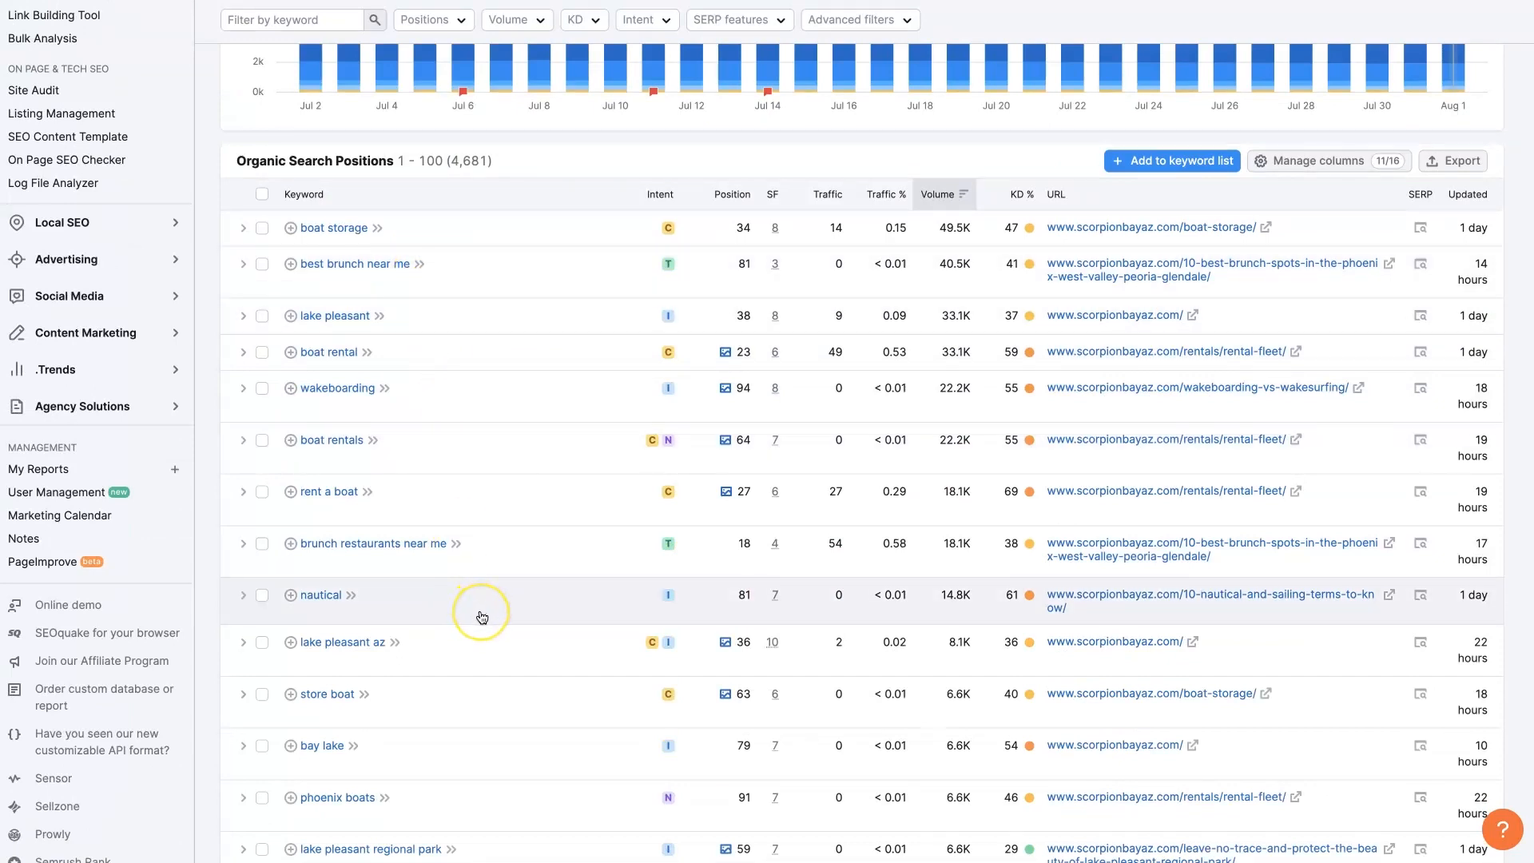
mouse_move(534, 594)
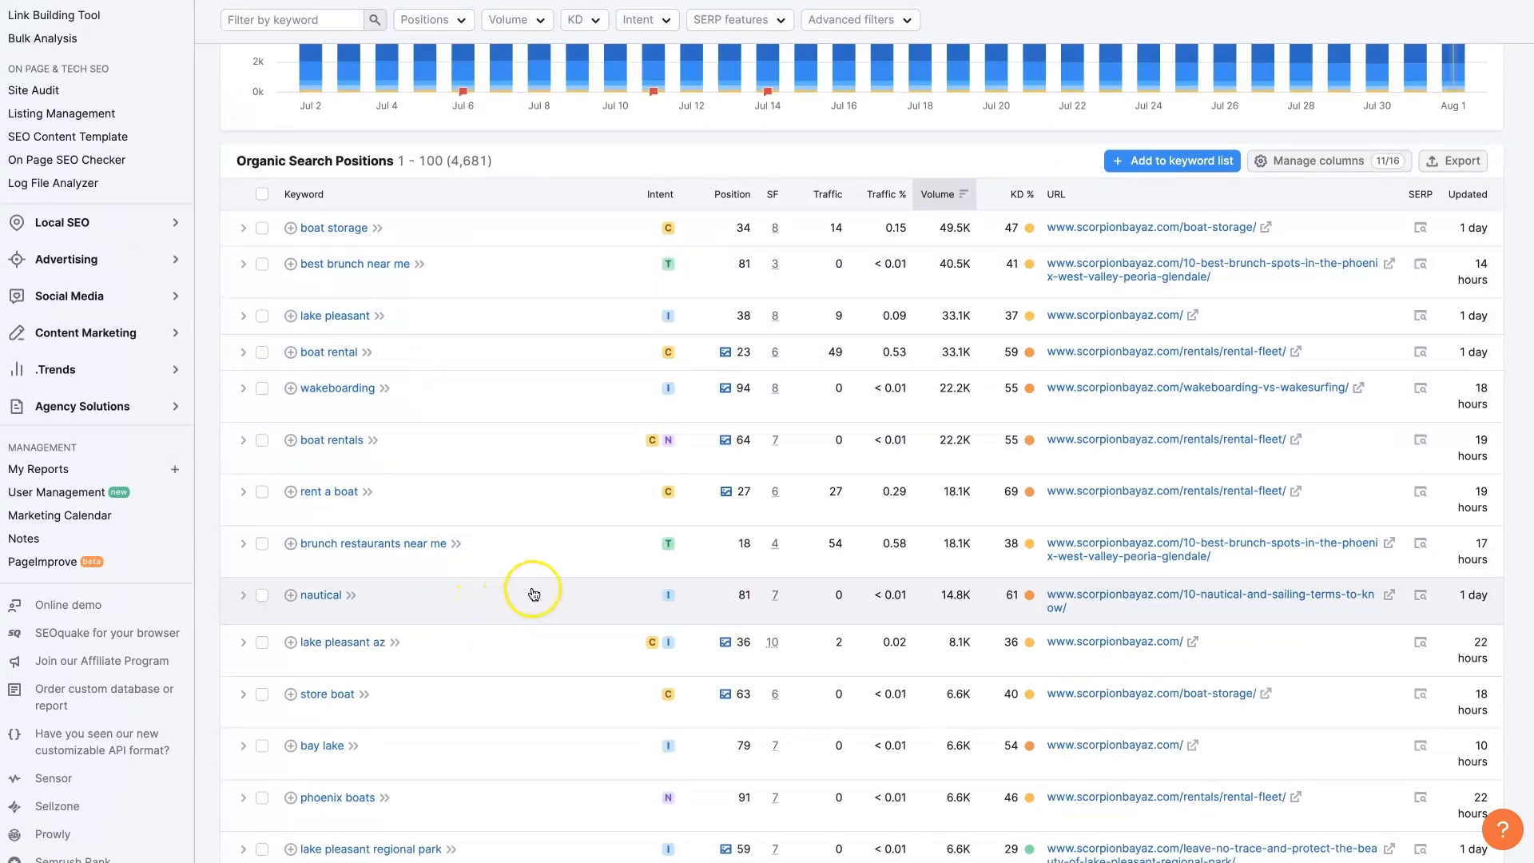
scroll("down", 3)
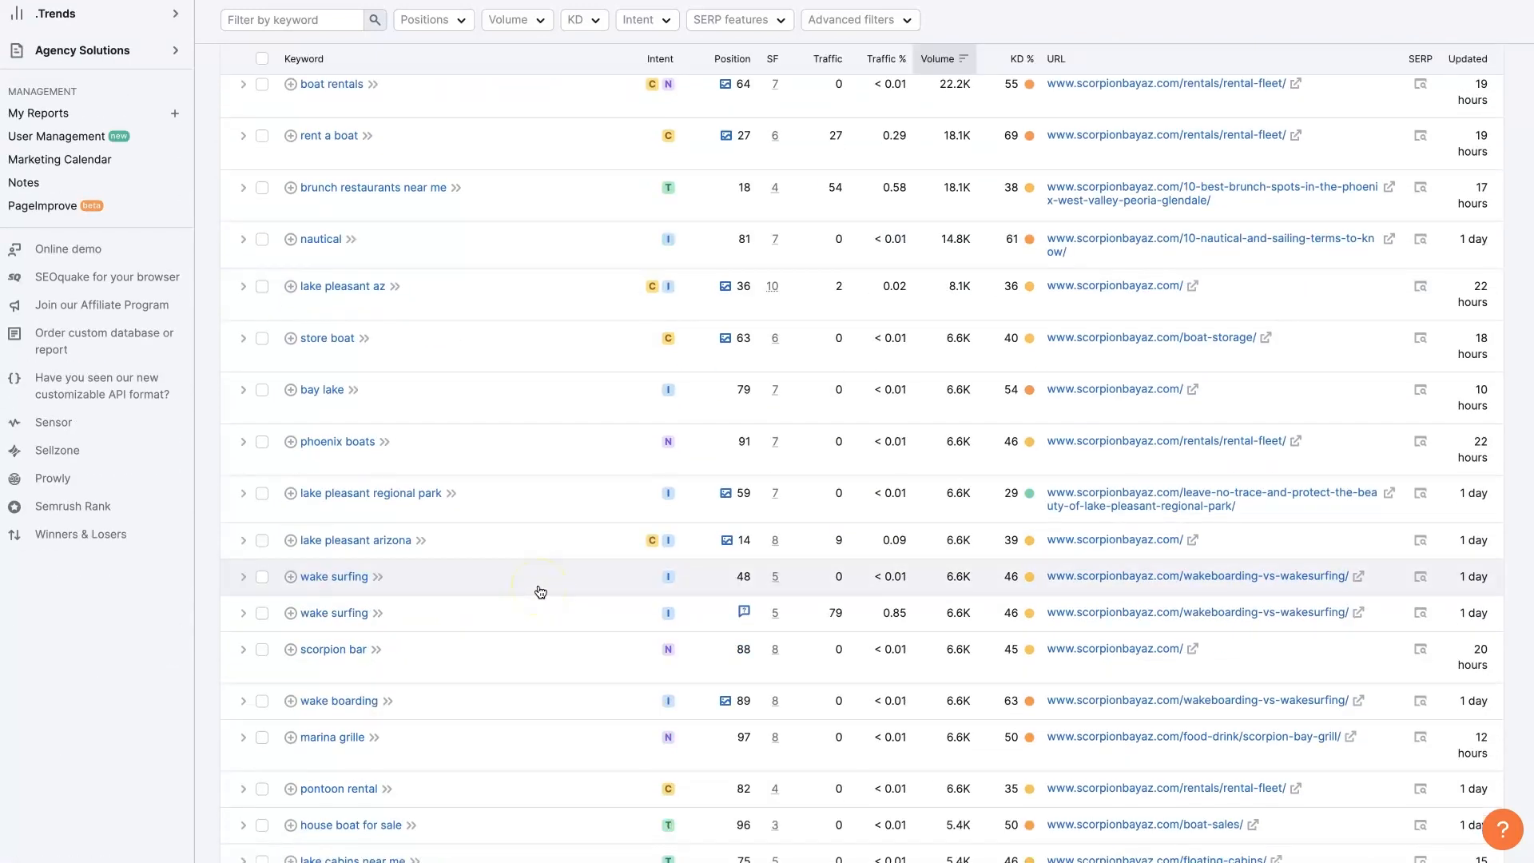
scroll("up", 3)
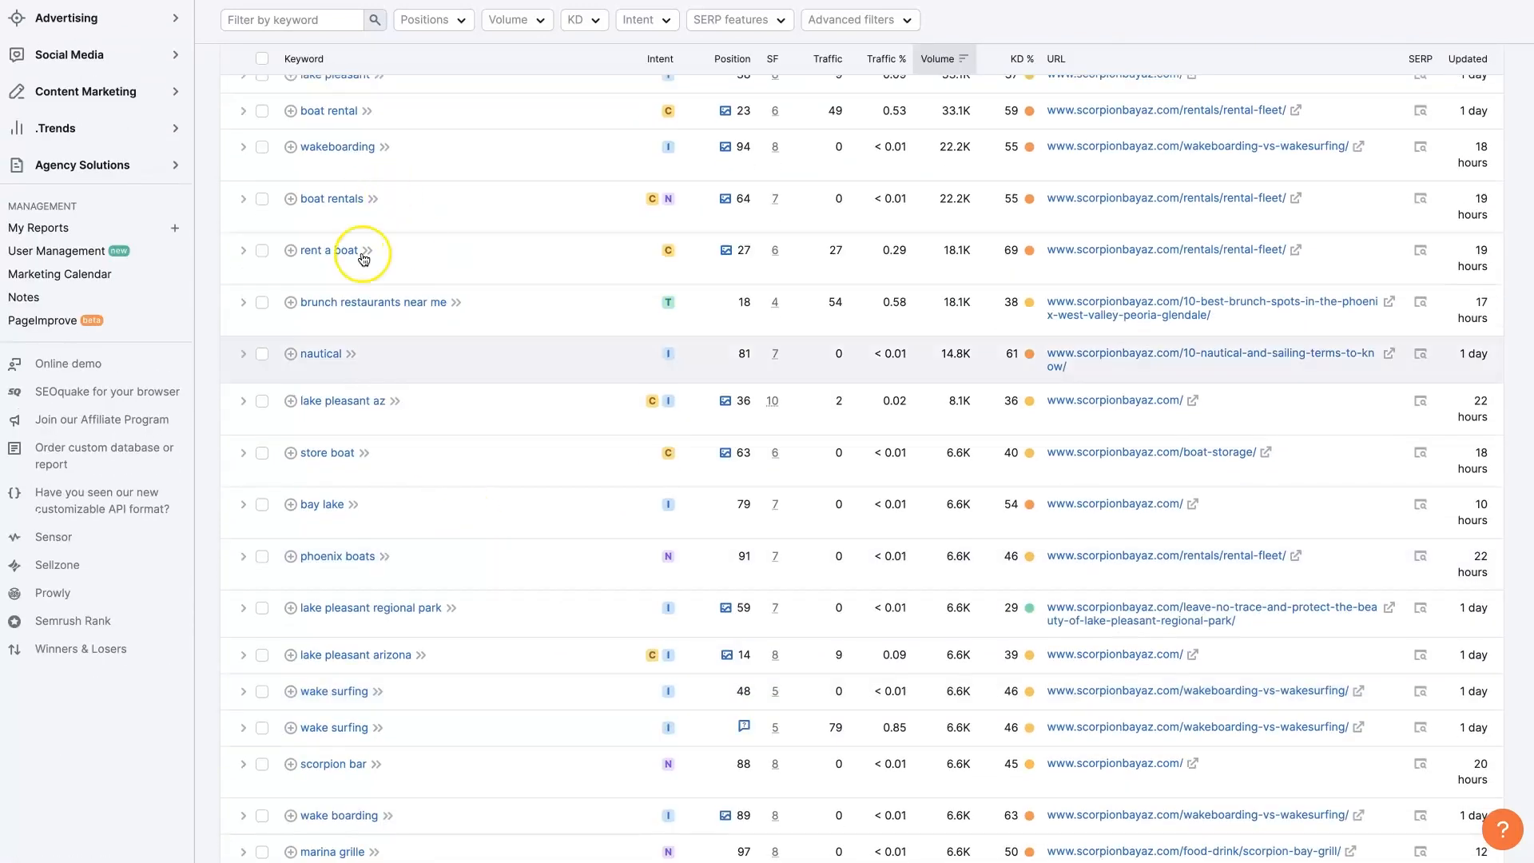
mouse_move(323, 452)
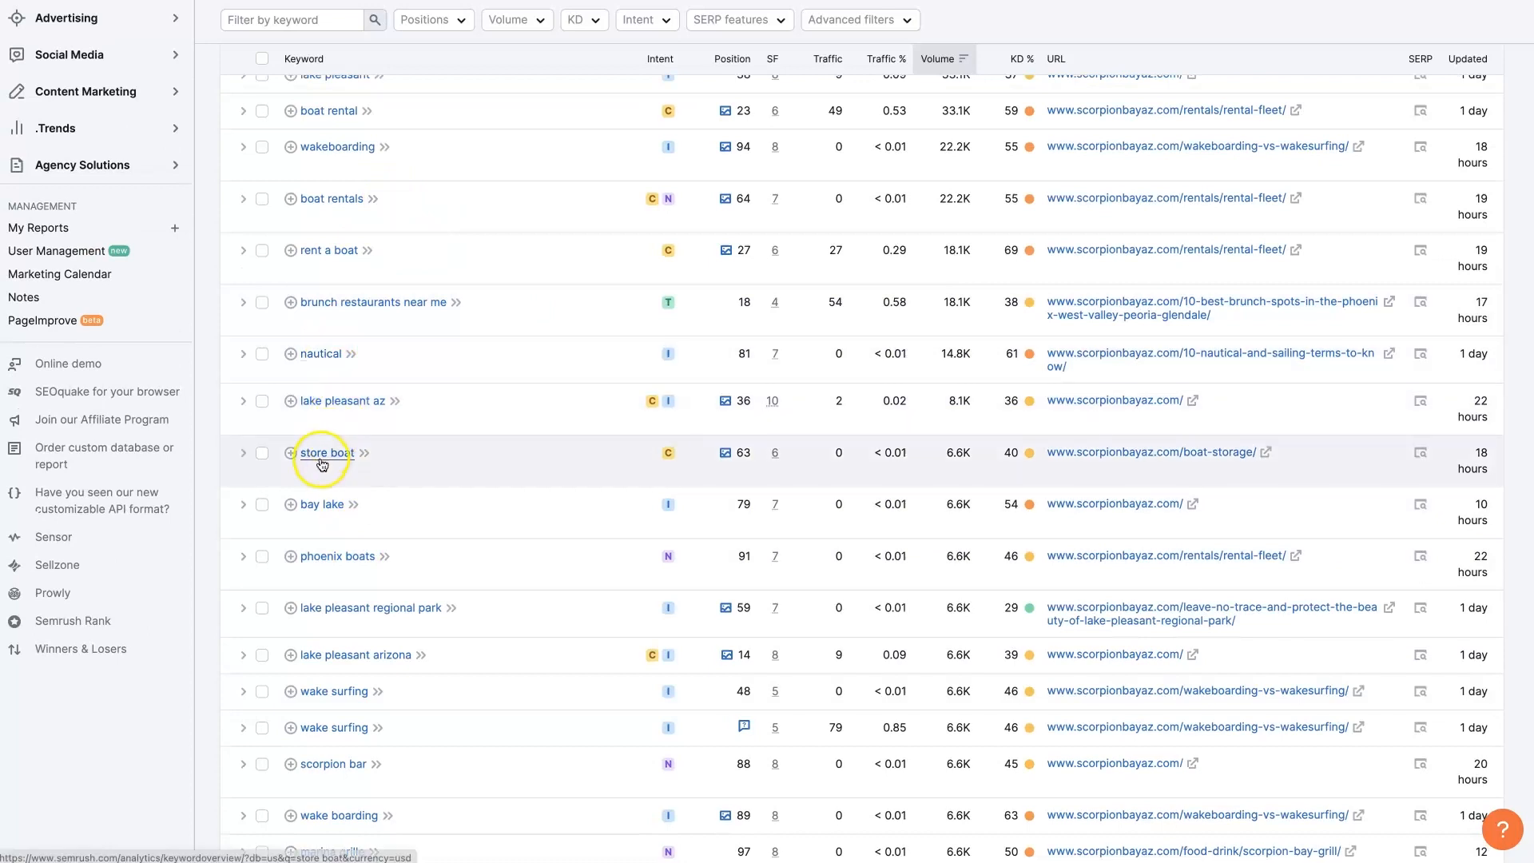
scroll("up", 3)
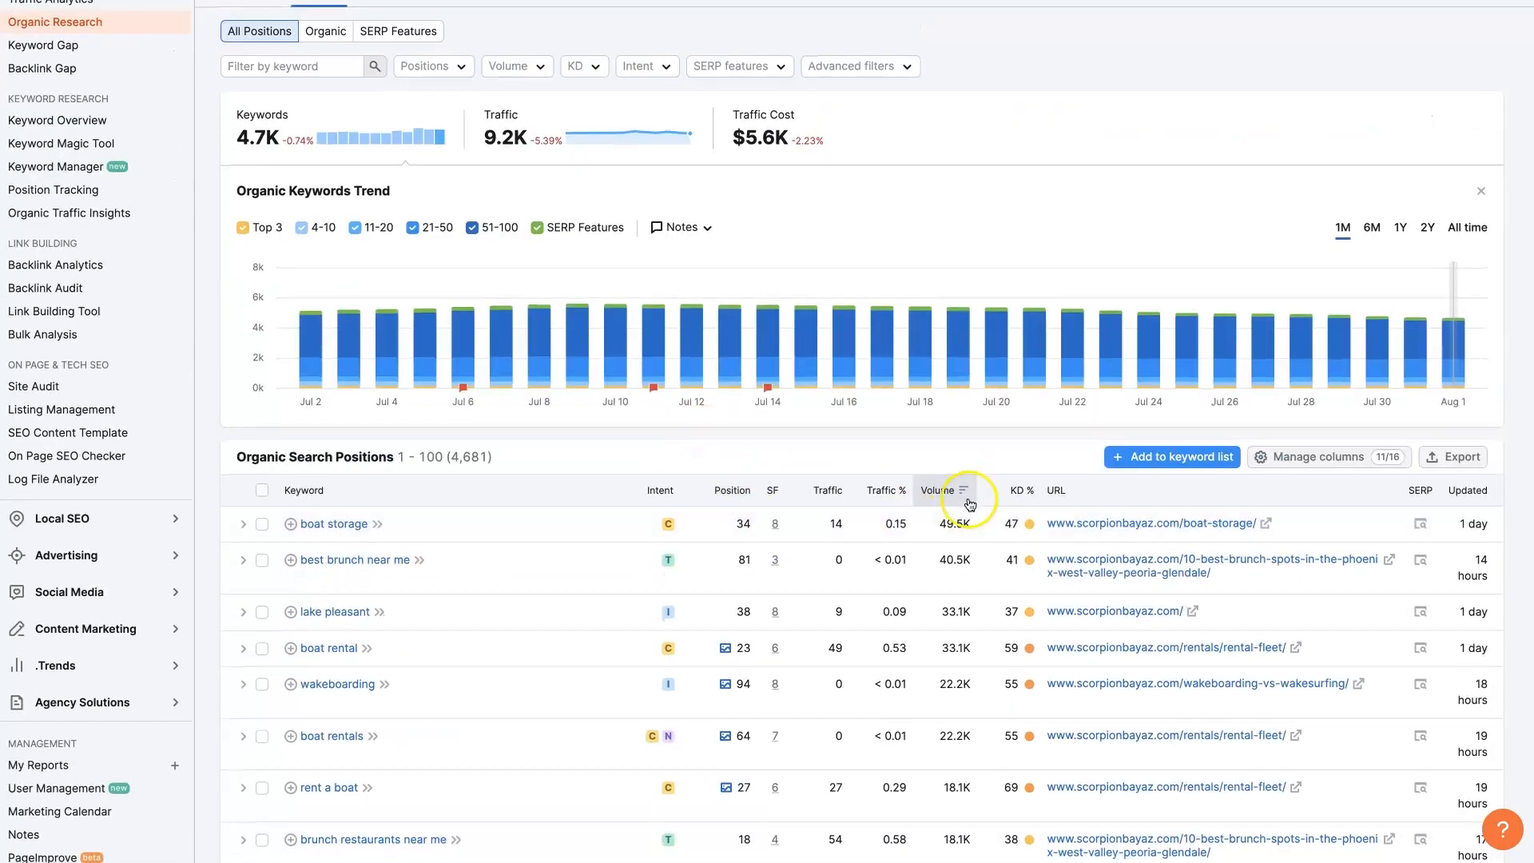
mouse_move(782, 147)
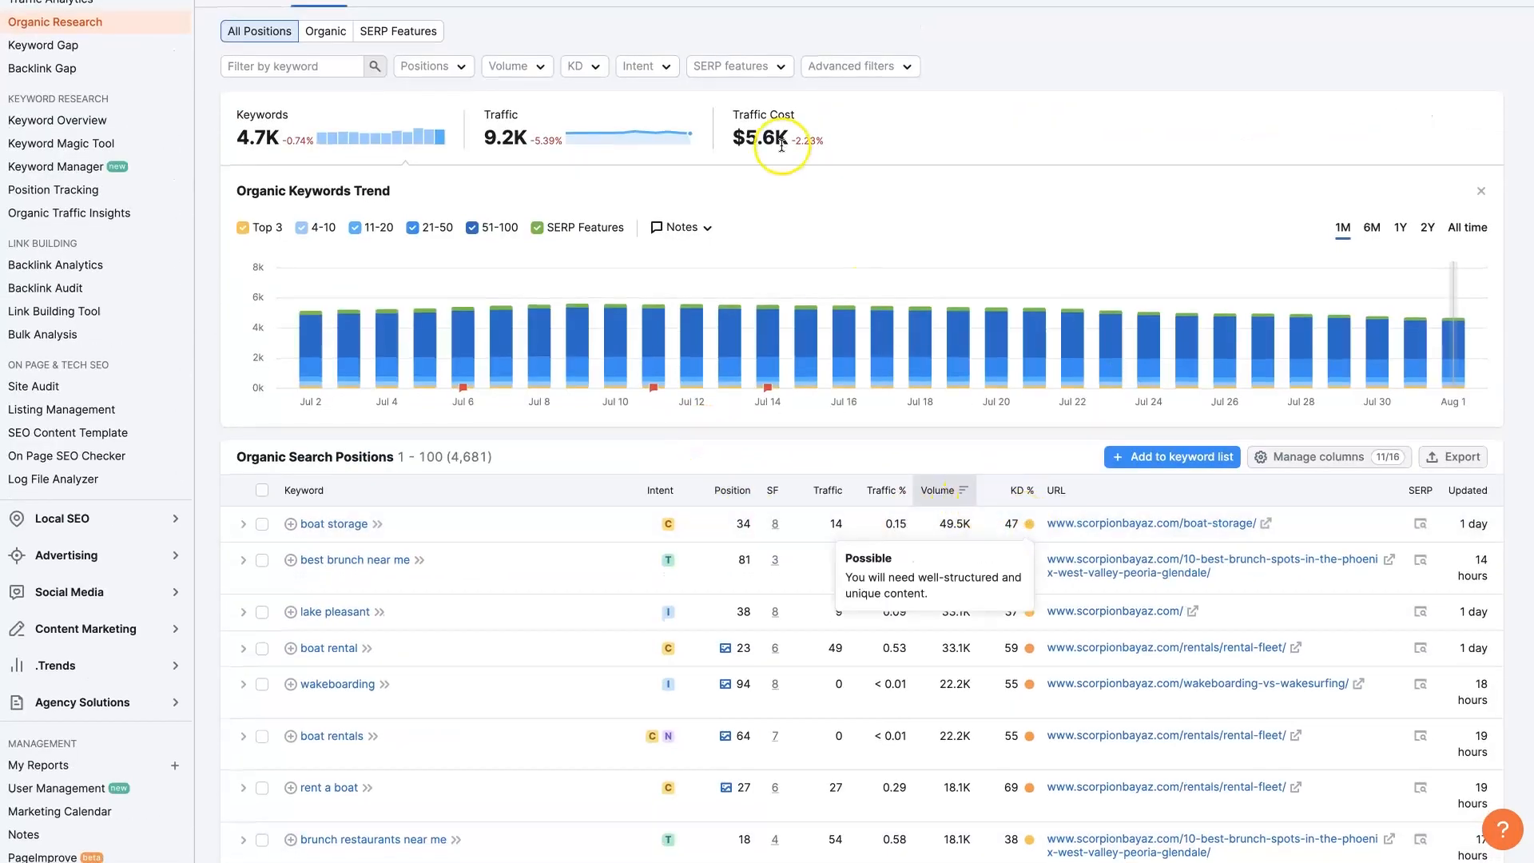
Add an advanced filter condition for keywords containing 'rent'.
left_click(858, 65)
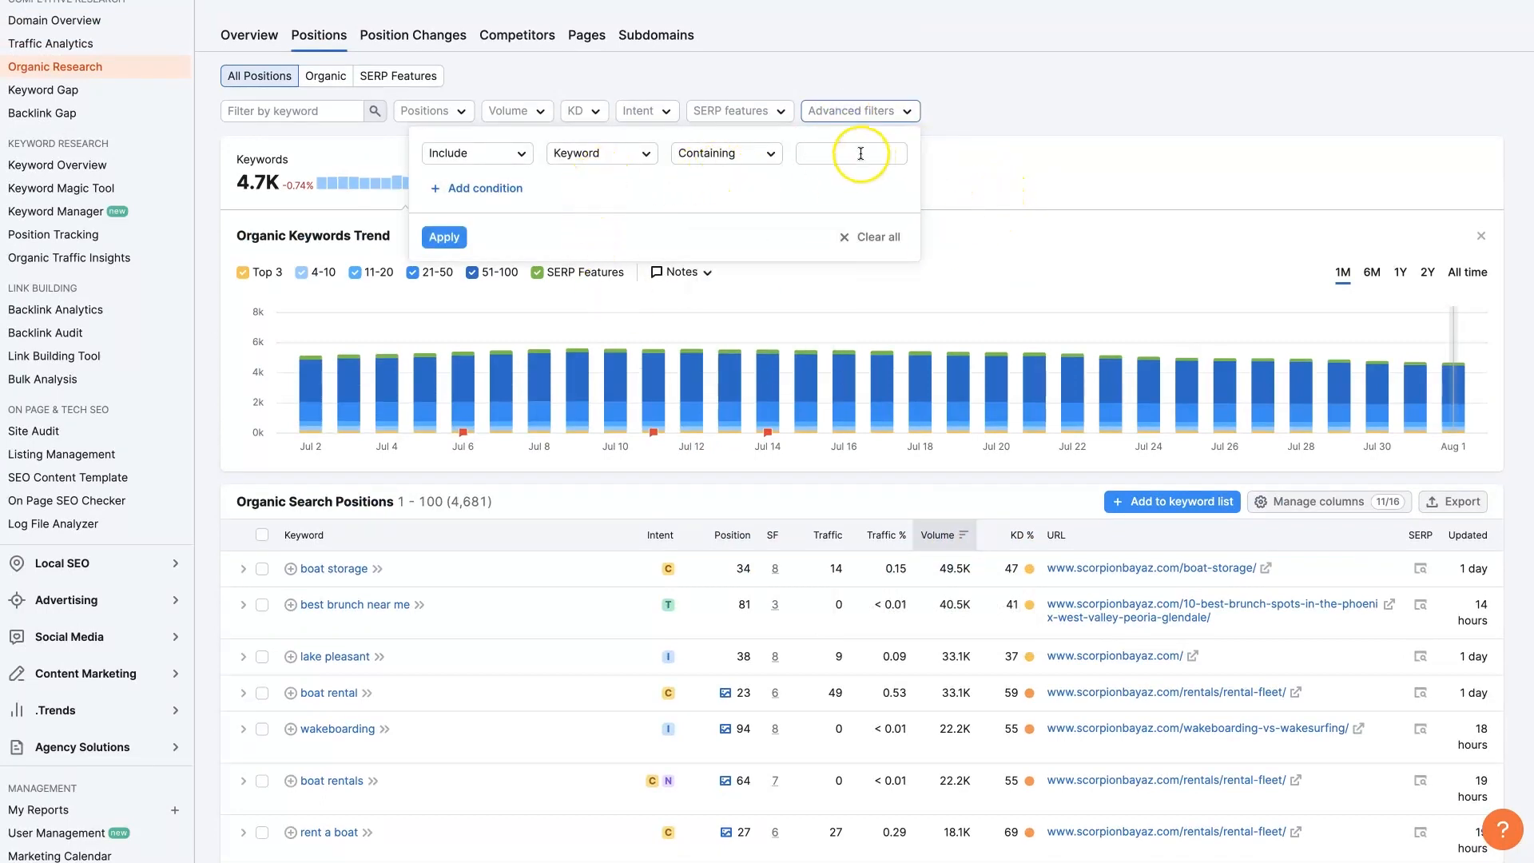
left_click(849, 154)
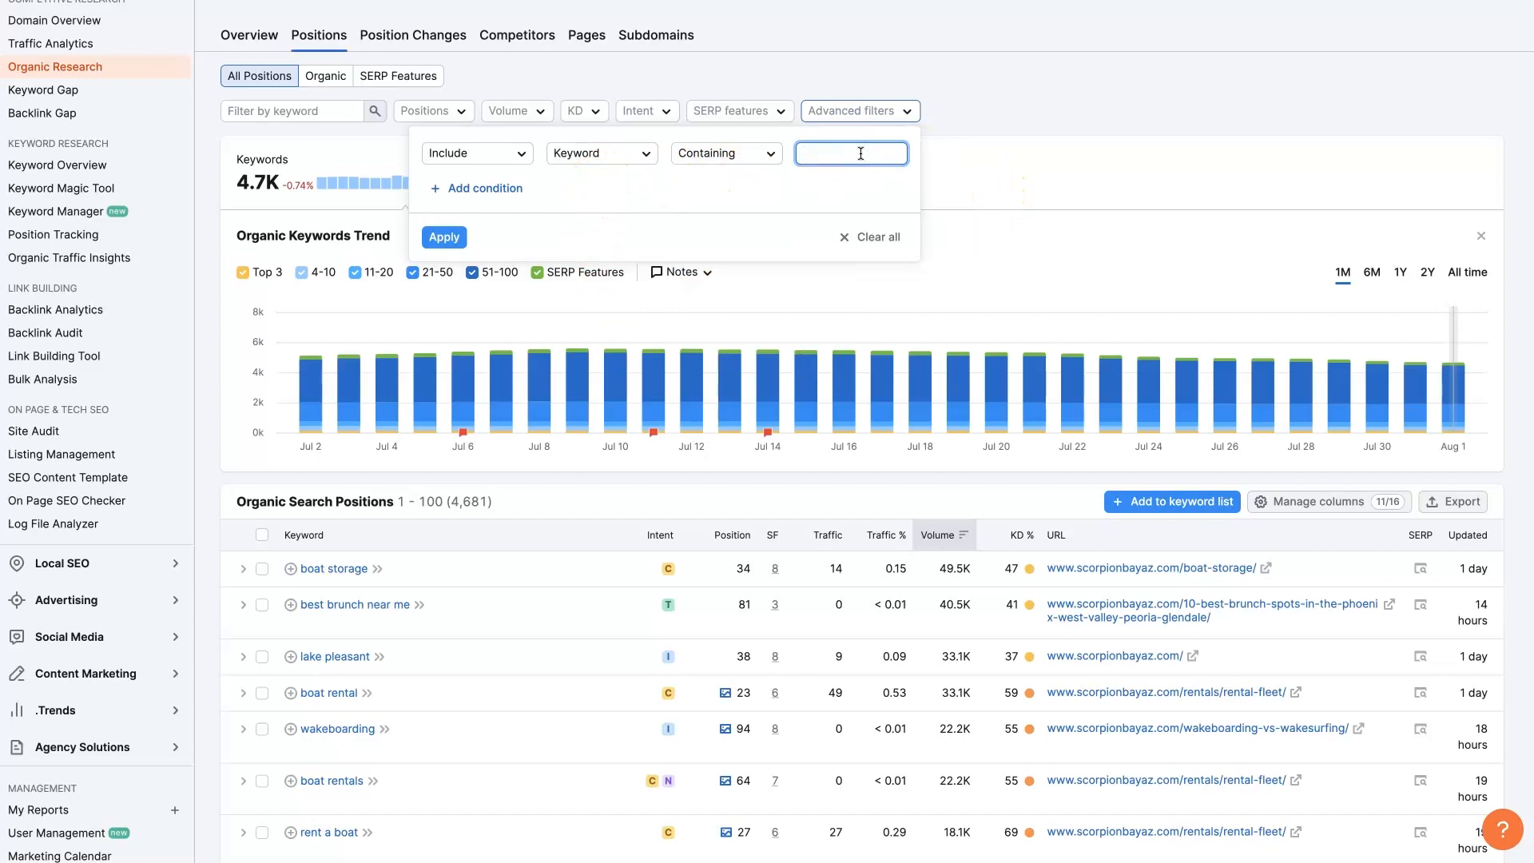
type("rent")
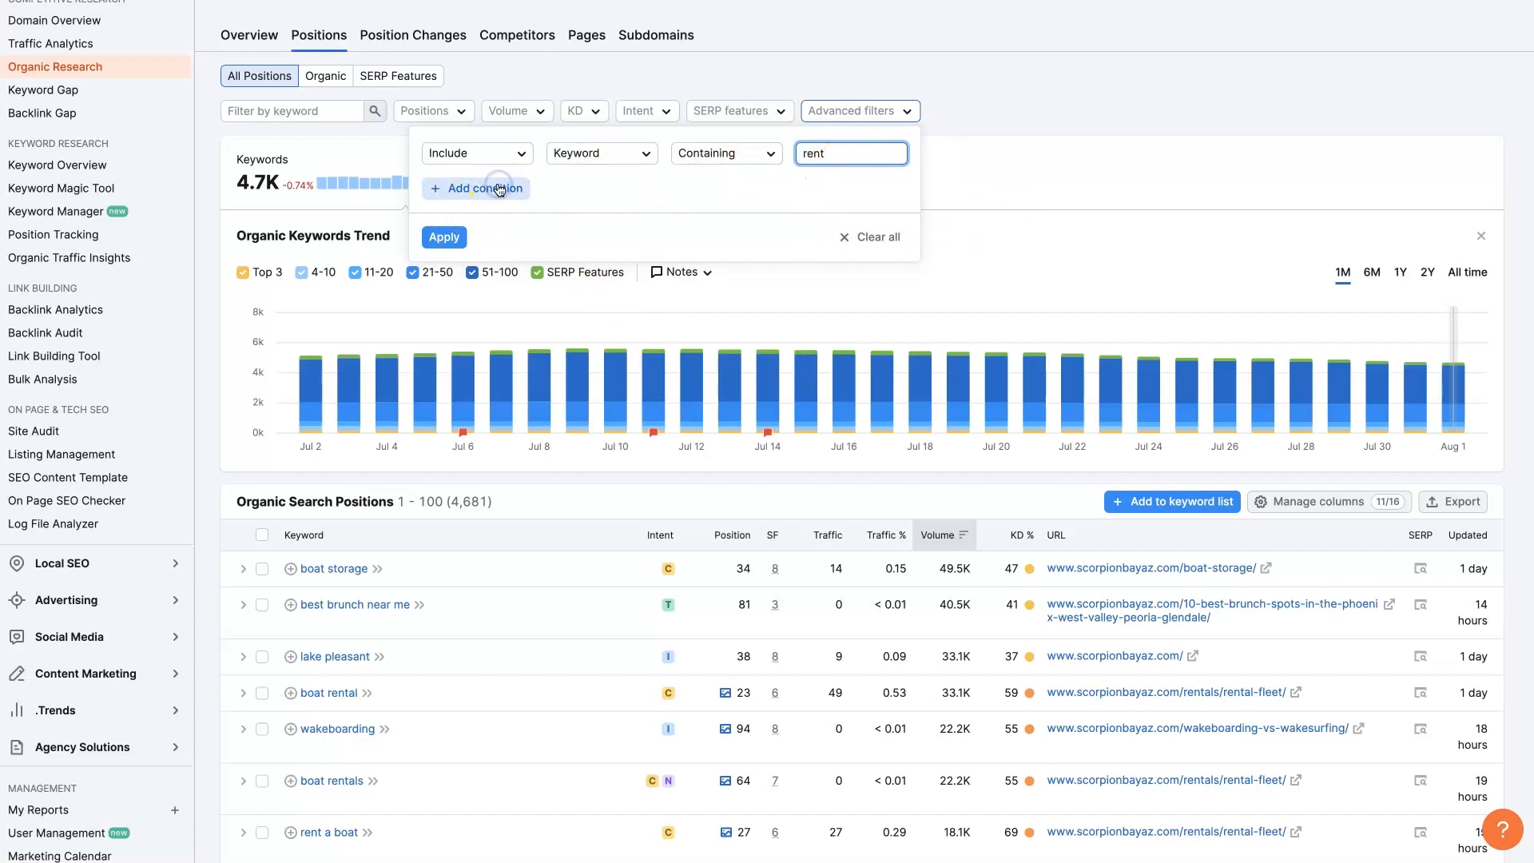
left_click(477, 189)
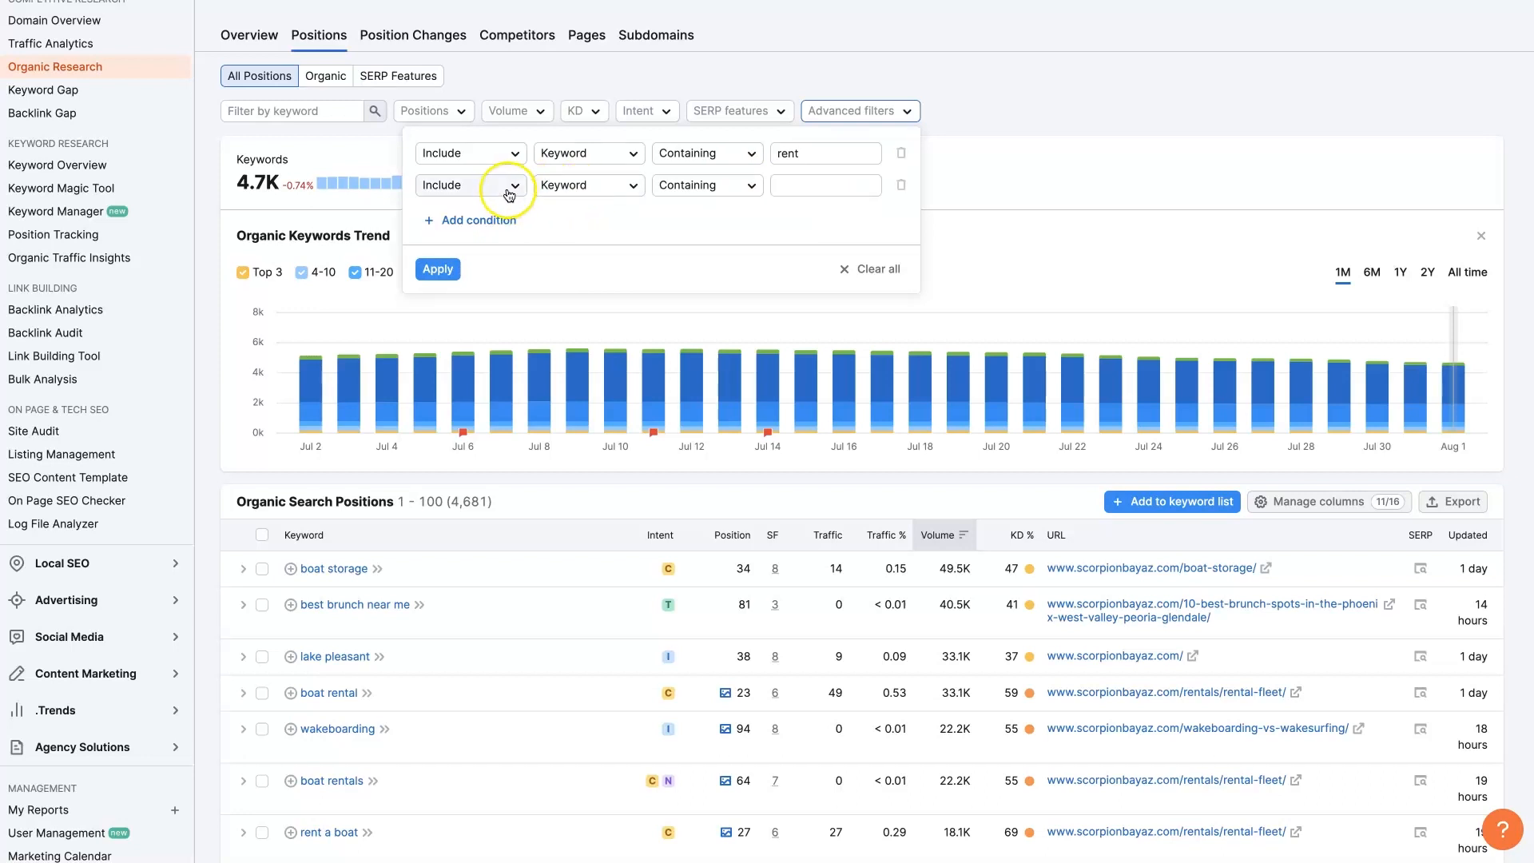
mouse_move(658, 195)
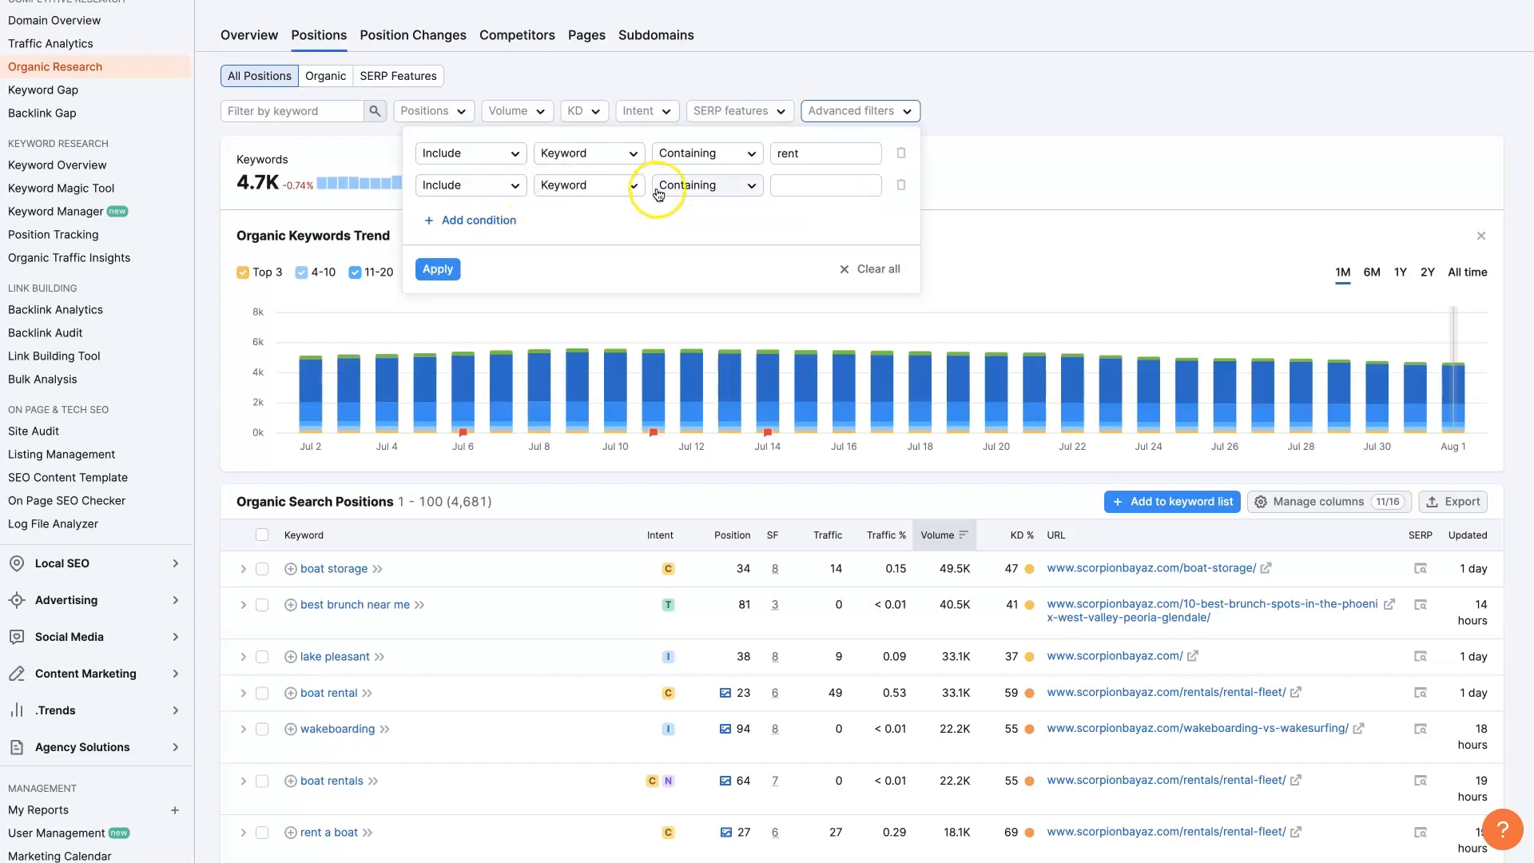
Add a Words count greater than 3 condition and apply both filters, leaving 906 keywords.
left_click(706, 185)
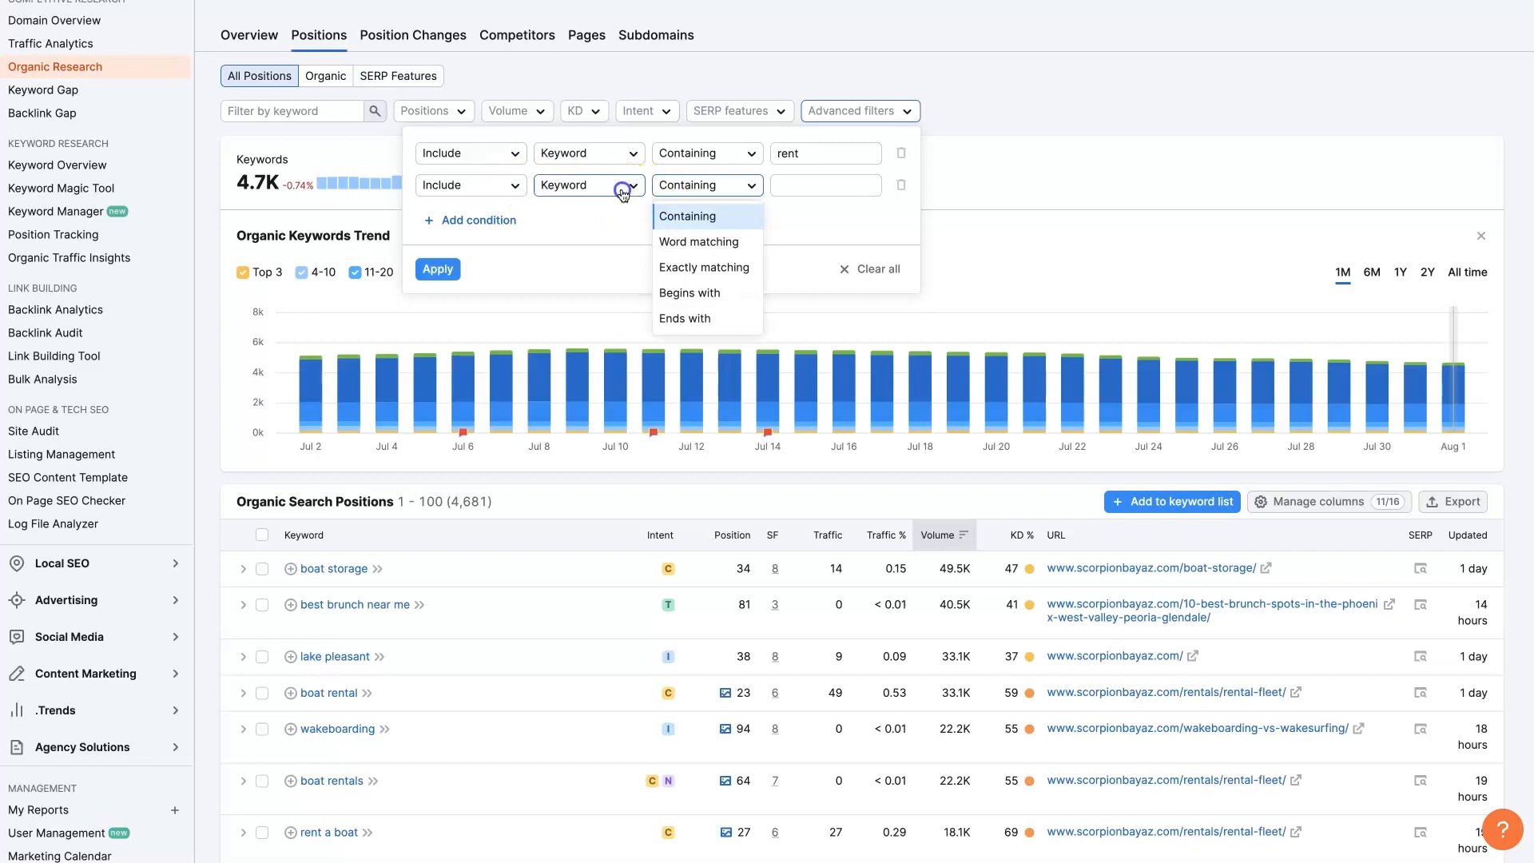
left_click(588, 186)
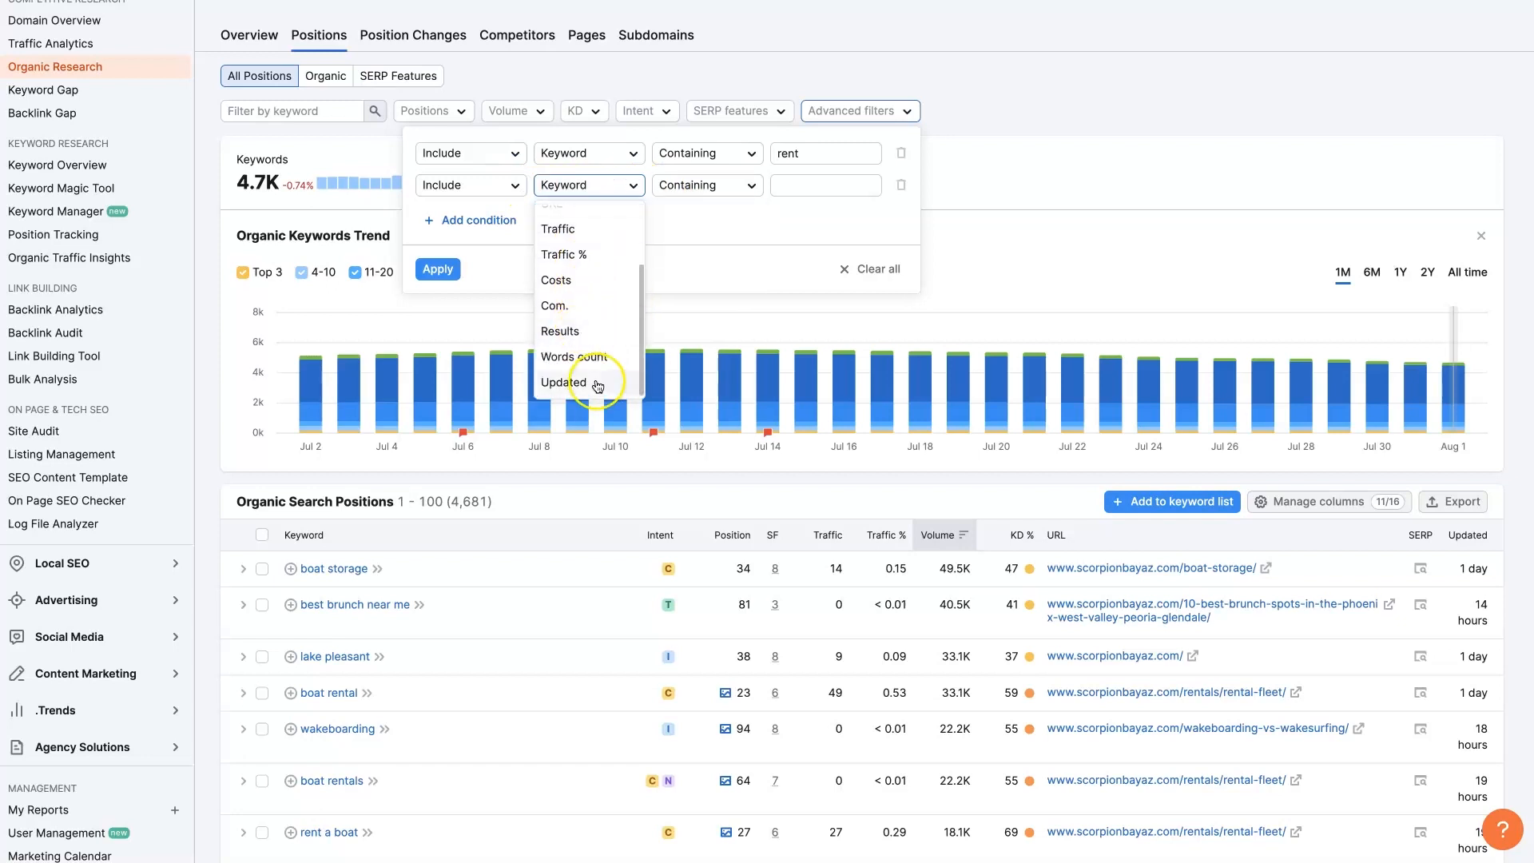
left_click(577, 355)
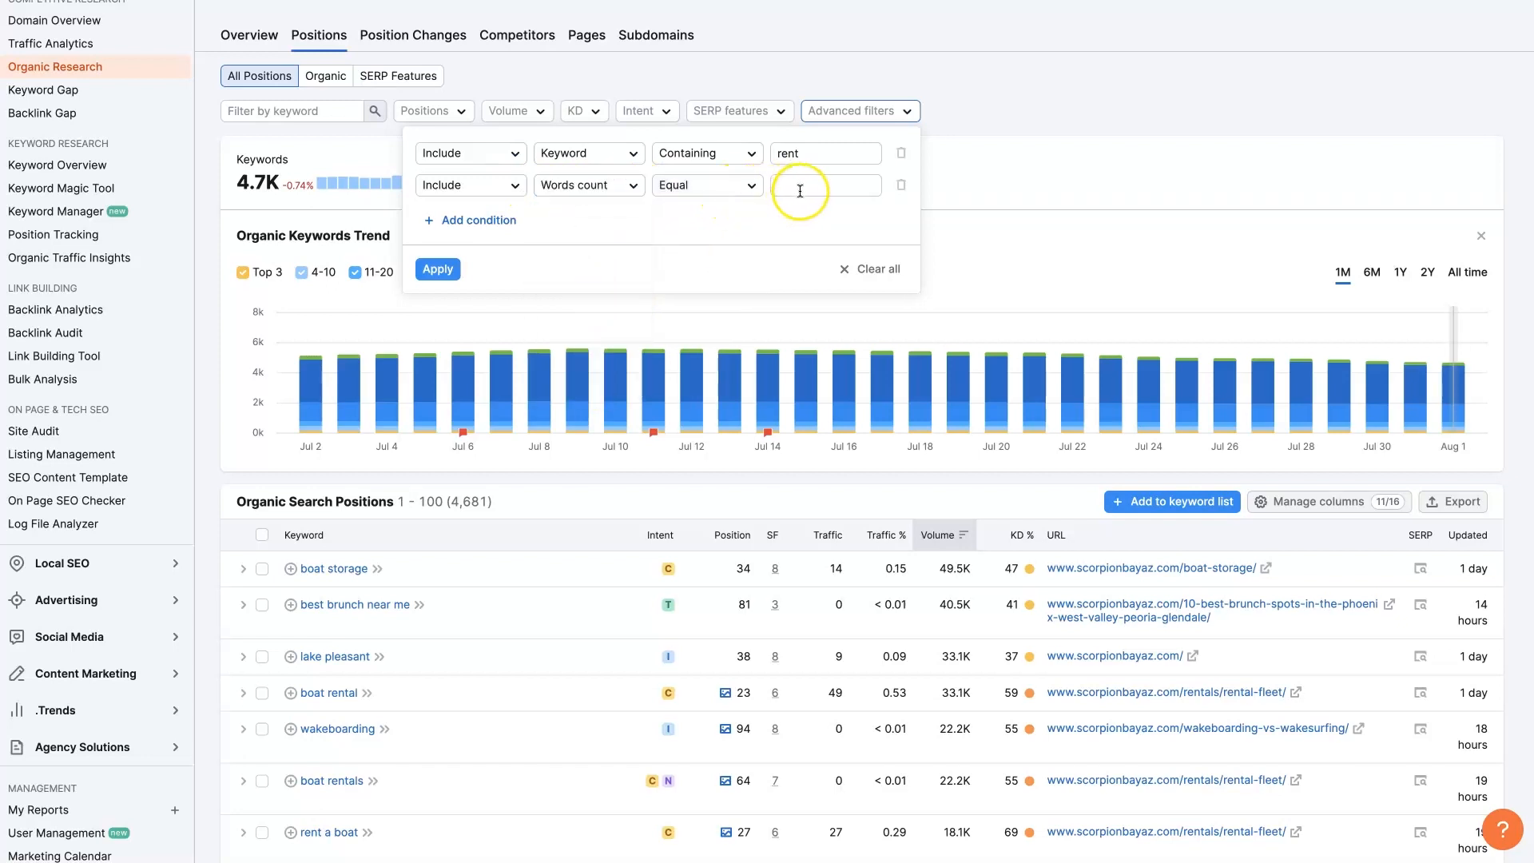
left_click(705, 186)
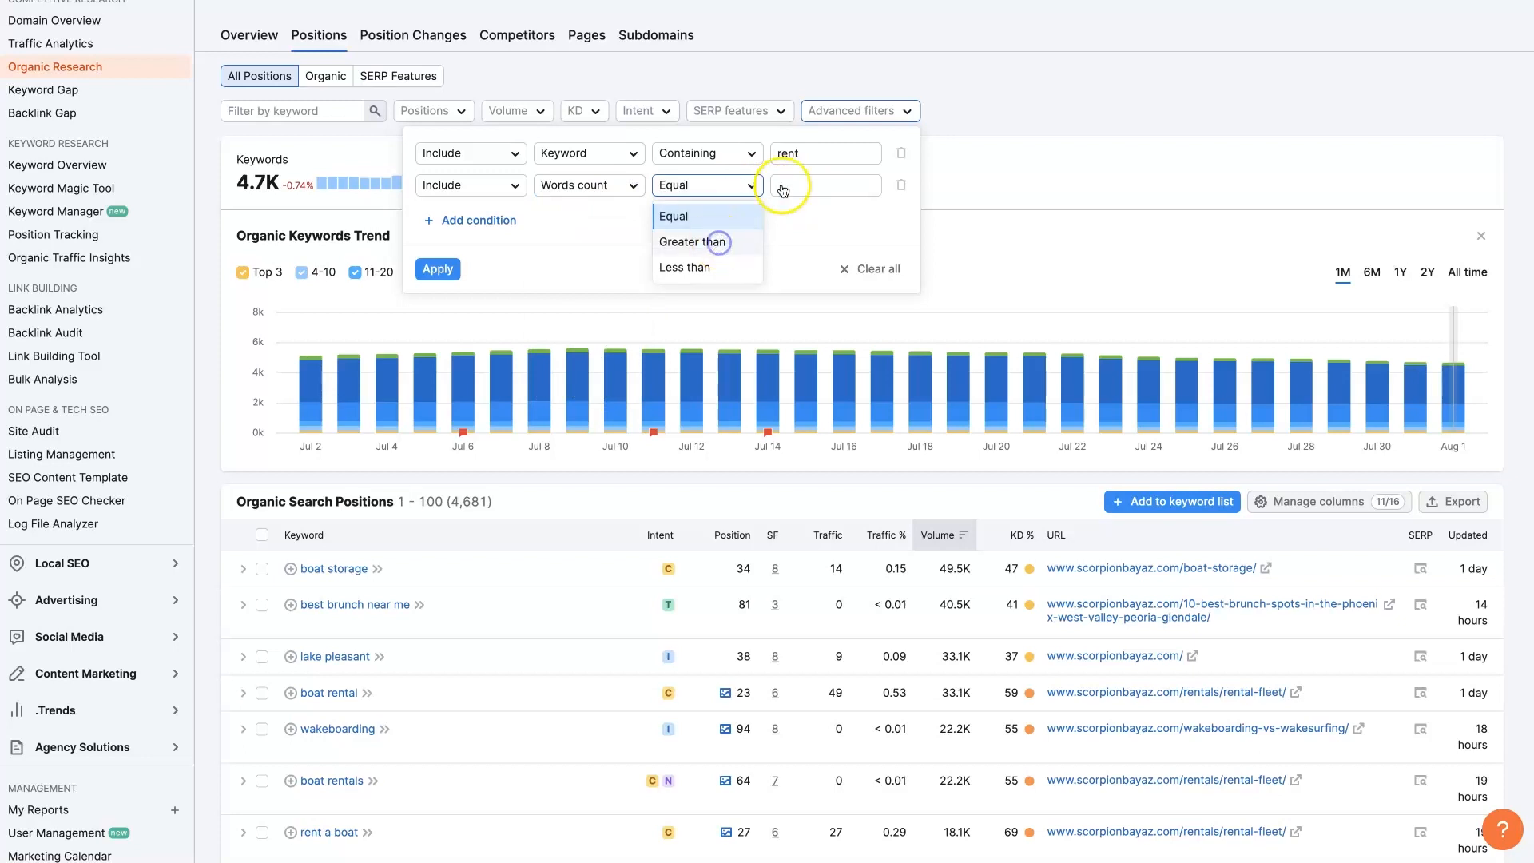
left_click(694, 241)
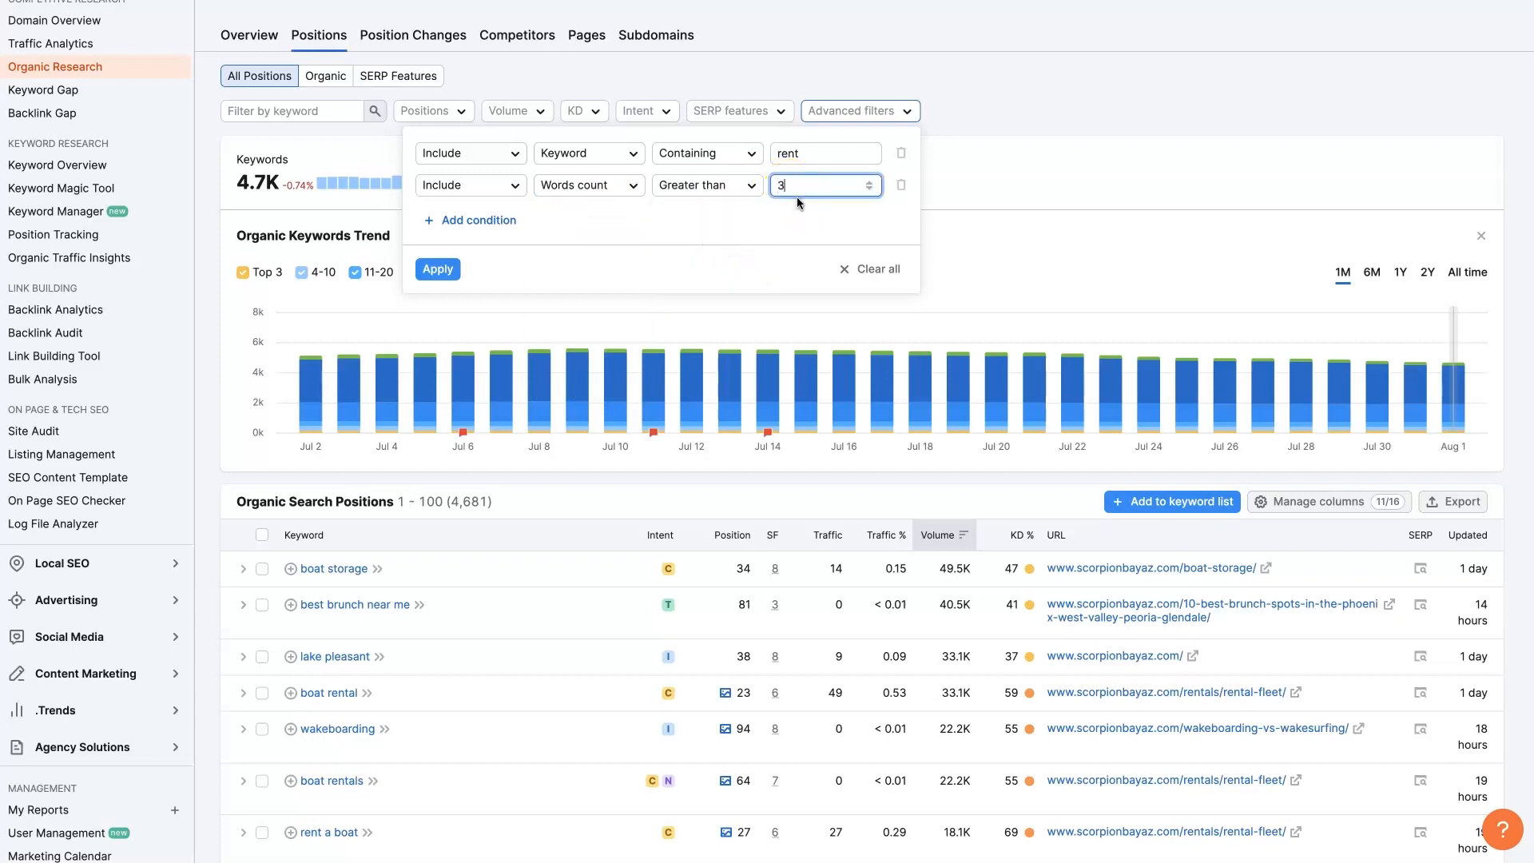
mouse_move(638, 222)
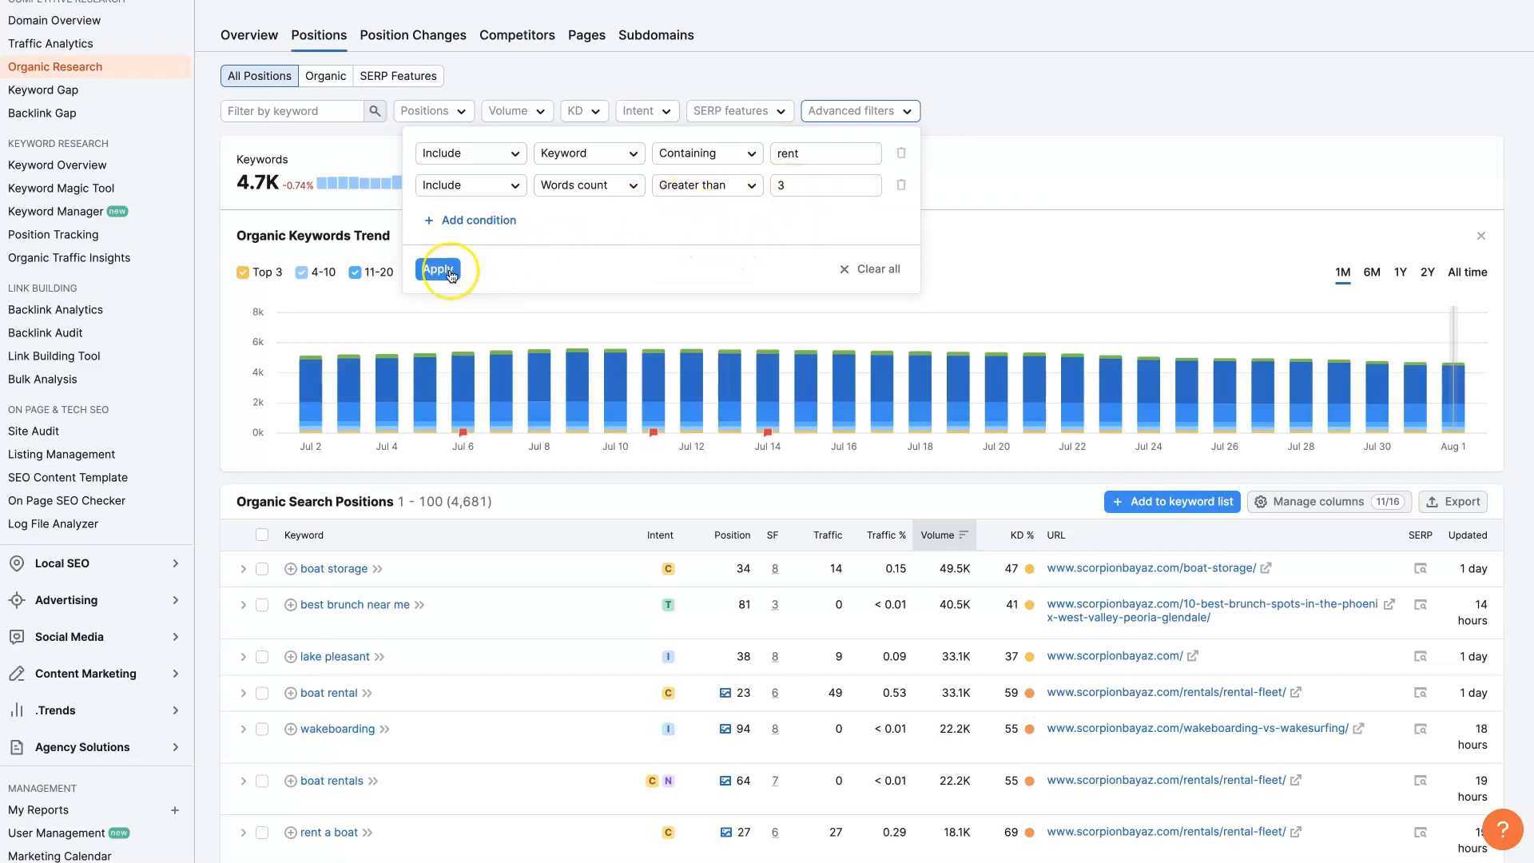
left_click(438, 269)
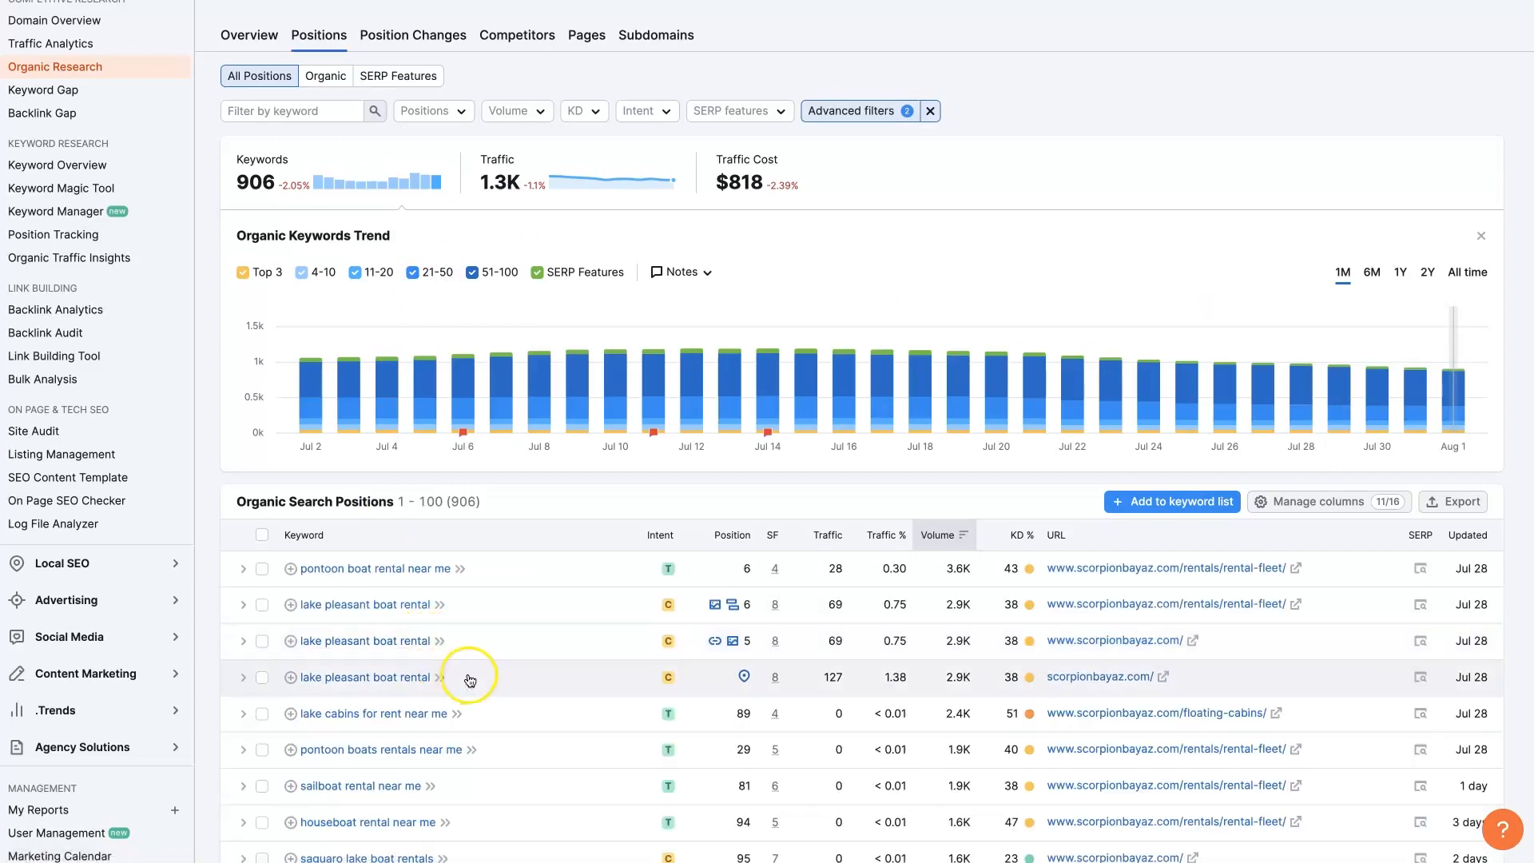
scroll("down", 3)
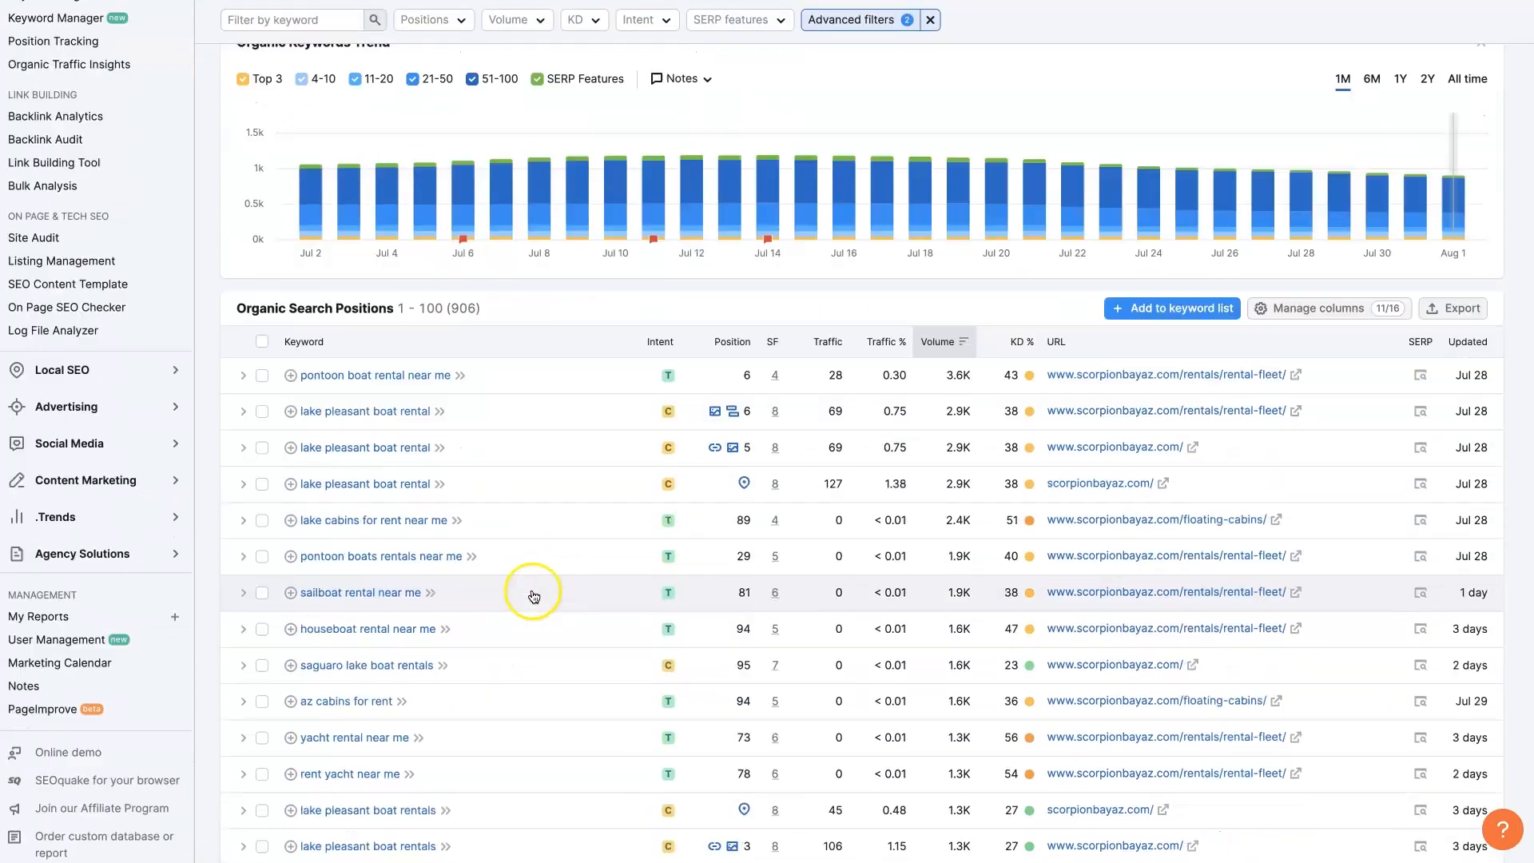
scroll("down", 3)
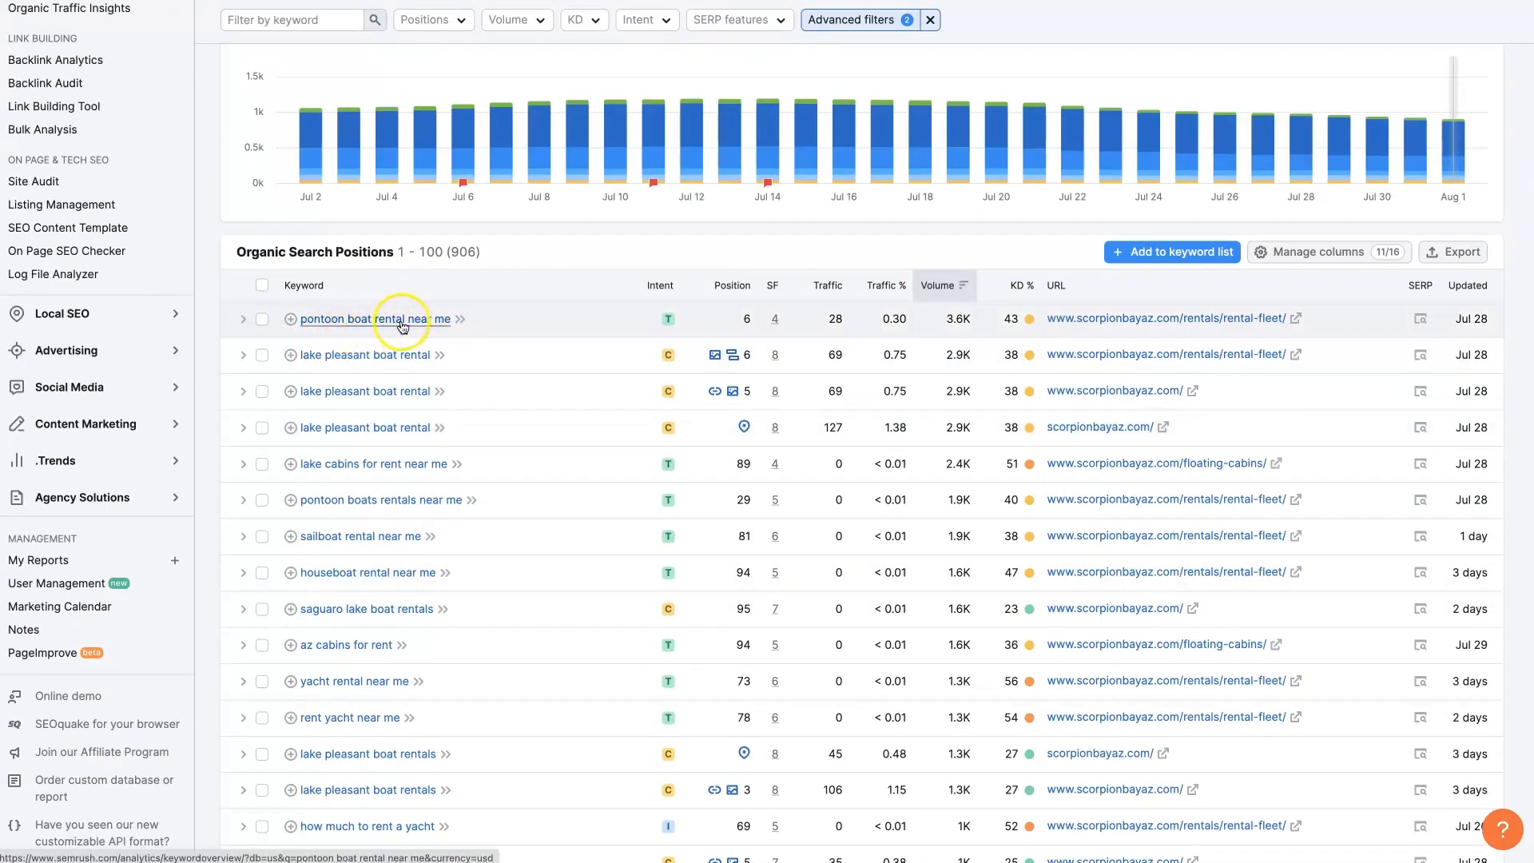
mouse_move(844, 489)
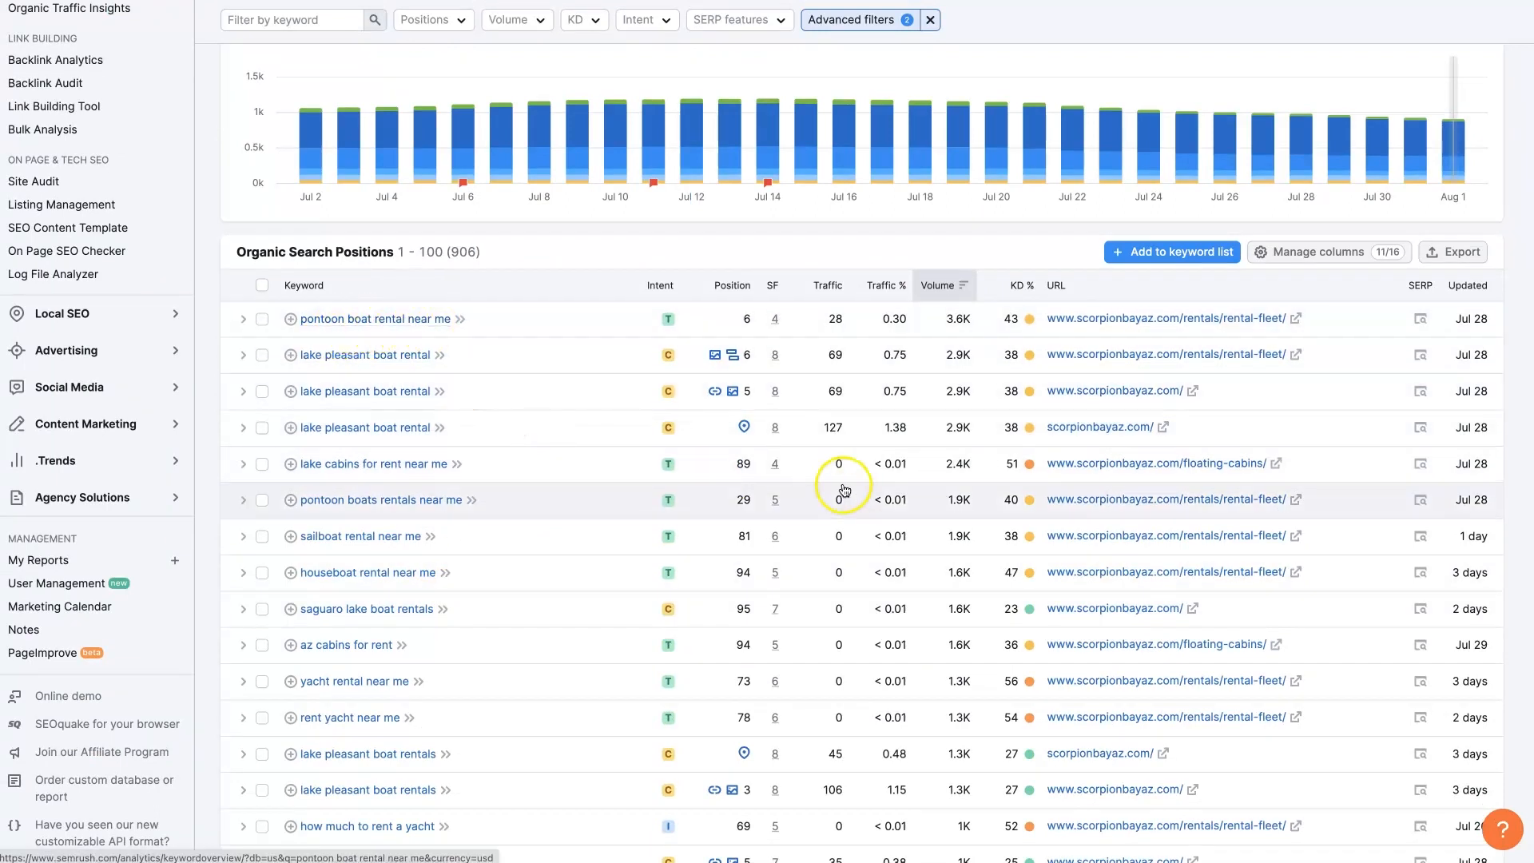
mouse_move(1016, 337)
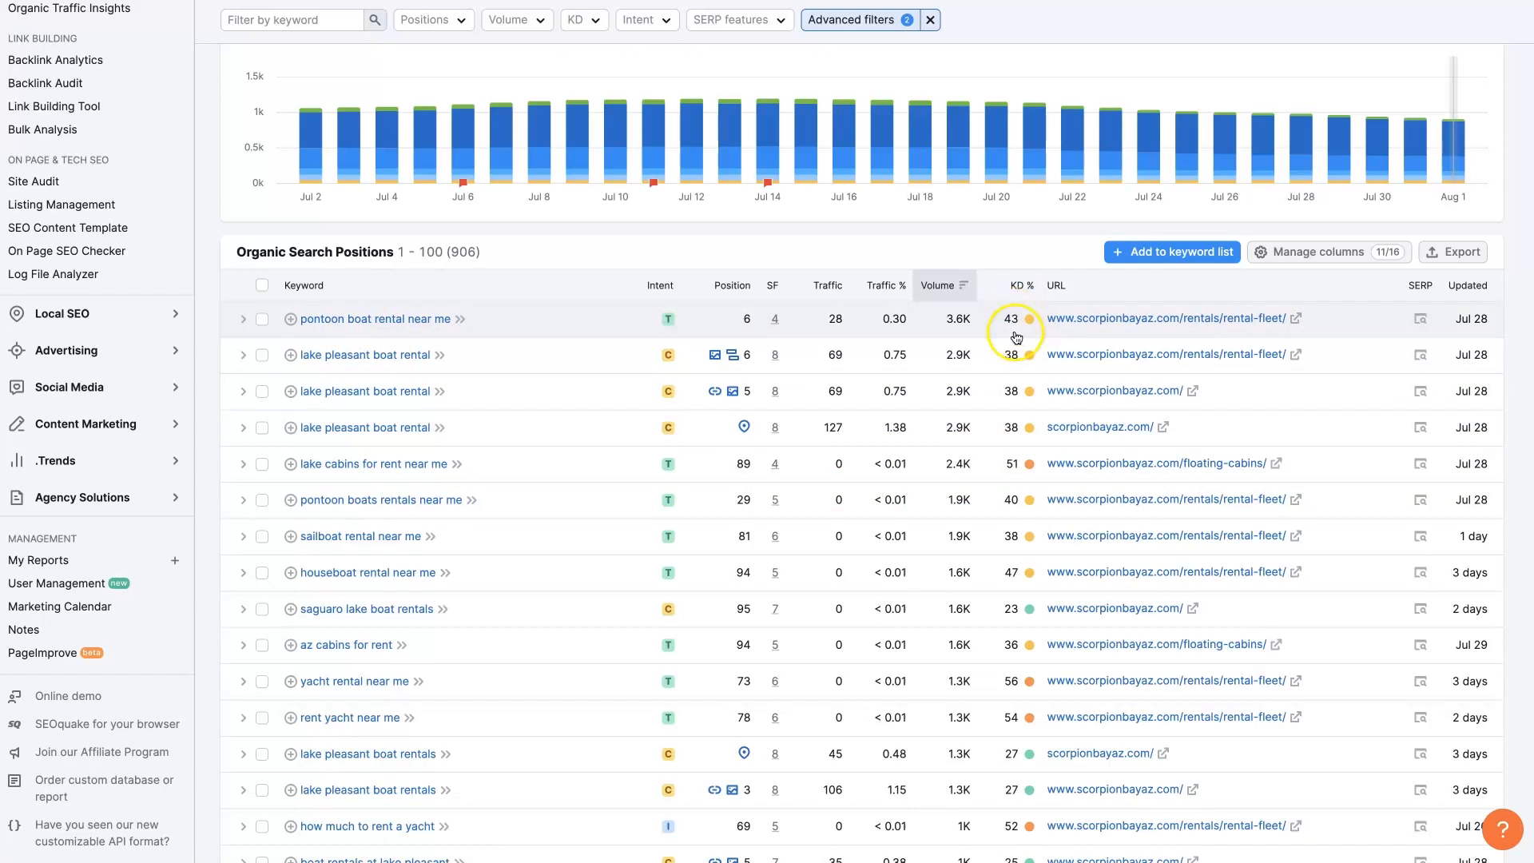
mouse_move(1015, 347)
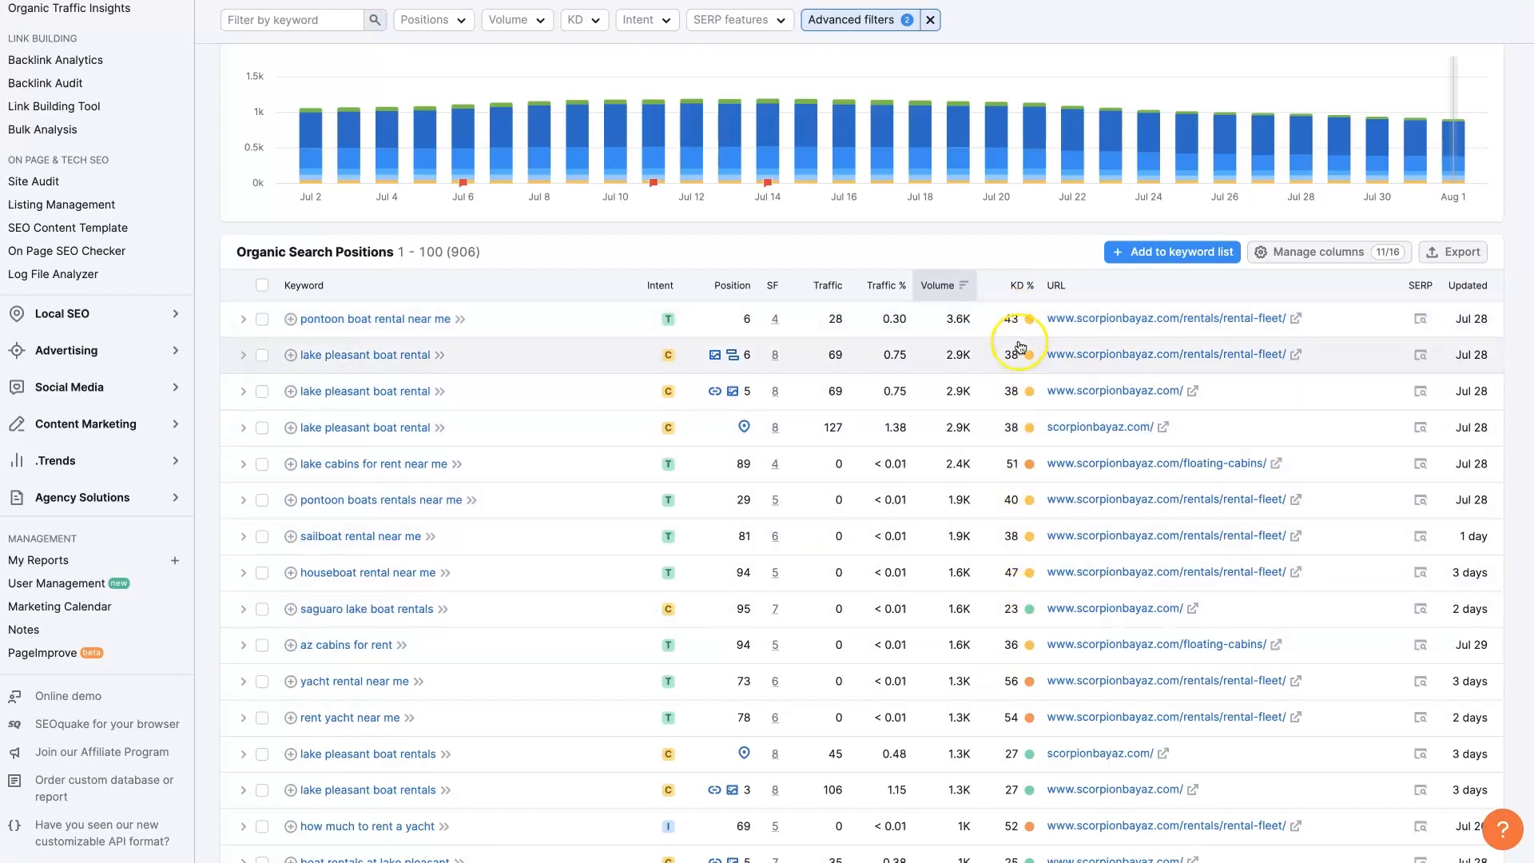
mouse_move(1026, 318)
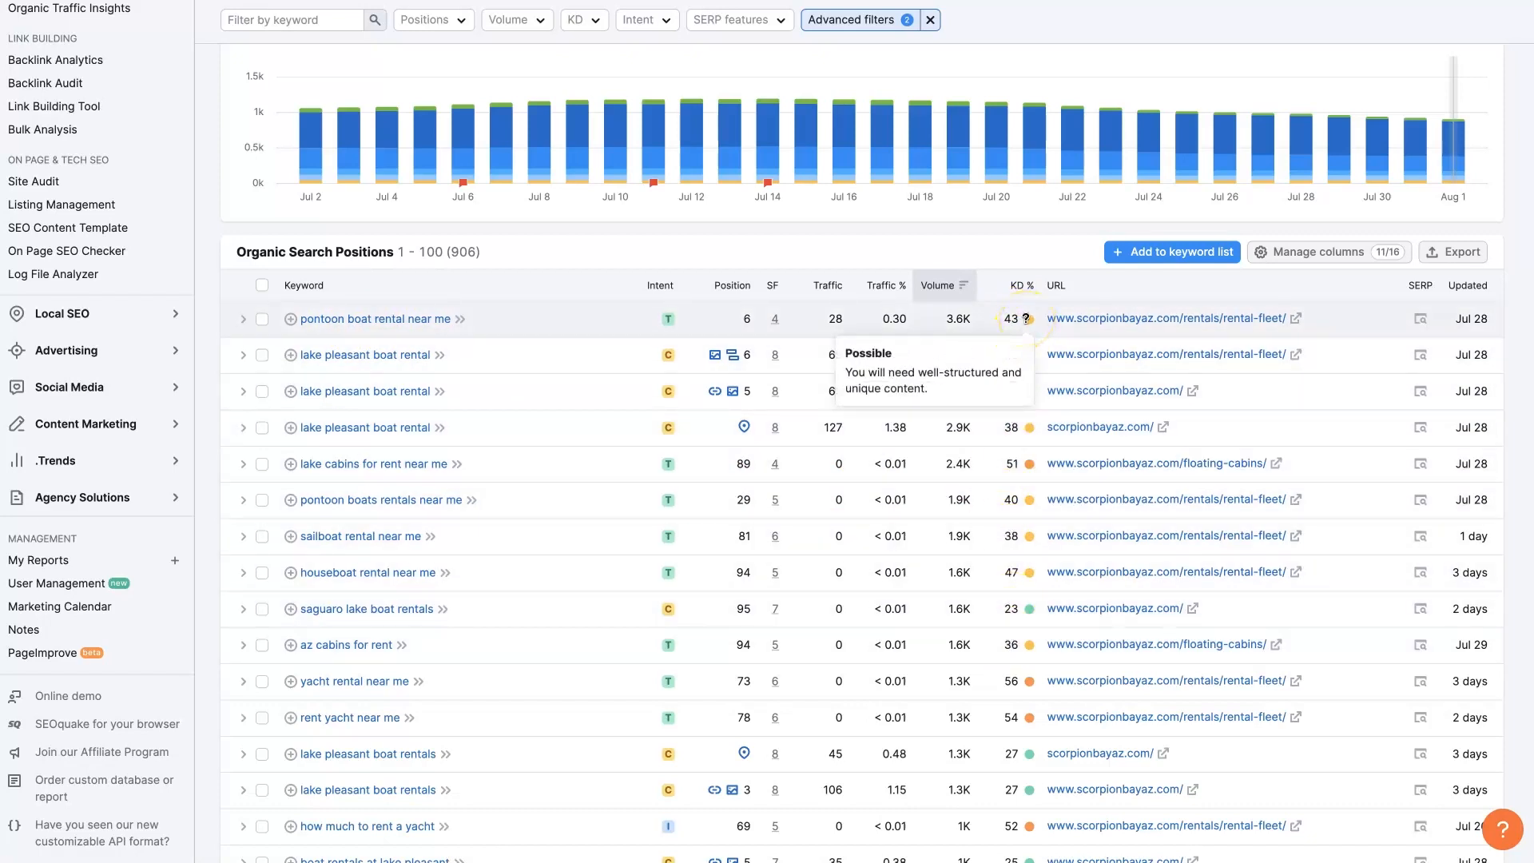
mouse_move(1018, 591)
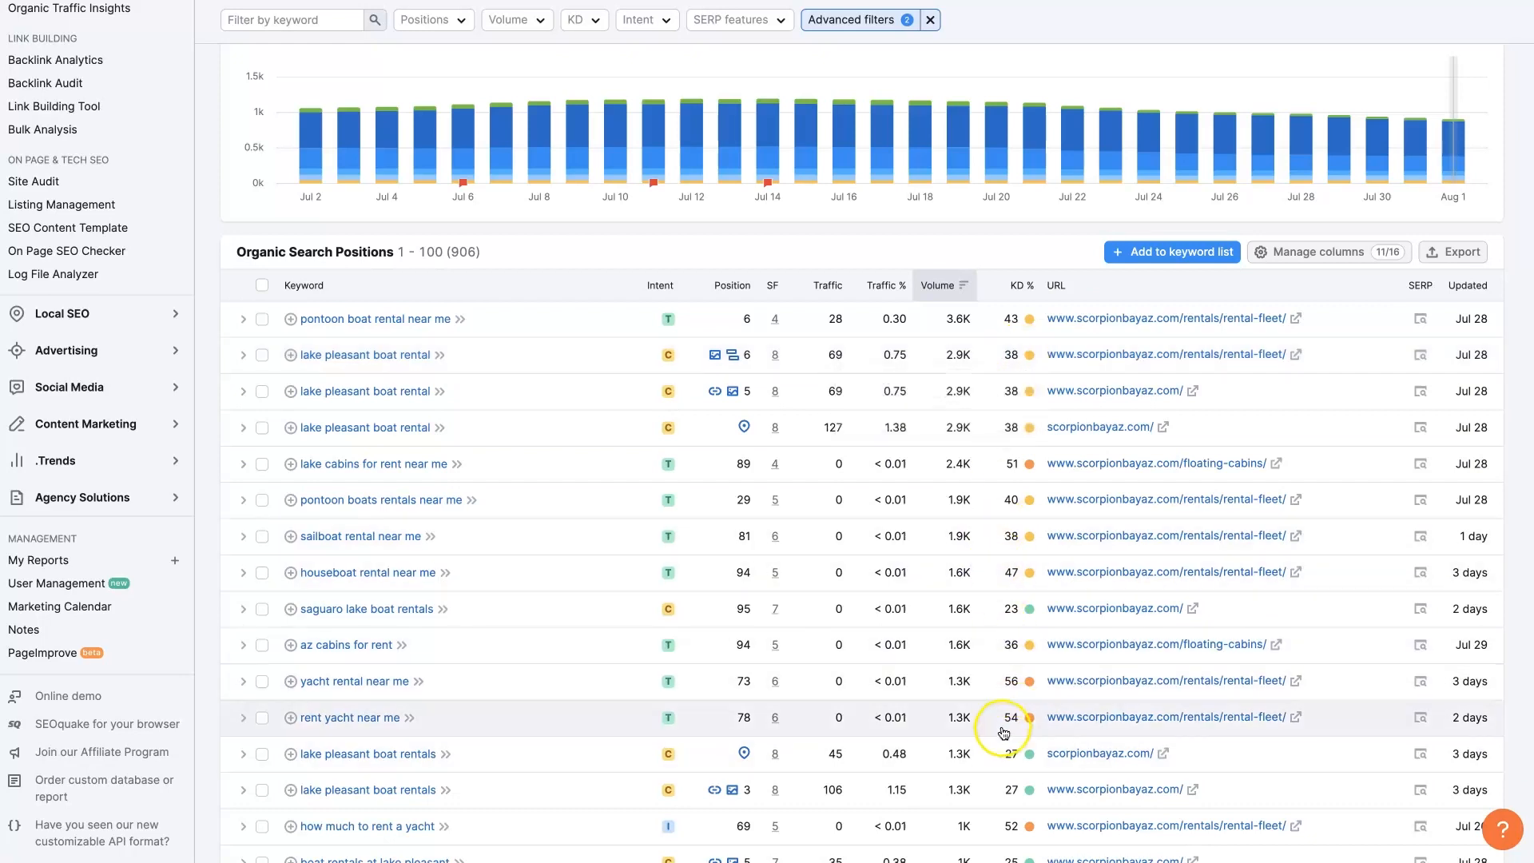
mouse_move(1010, 609)
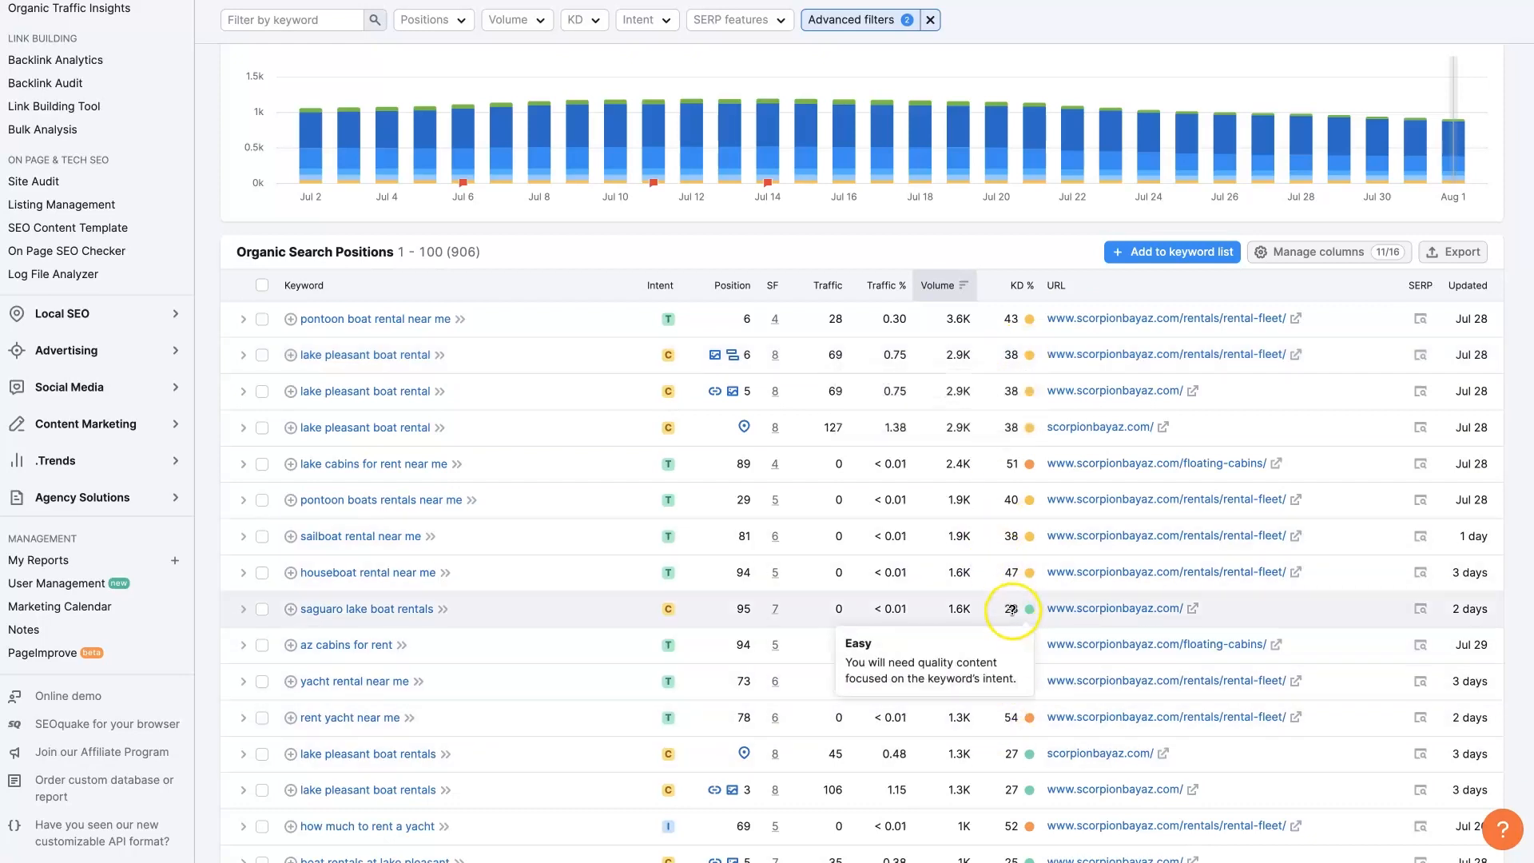
mouse_move(1010, 813)
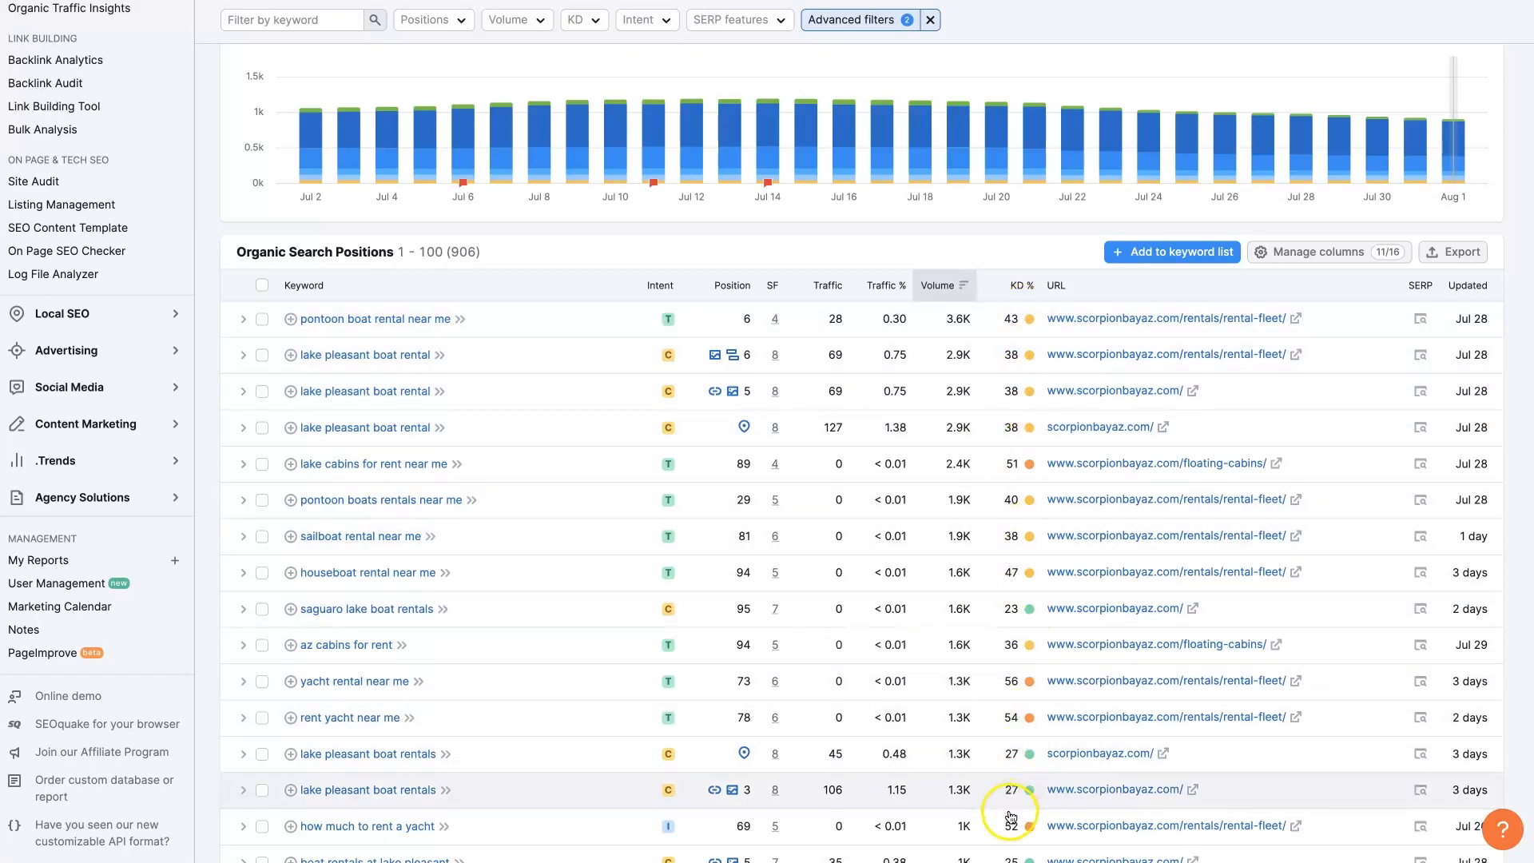
mouse_move(1012, 320)
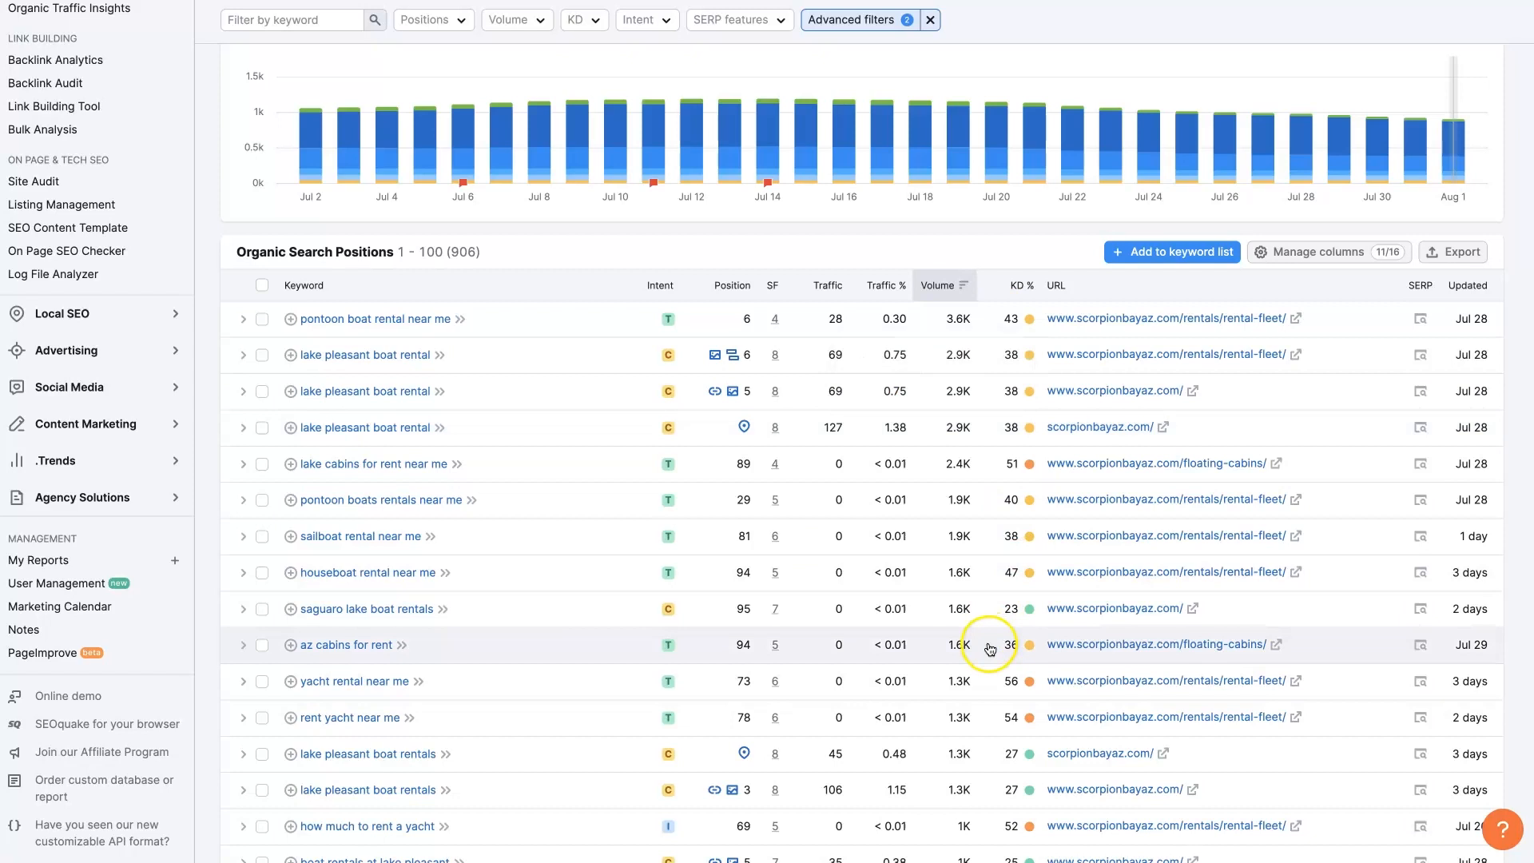
mouse_move(364, 427)
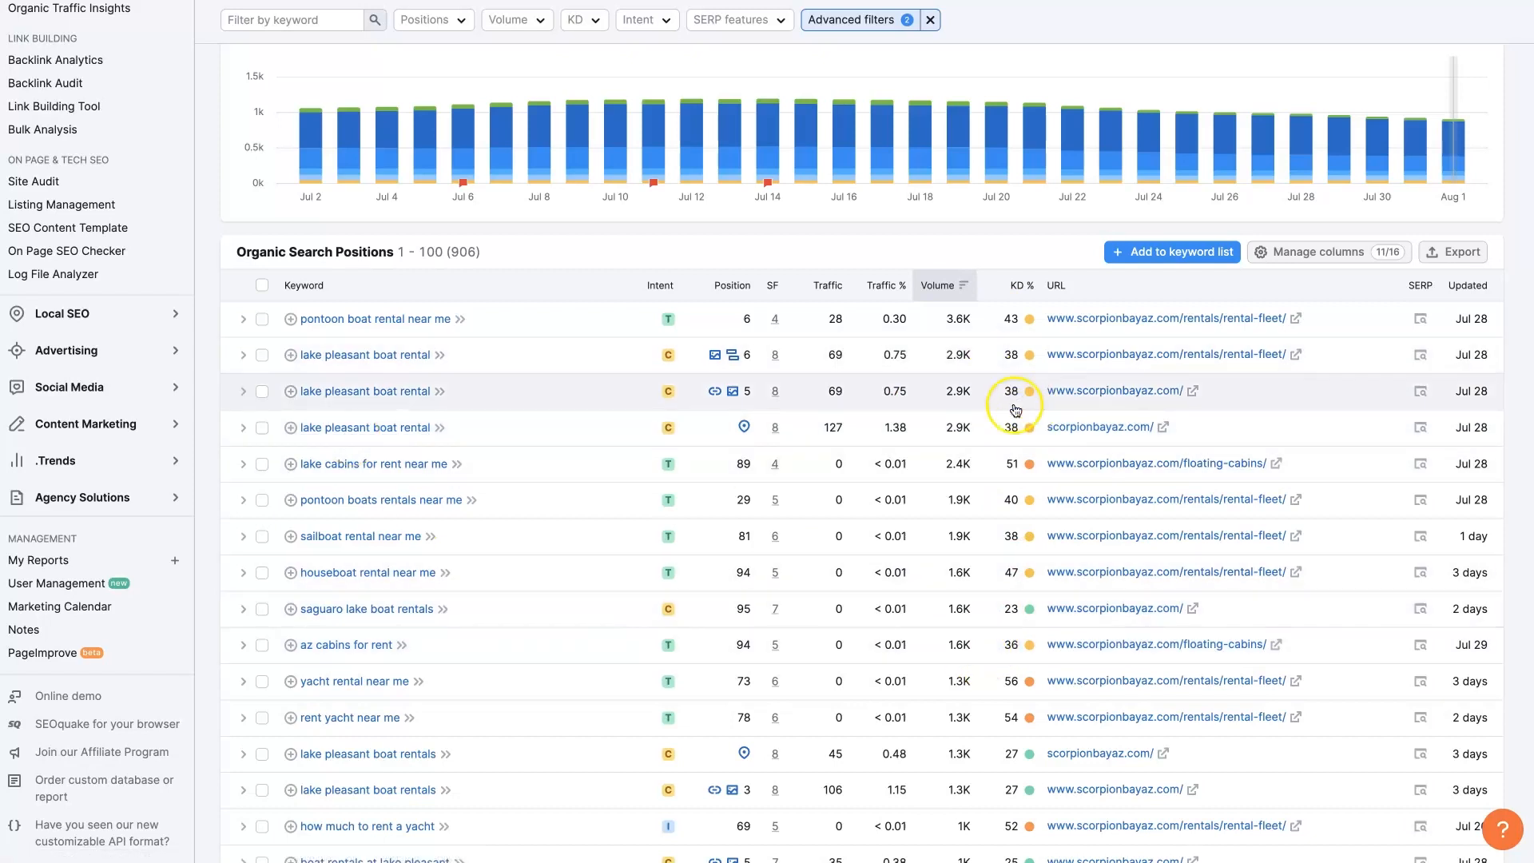
scroll("down", 3)
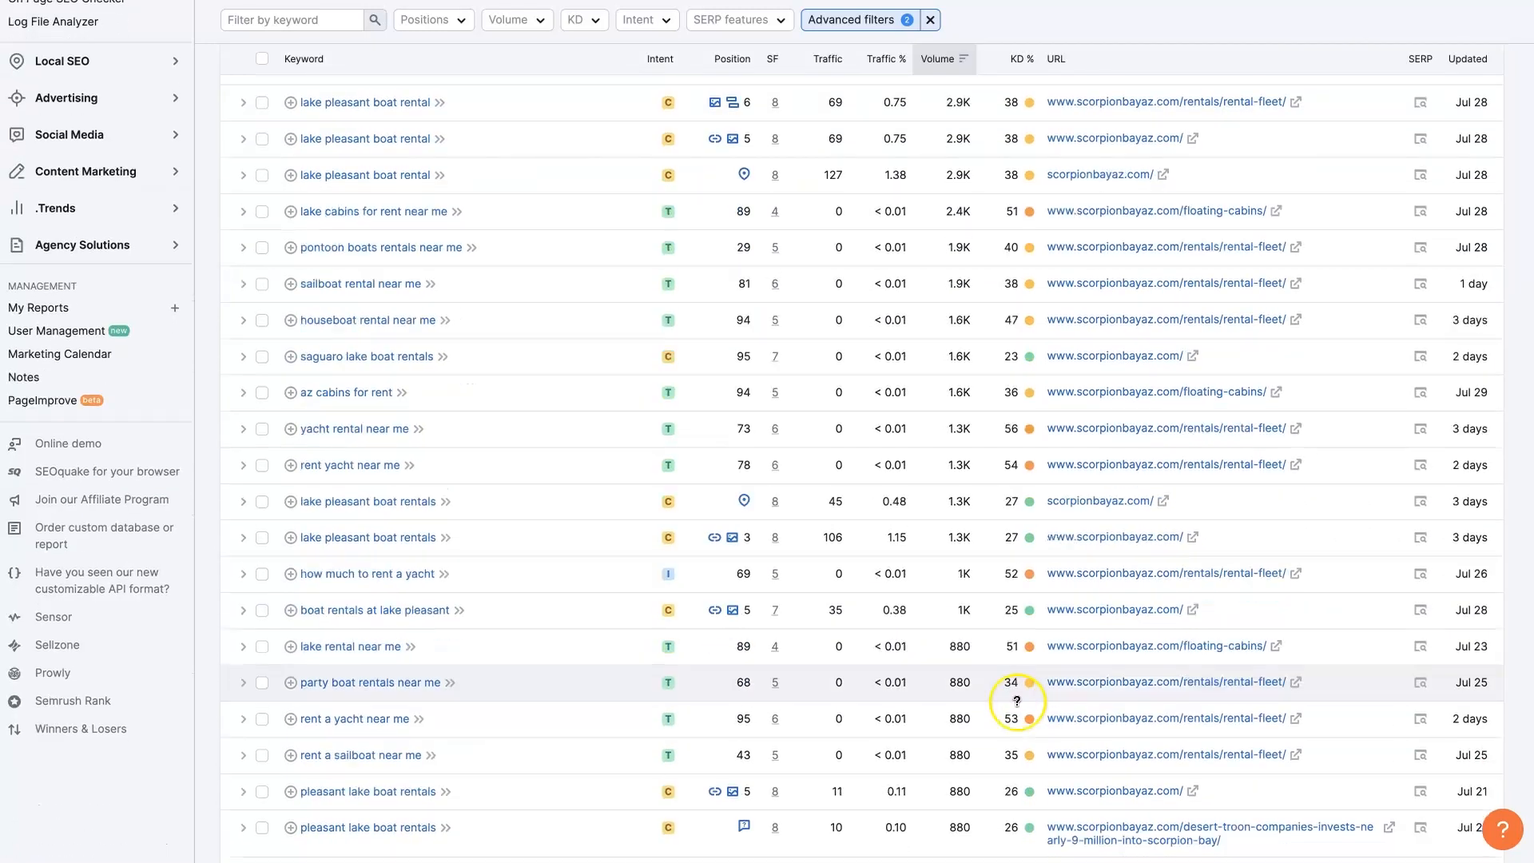
scroll("up", 3)
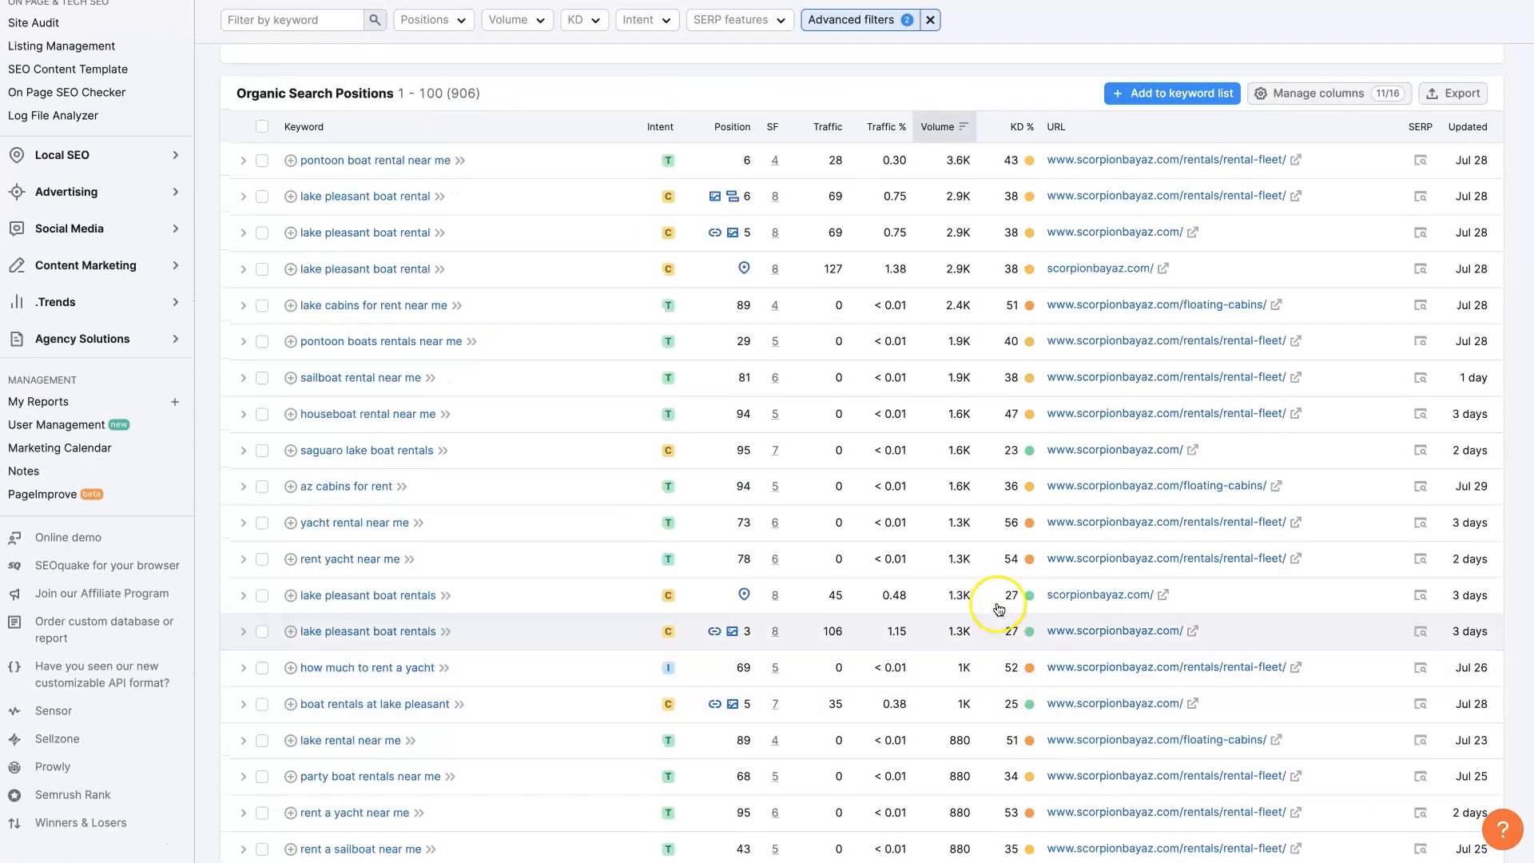
scroll("up", 3)
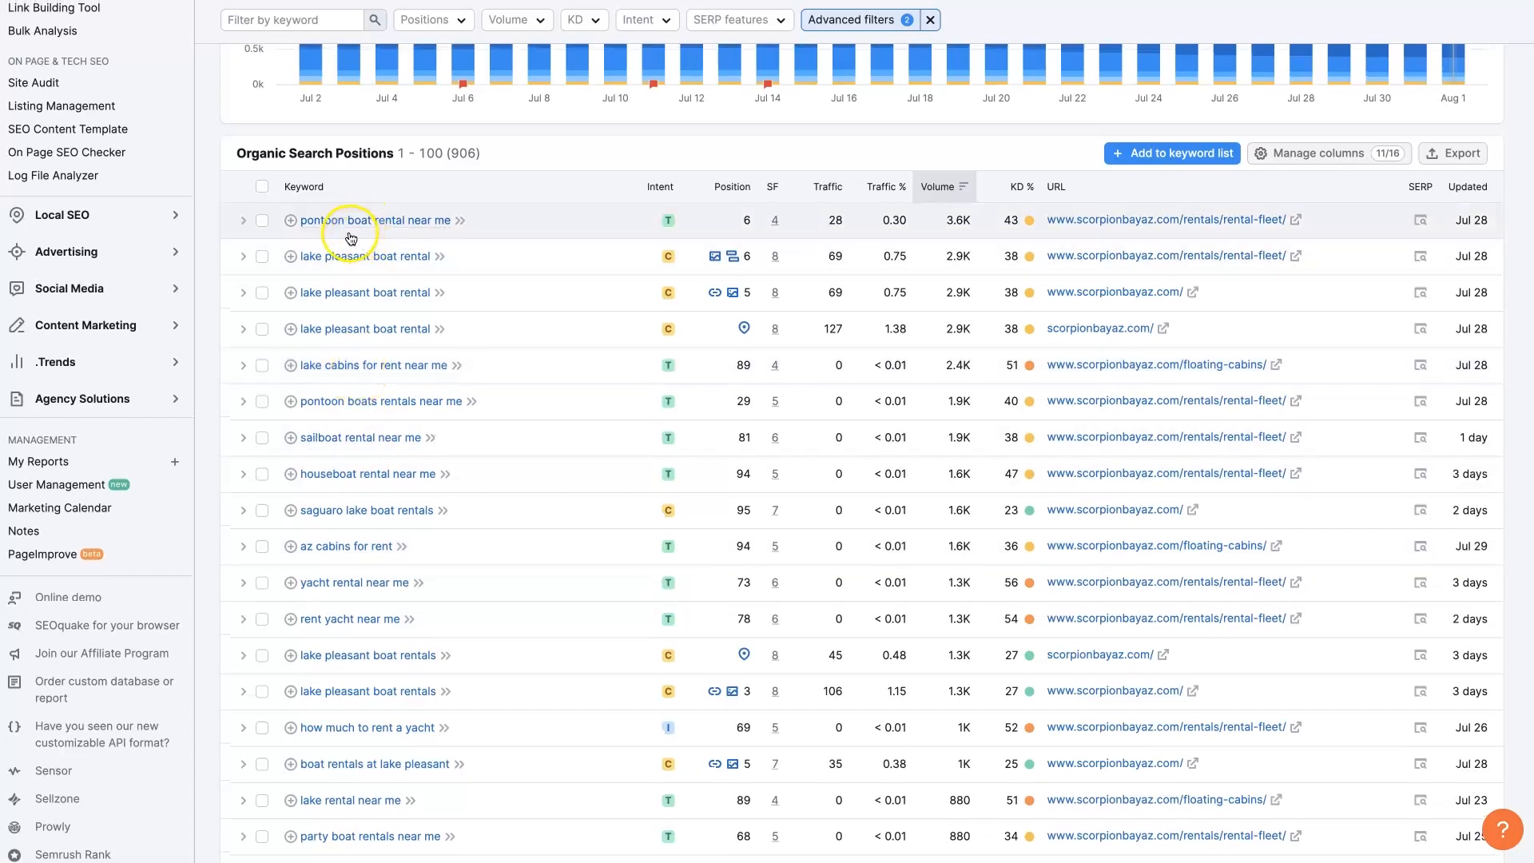
mouse_move(420, 237)
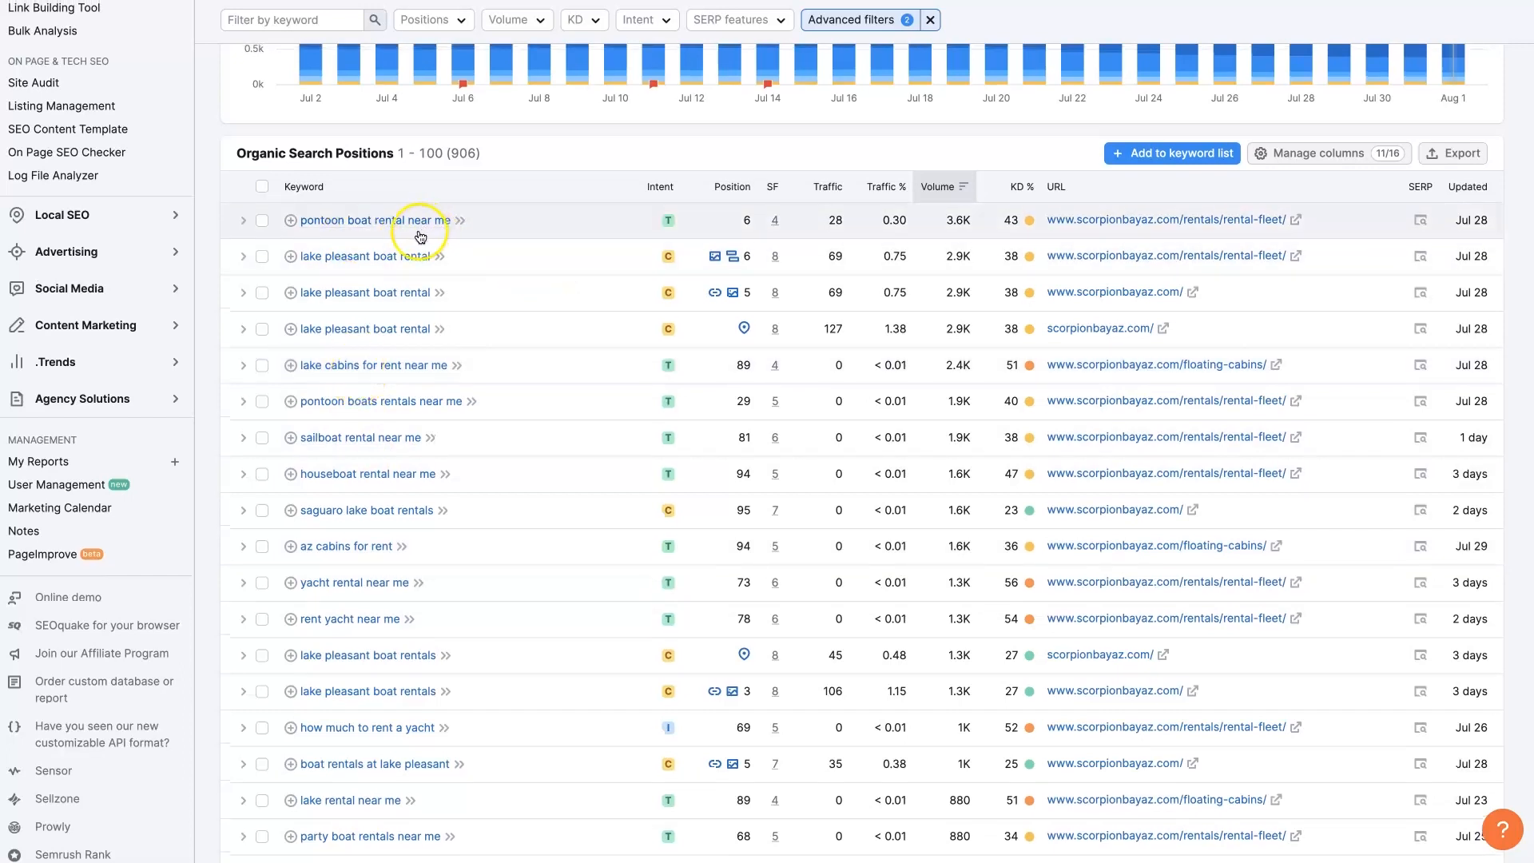
mouse_move(478, 250)
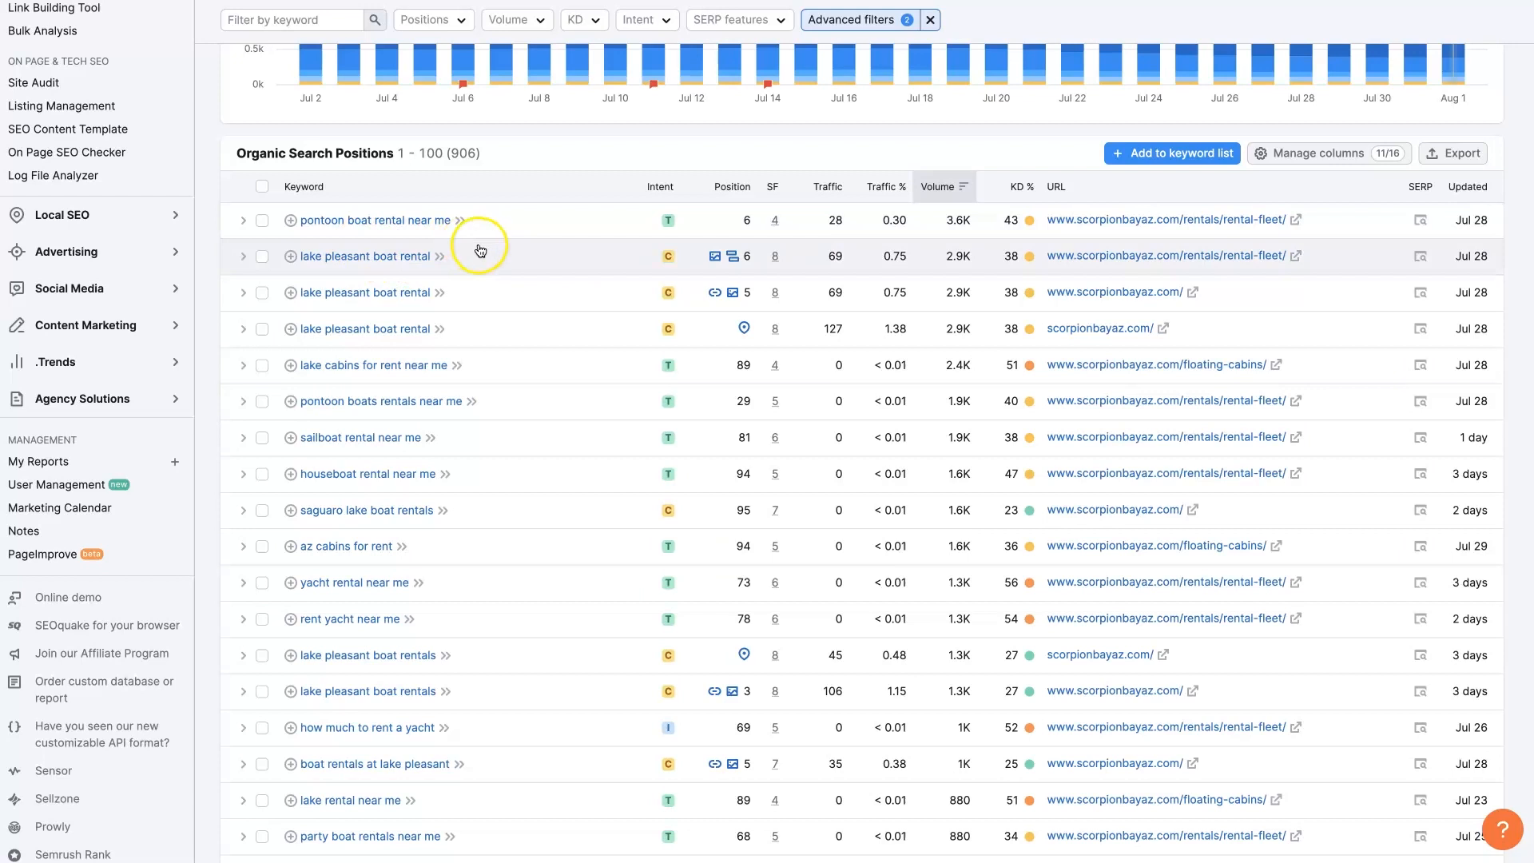
mouse_move(387, 258)
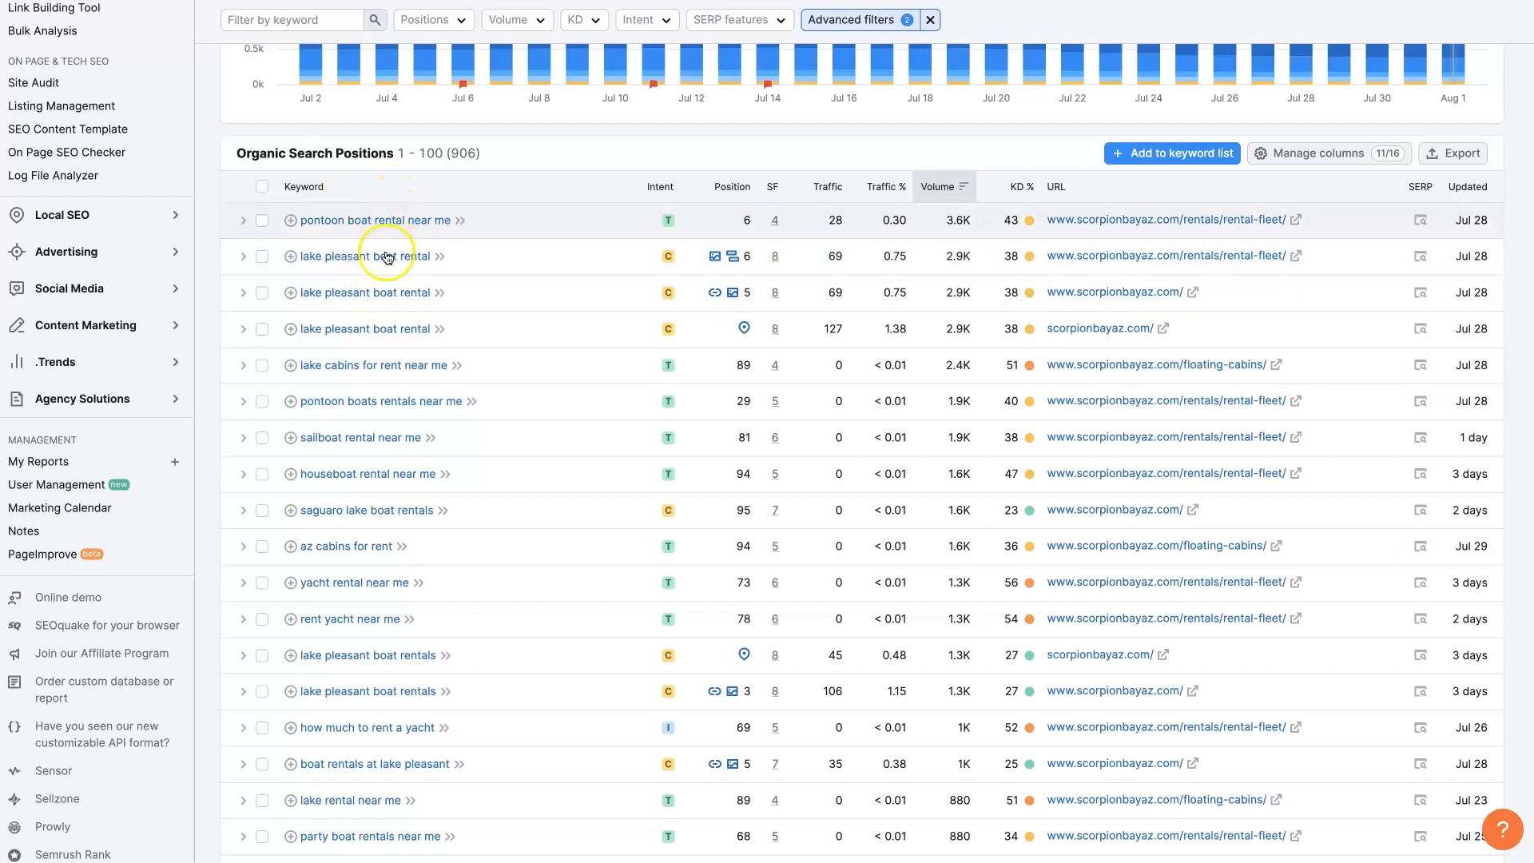
mouse_move(356, 504)
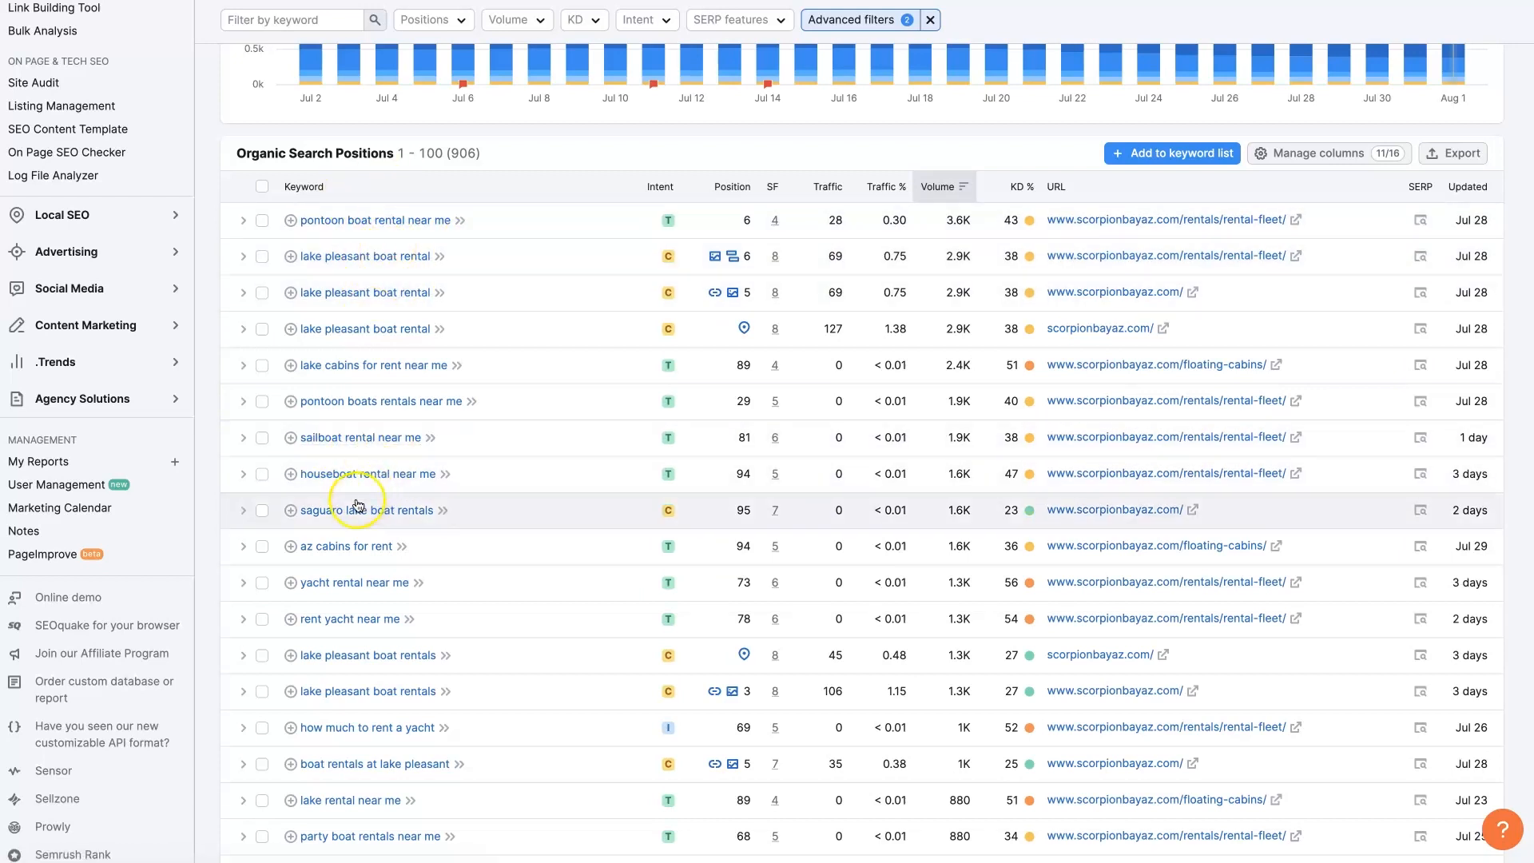
mouse_move(351, 618)
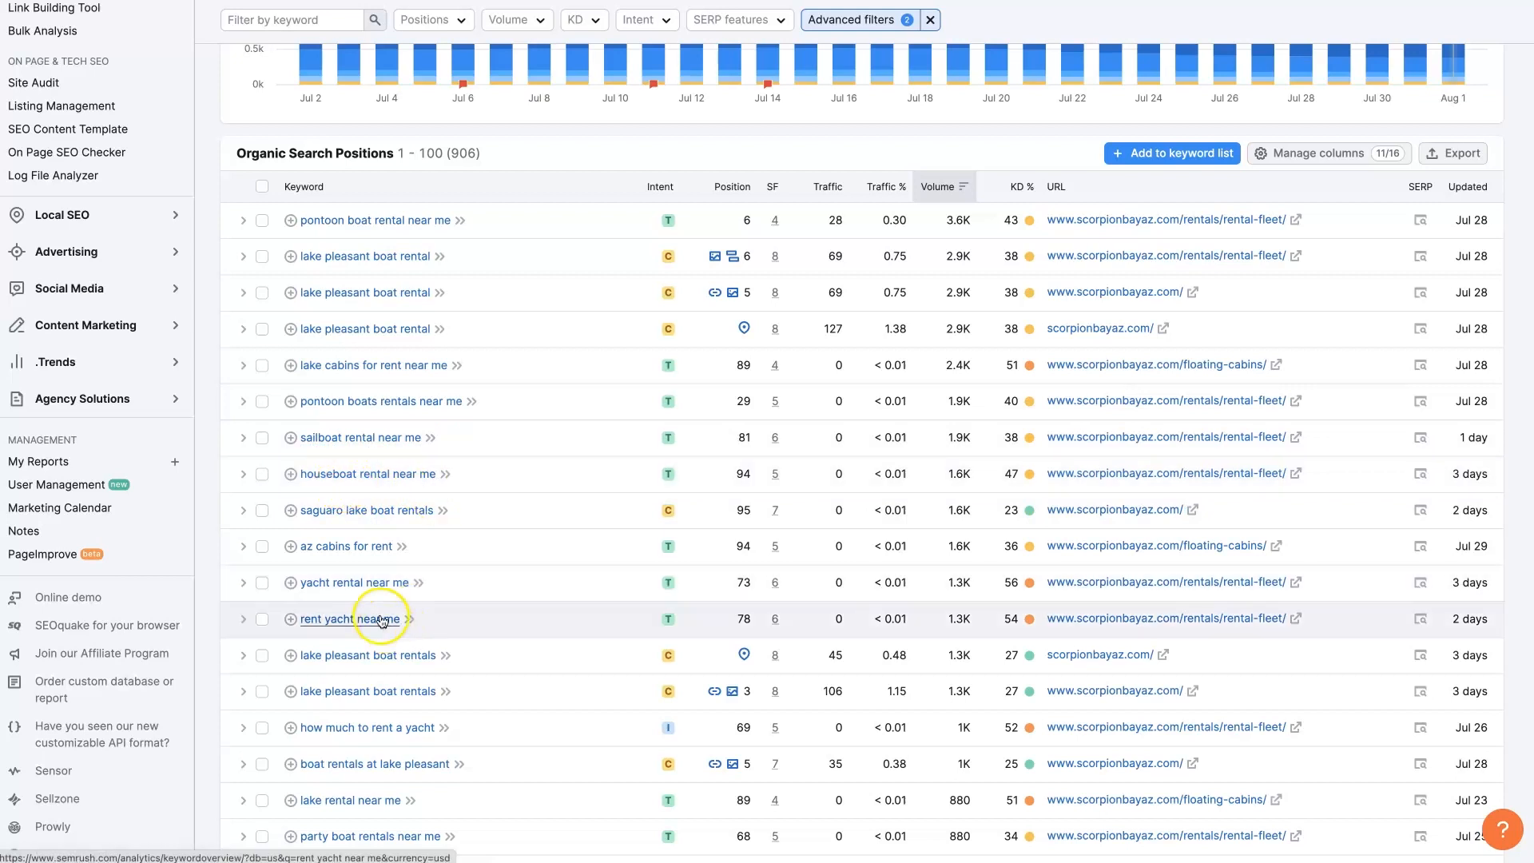
mouse_move(430, 545)
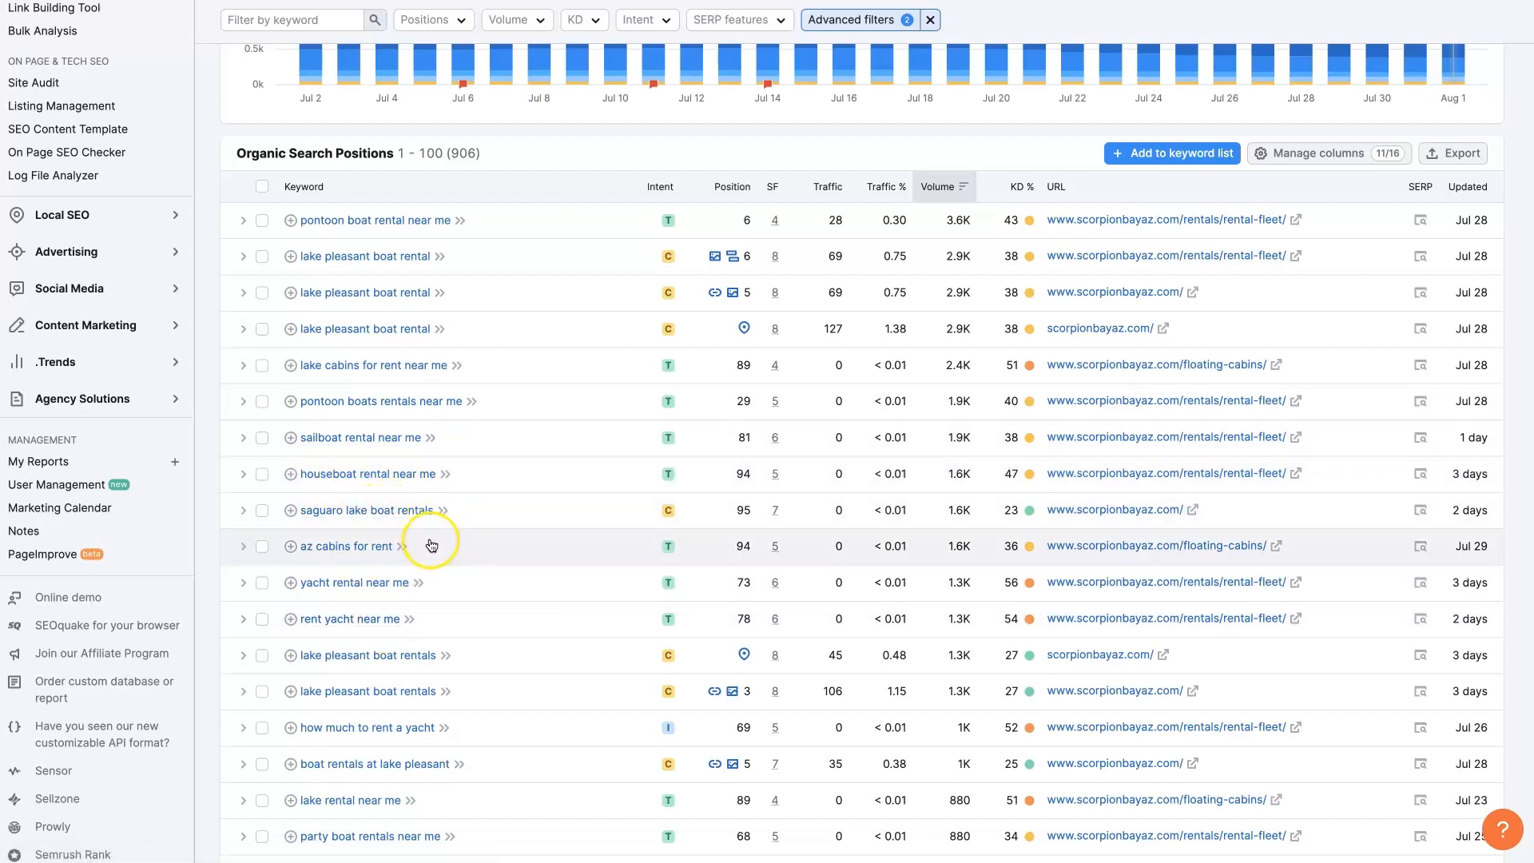
mouse_move(350, 561)
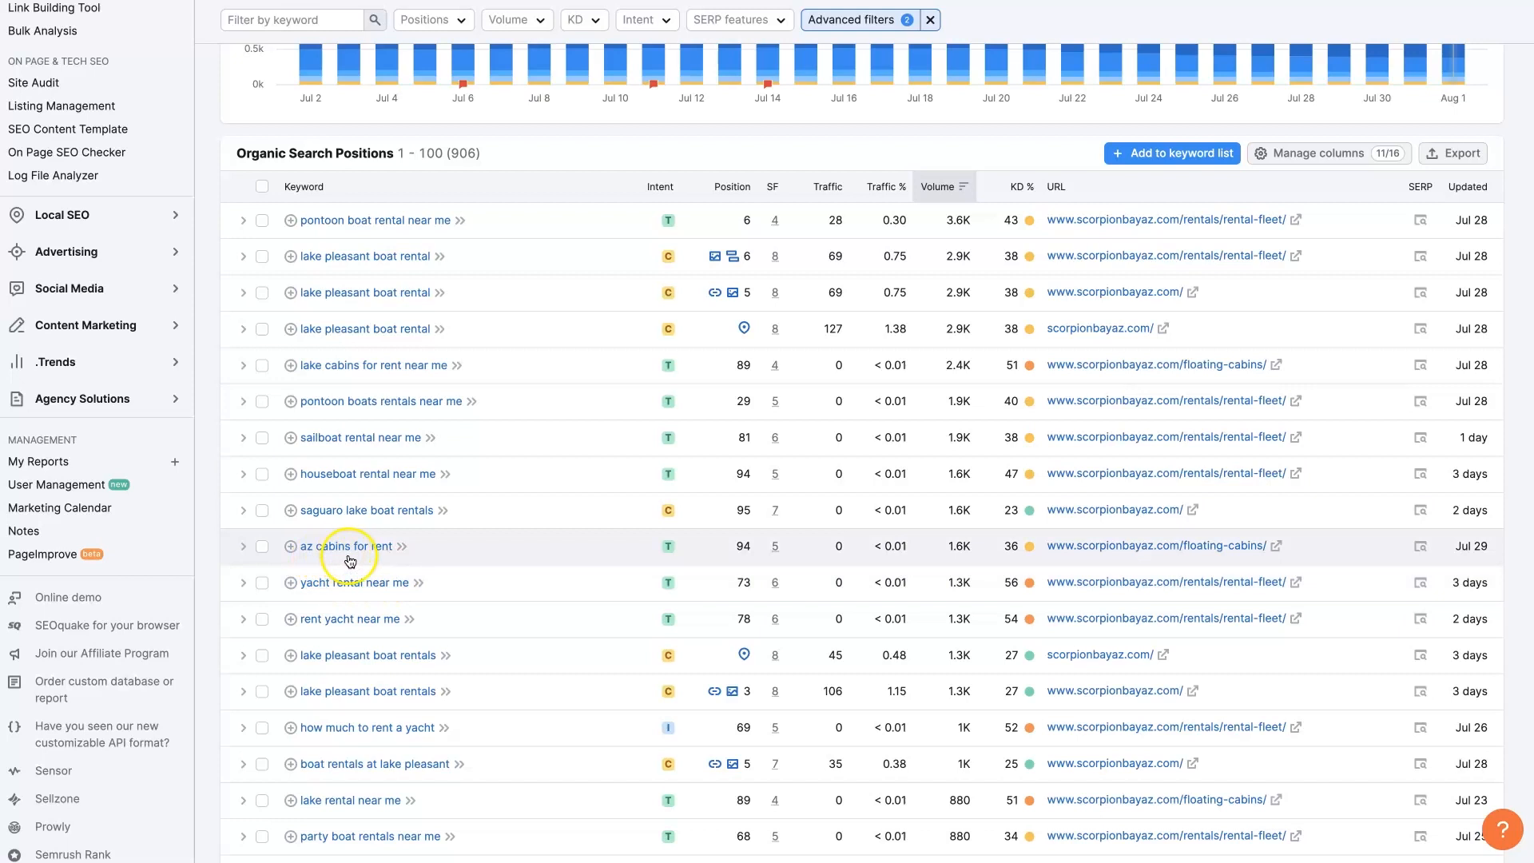
mouse_move(366, 634)
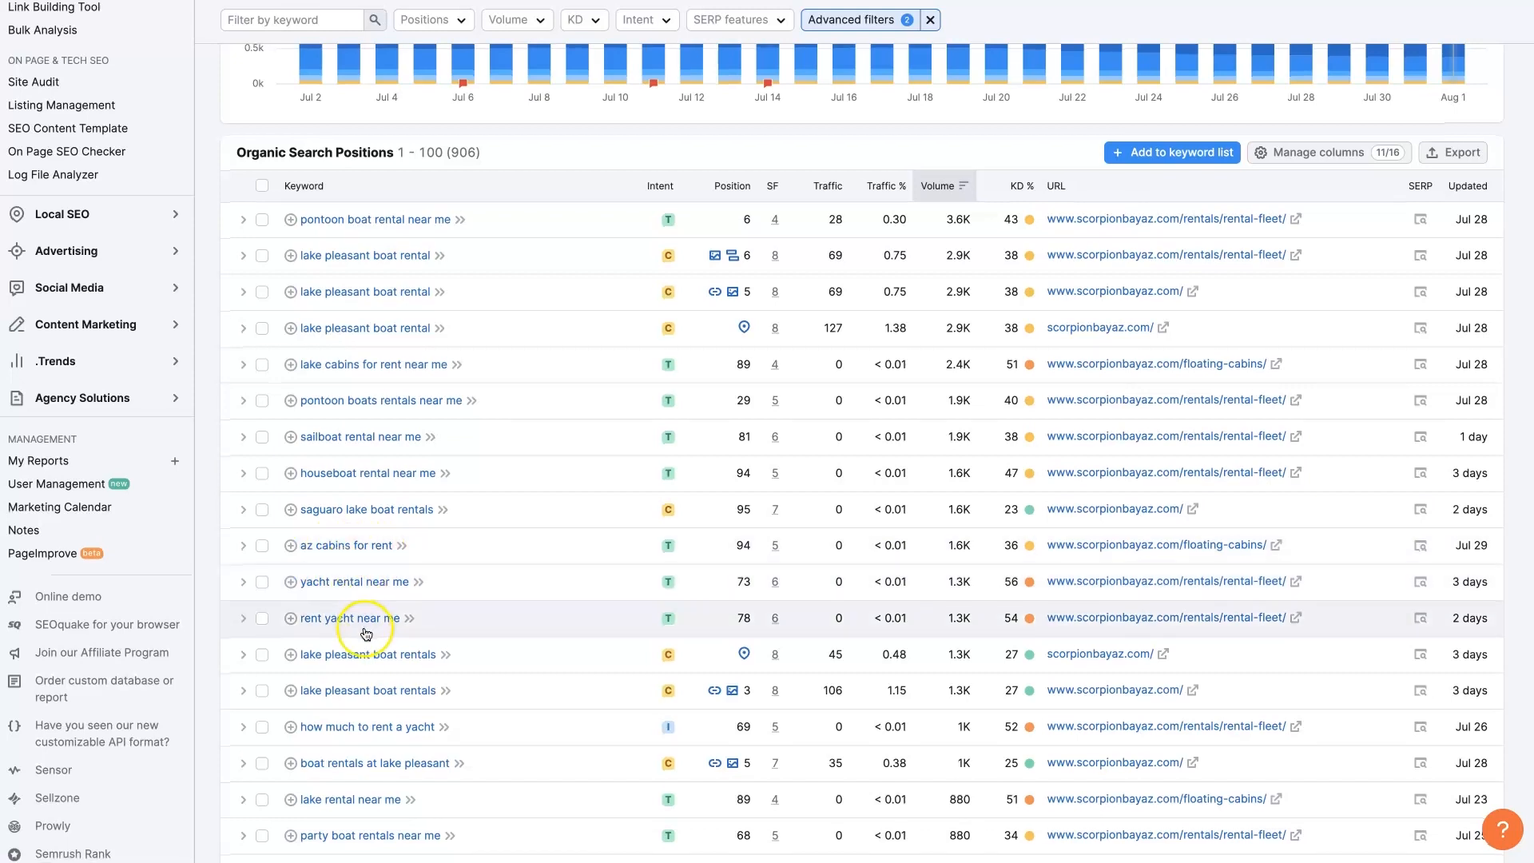
scroll("up", 3)
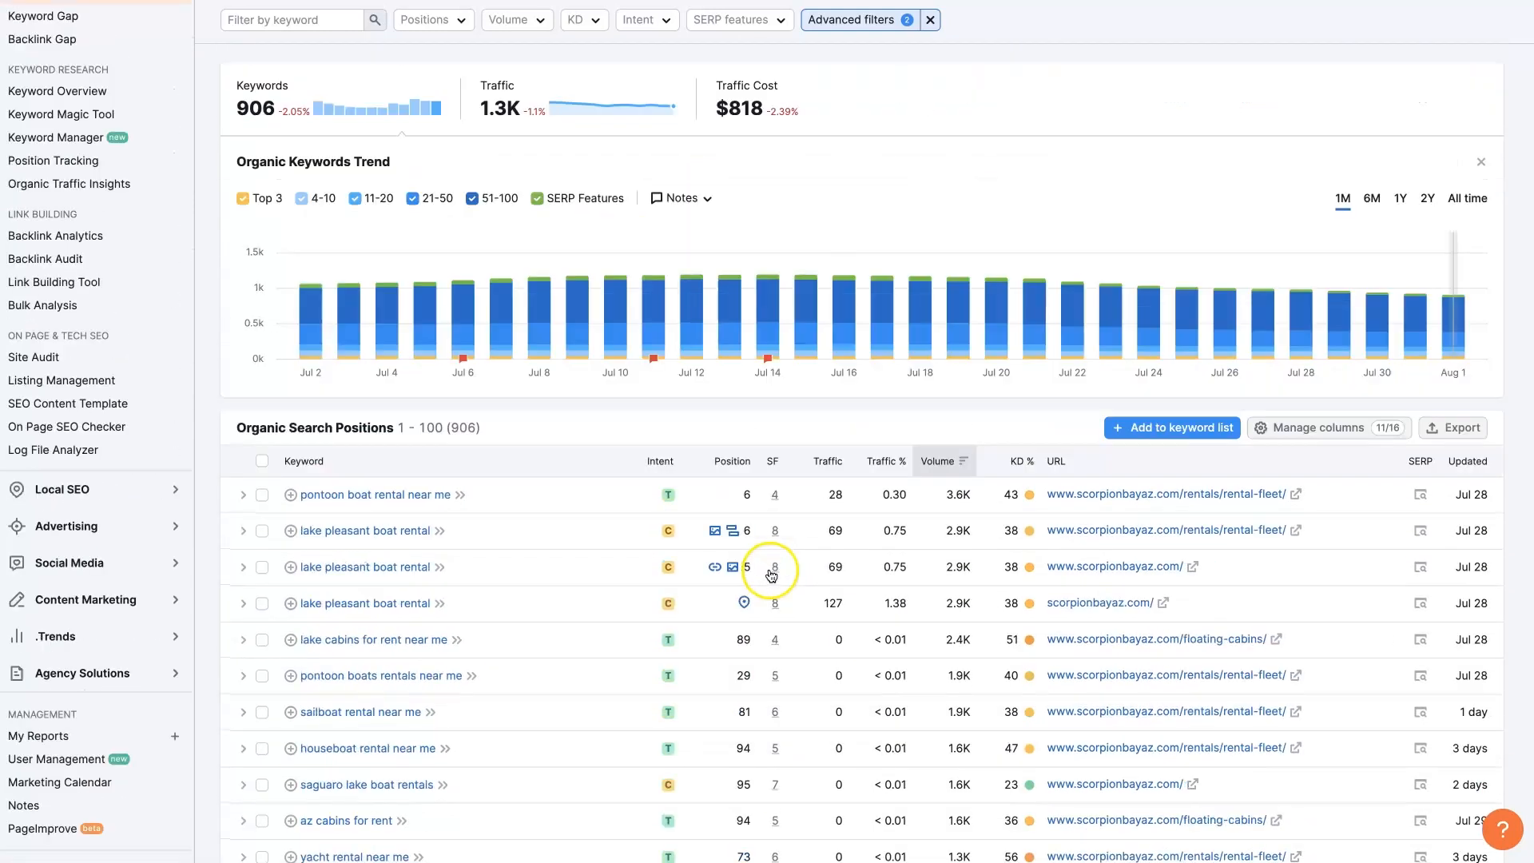
scroll("up", 3)
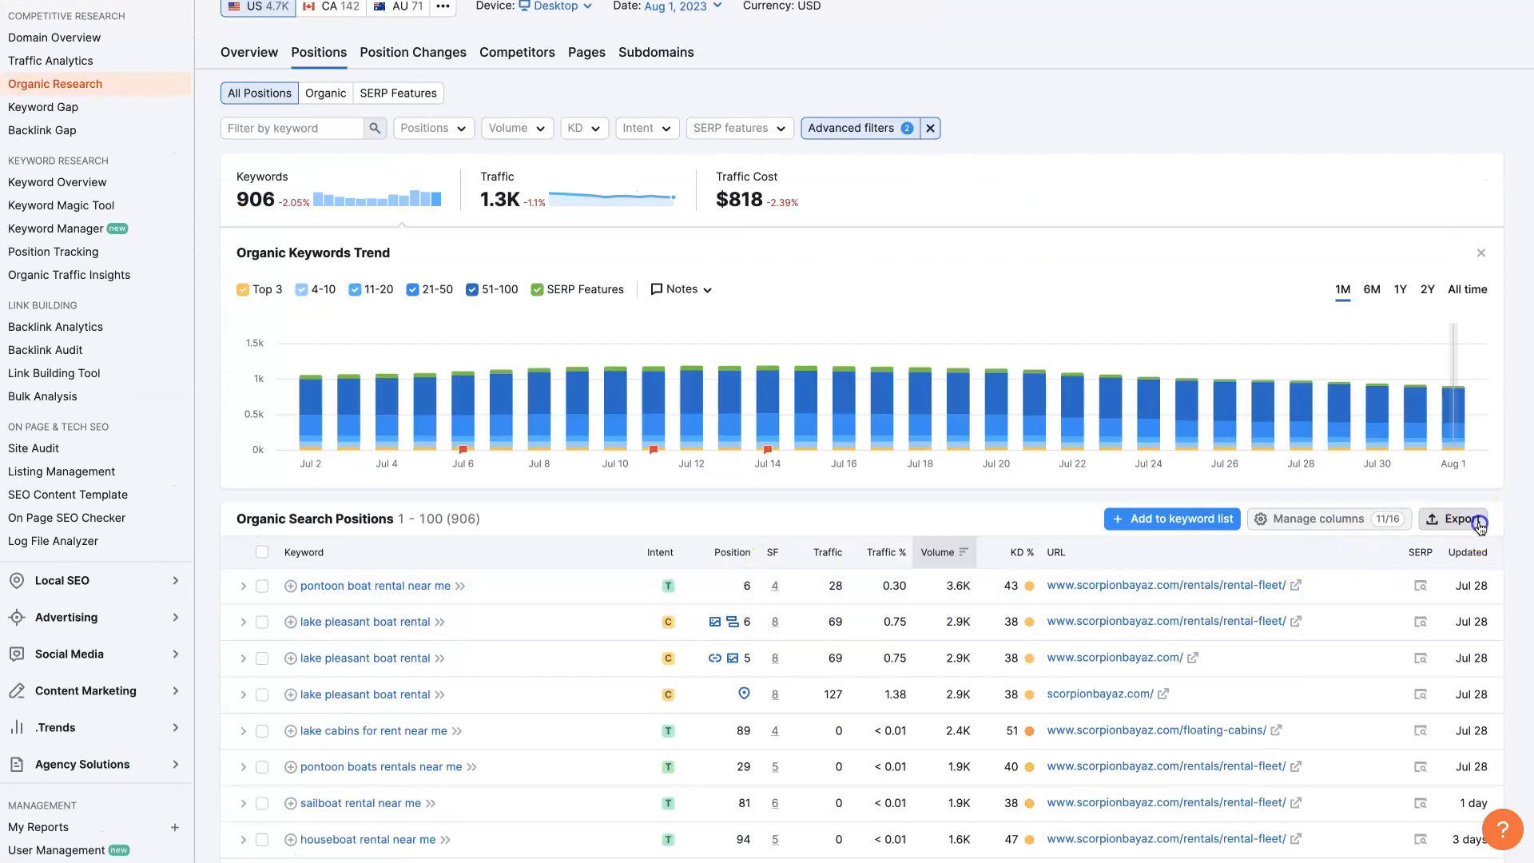
left_click(1458, 518)
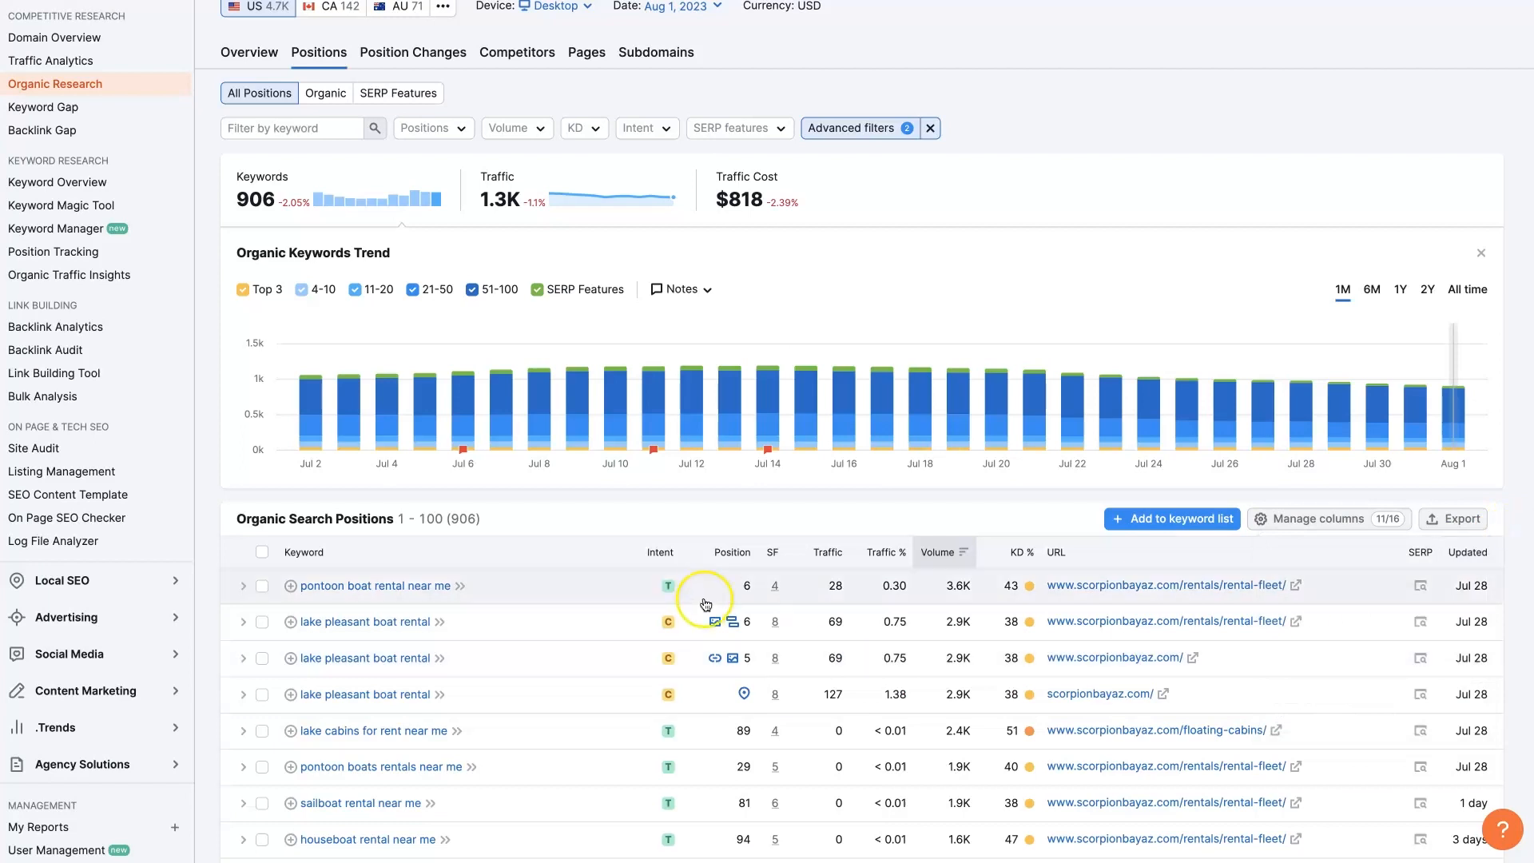
scroll("up", 3)
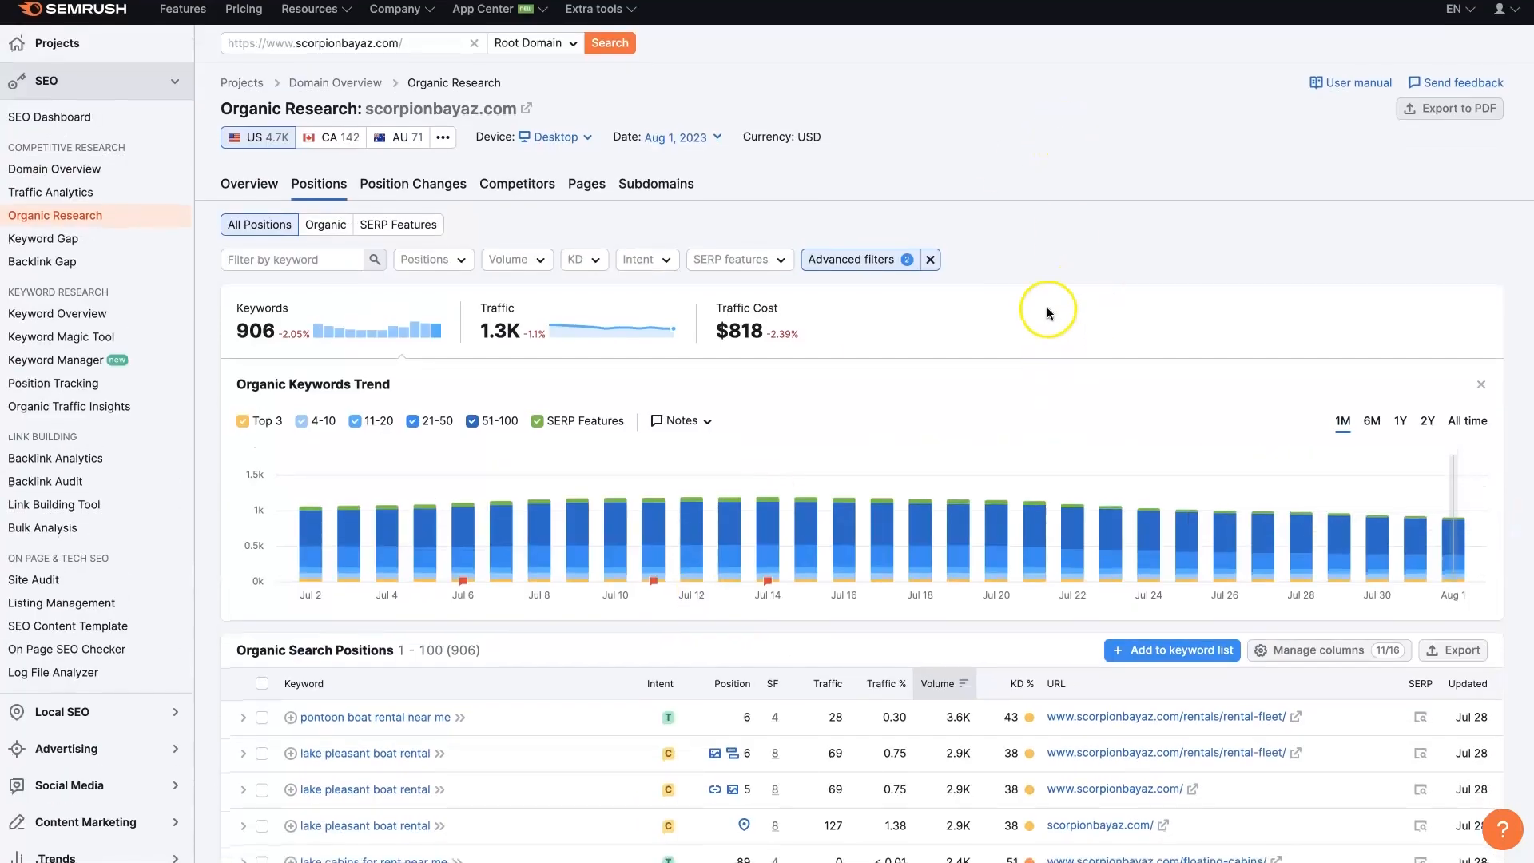
mouse_move(1071, 192)
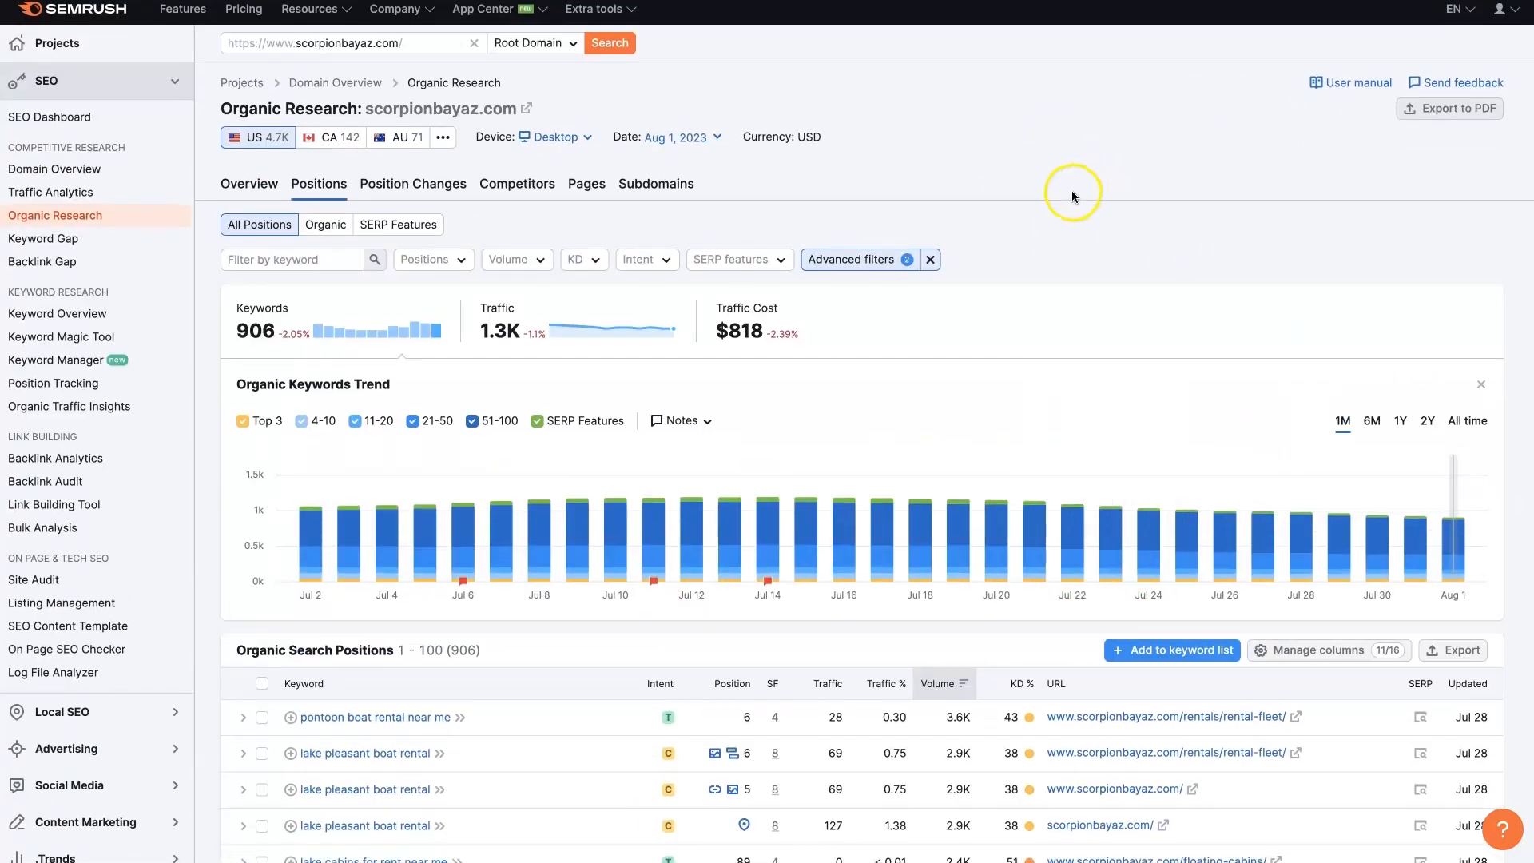
mouse_move(1043, 181)
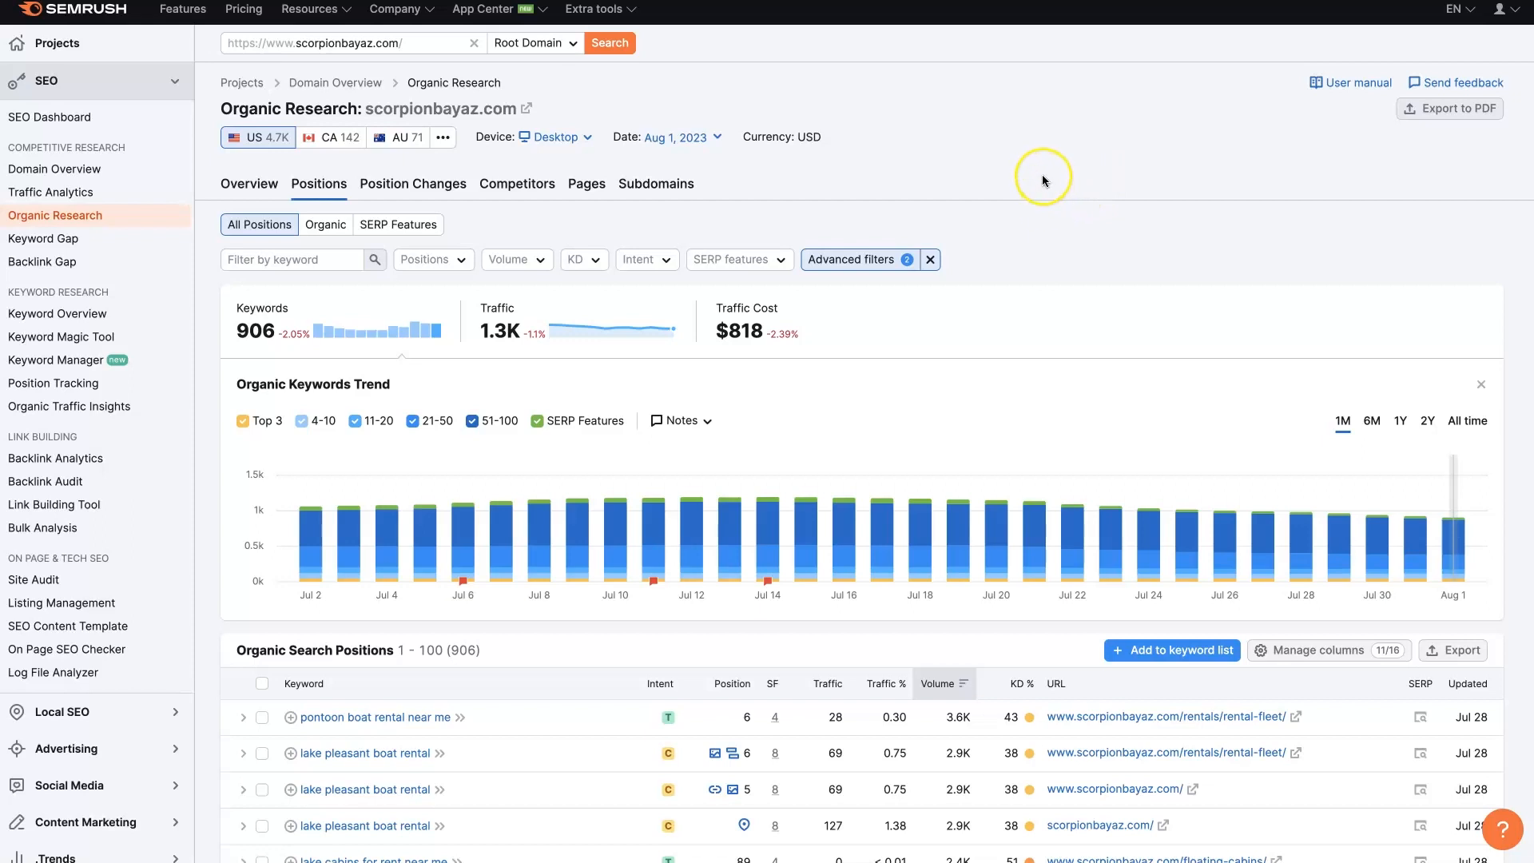
mouse_move(1044, 179)
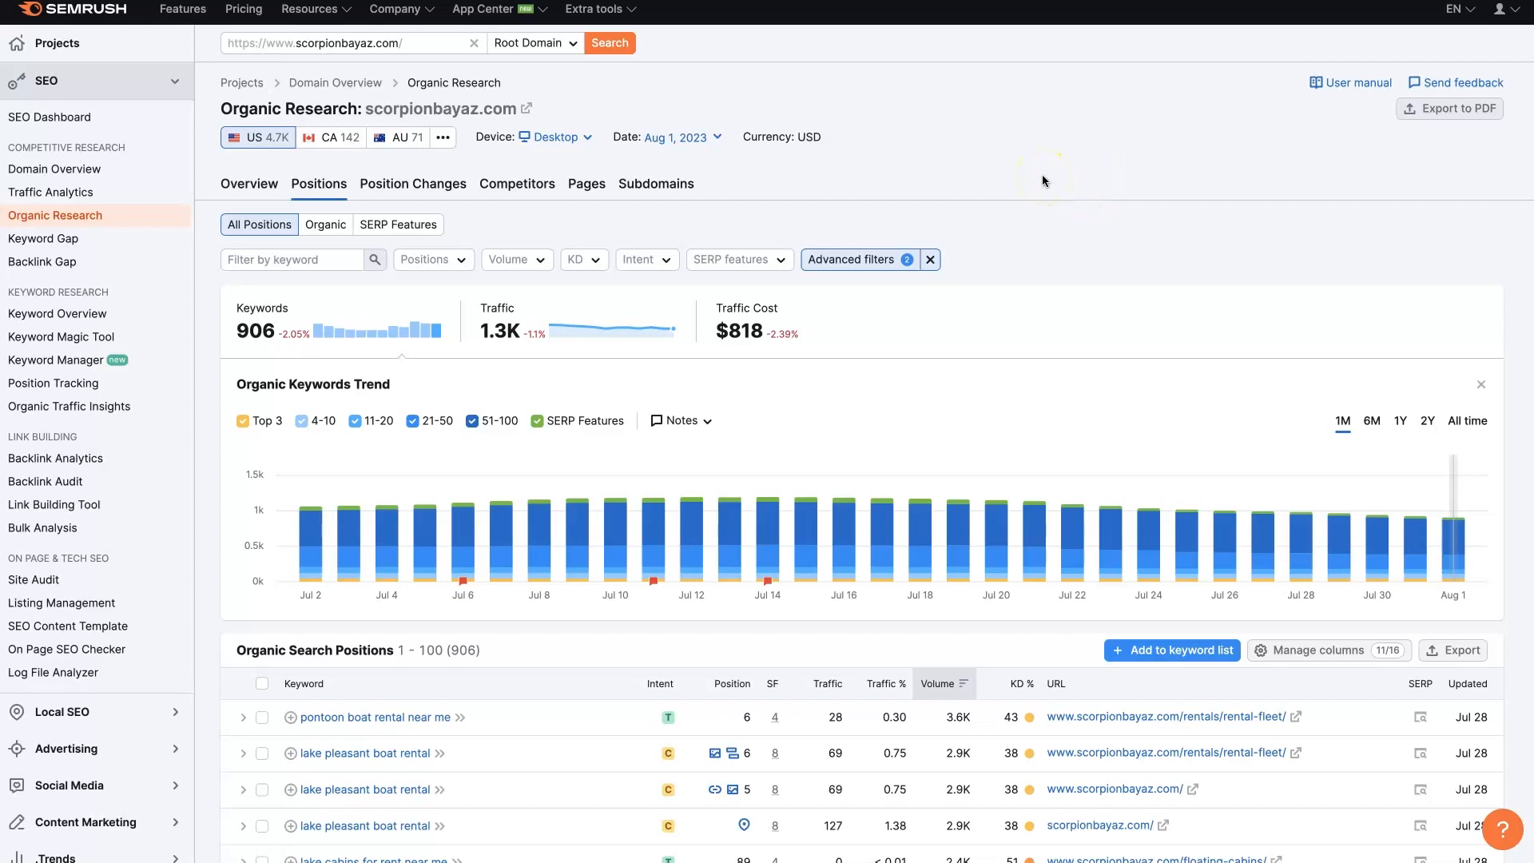
scroll("down", 3)
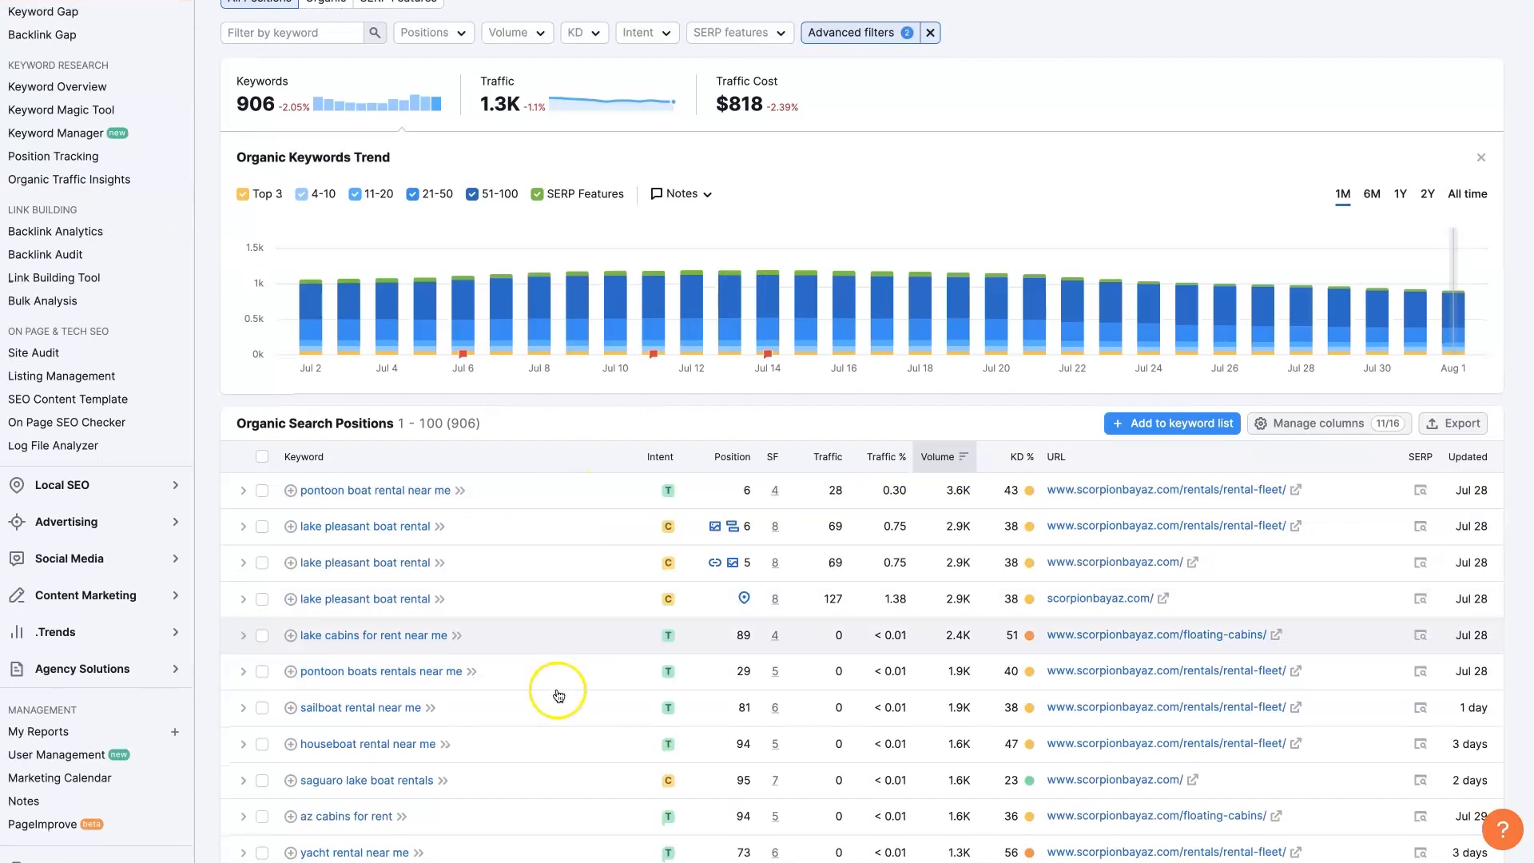
scroll("down", 3)
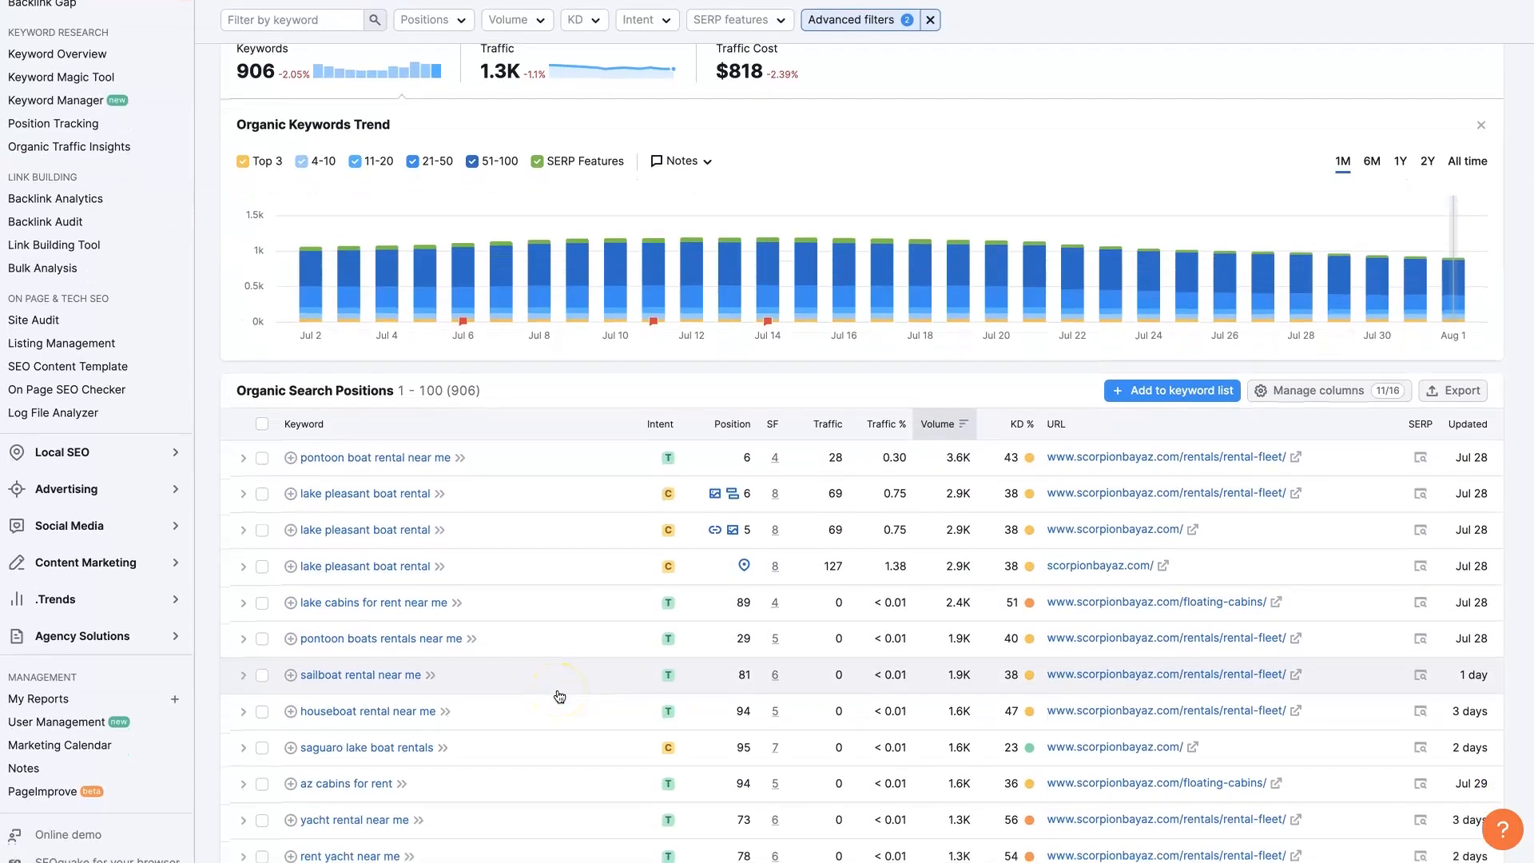
mouse_move(948, 294)
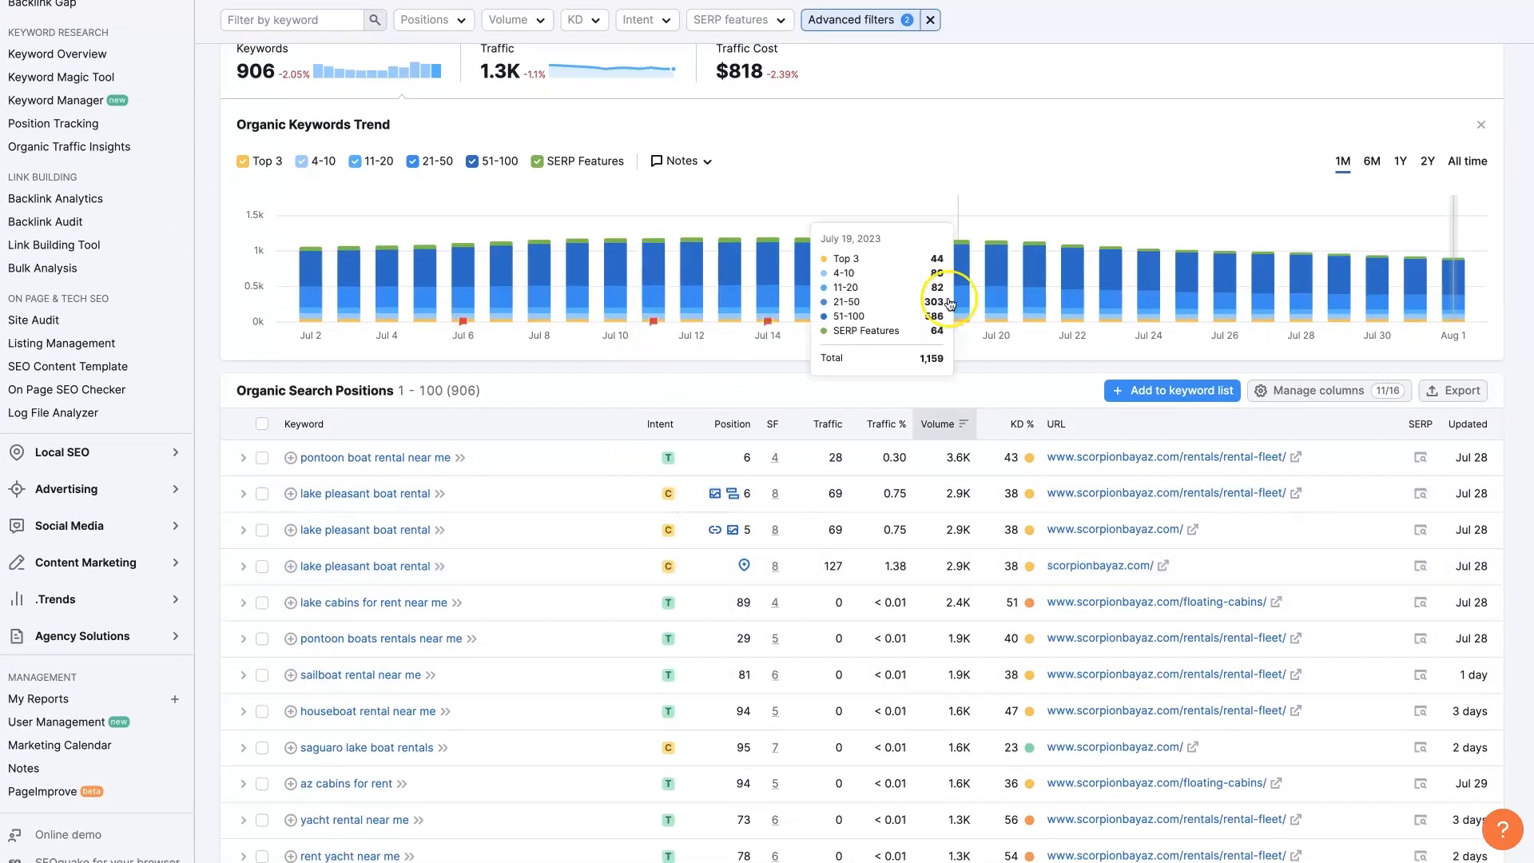
scroll("down", 3)
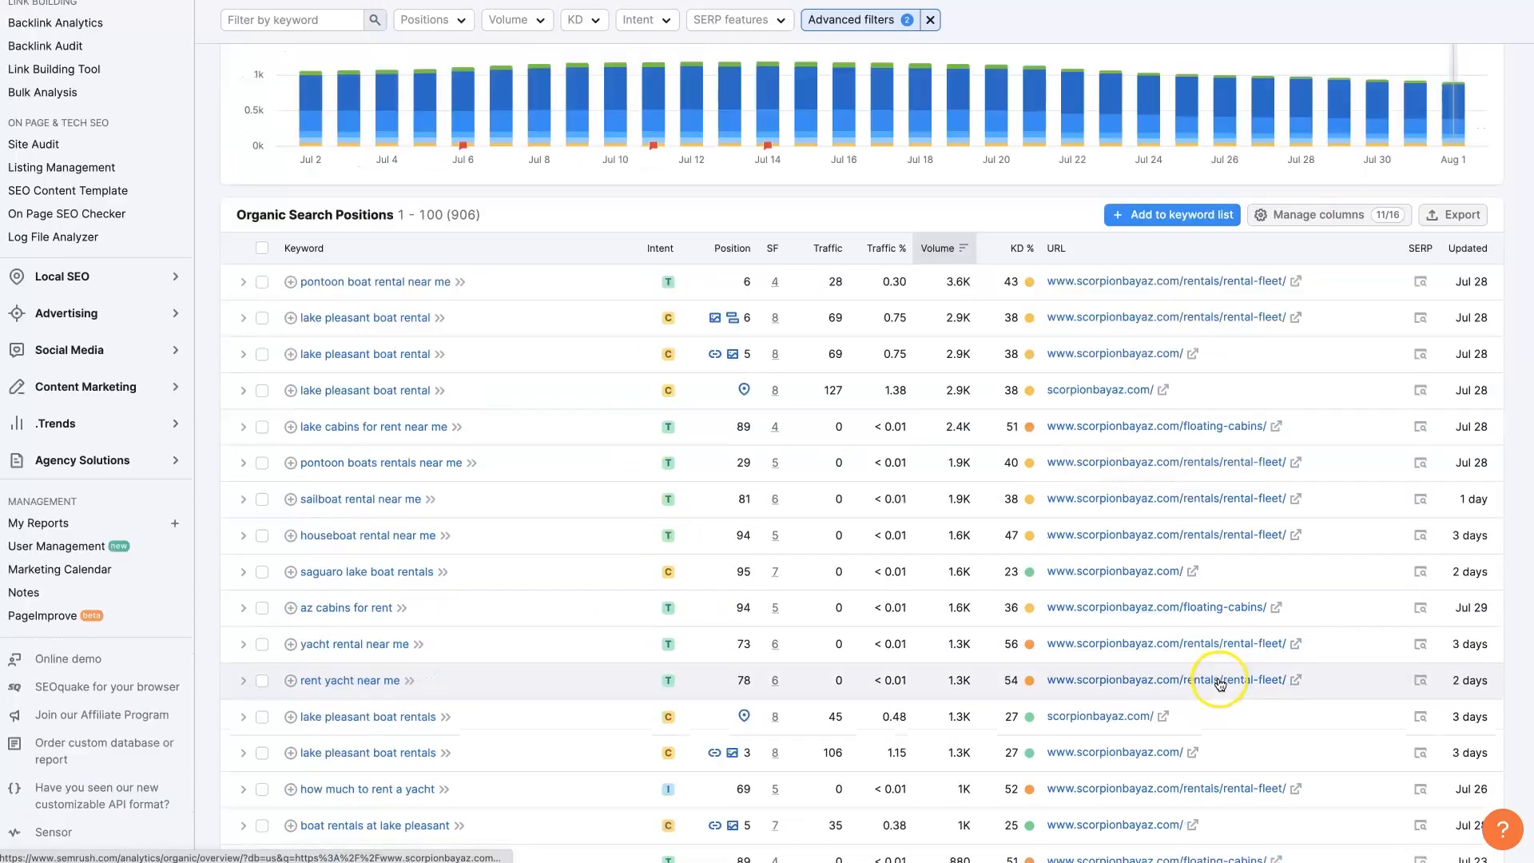
mouse_move(455, 731)
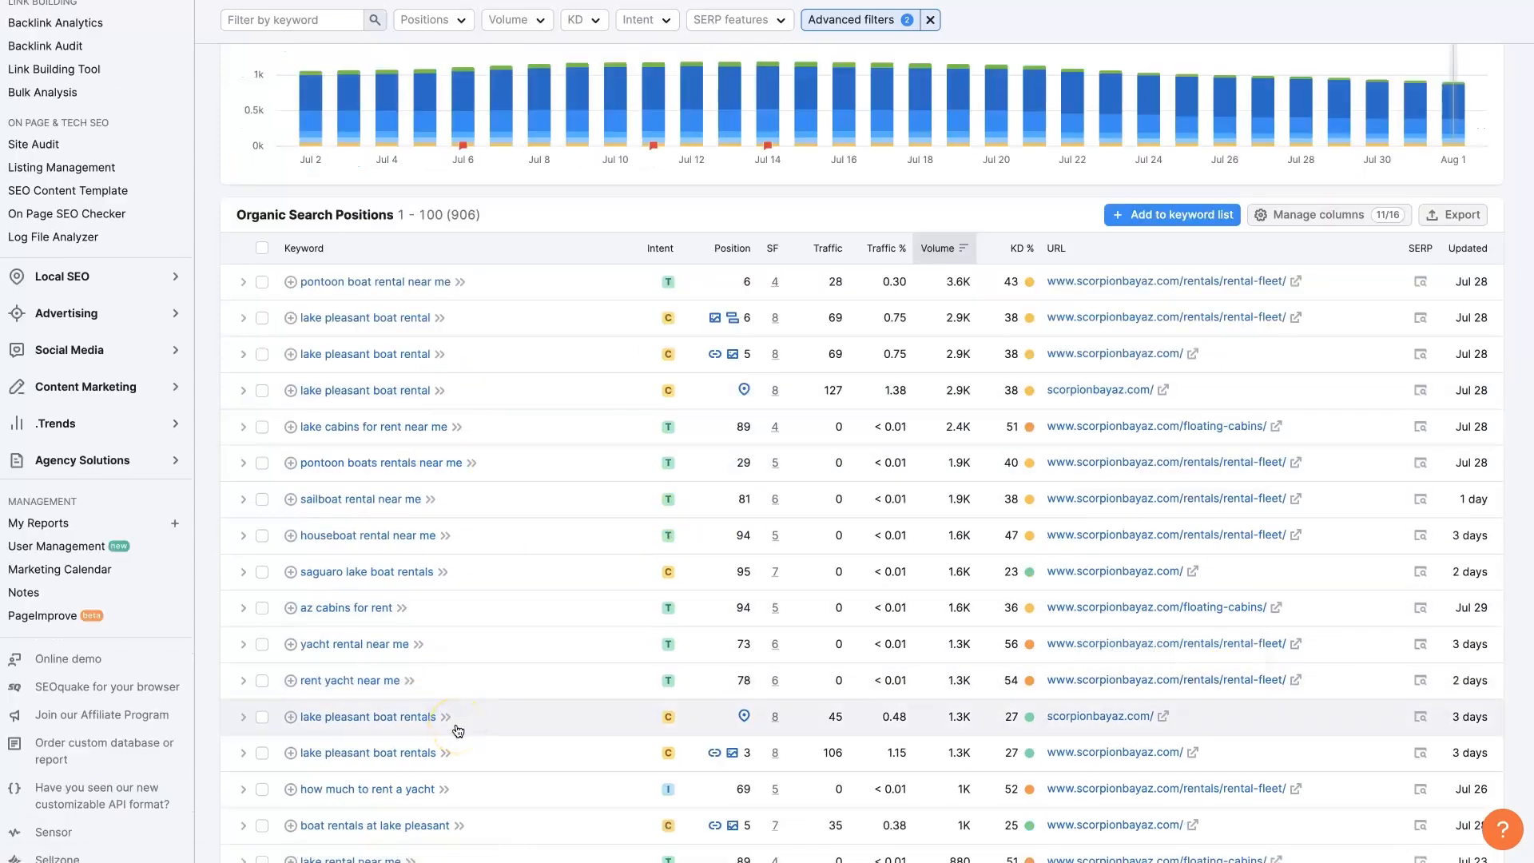
mouse_move(548, 289)
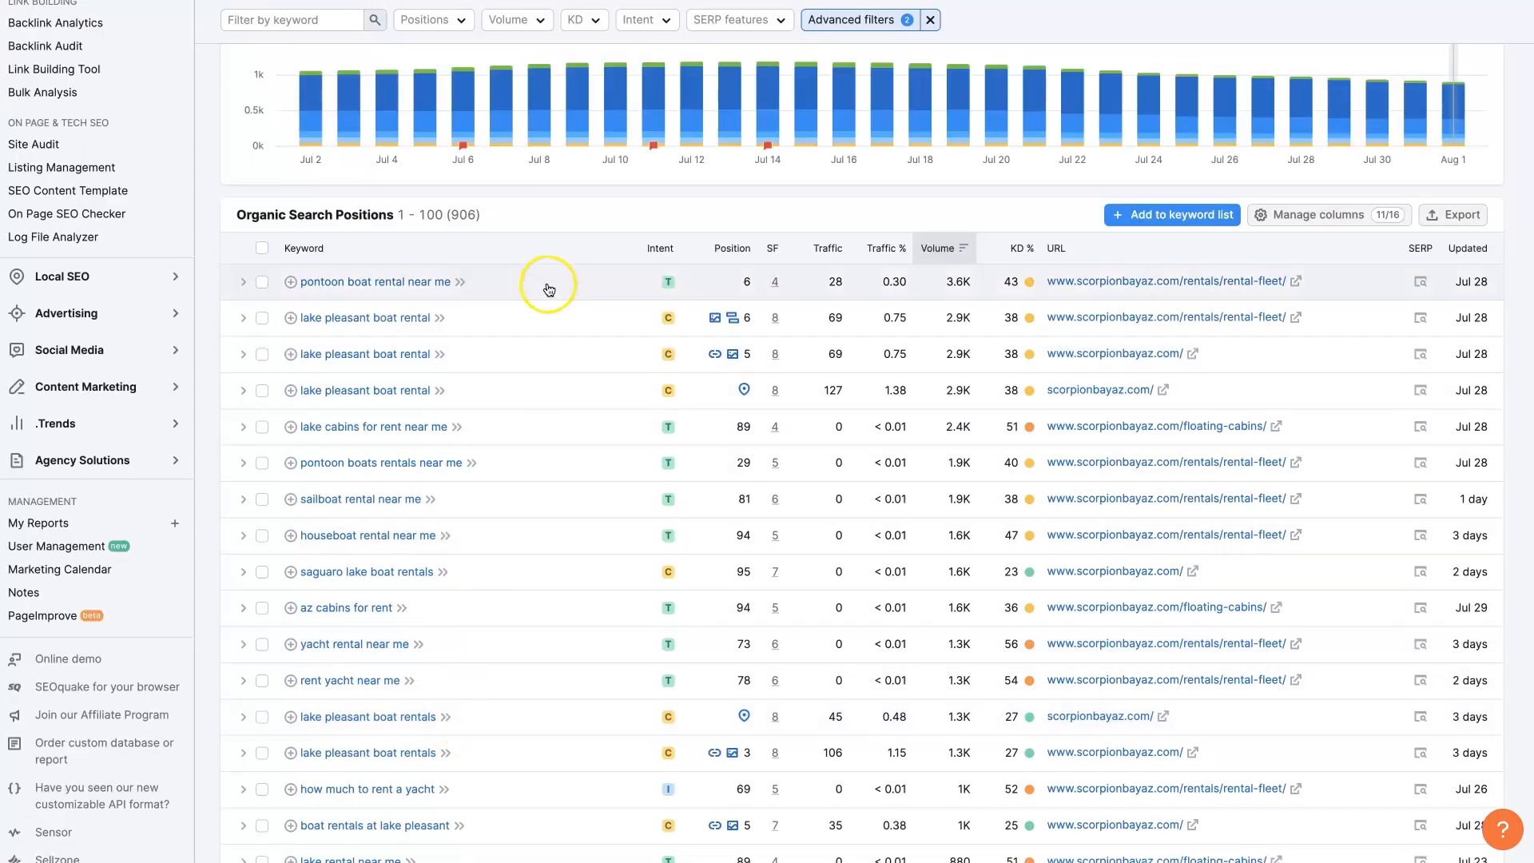
mouse_move(437, 788)
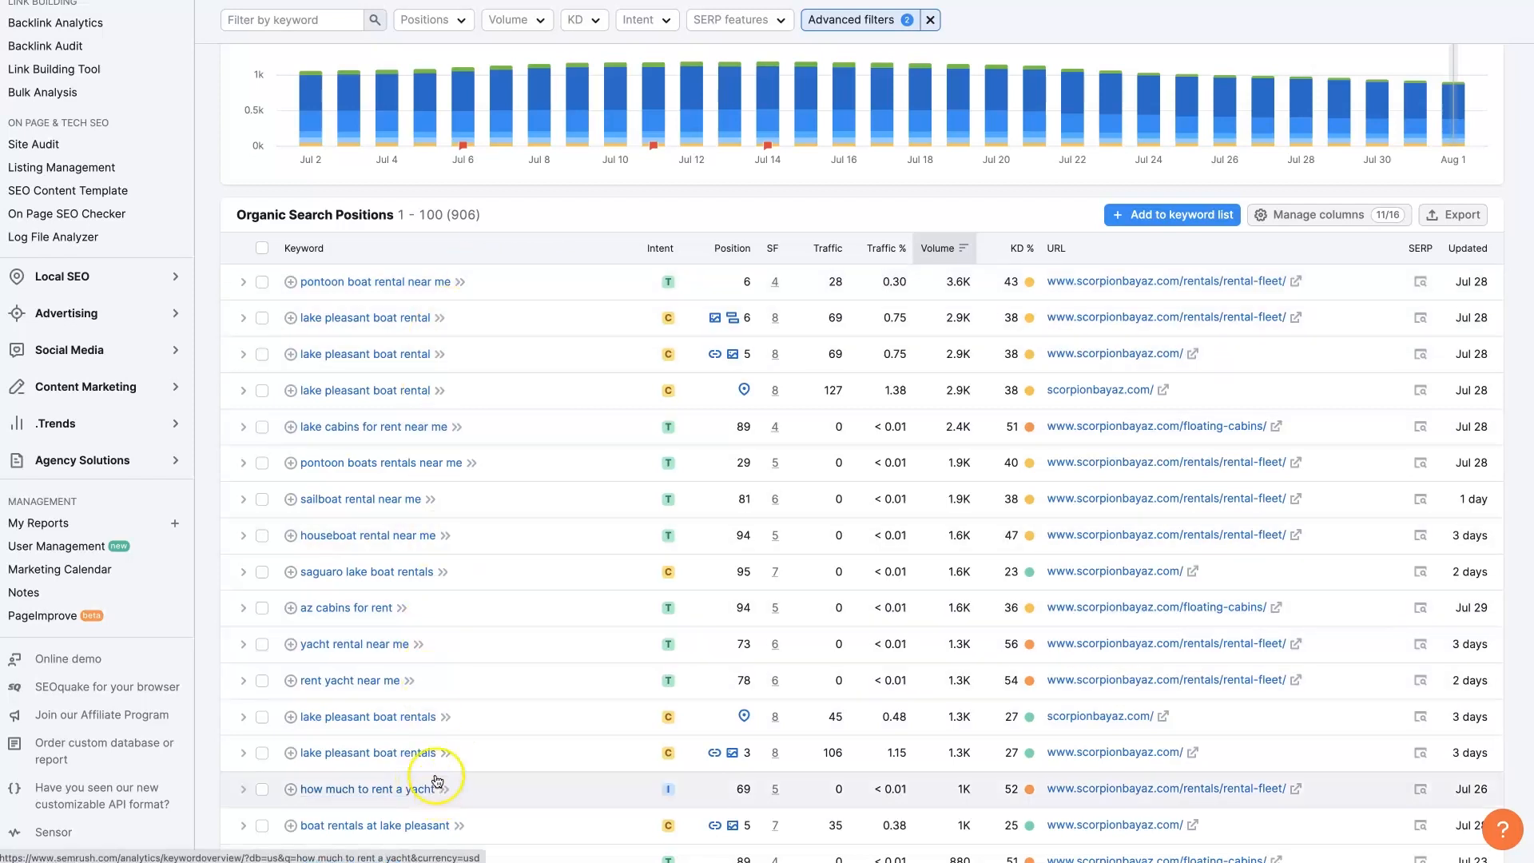
mouse_move(537, 617)
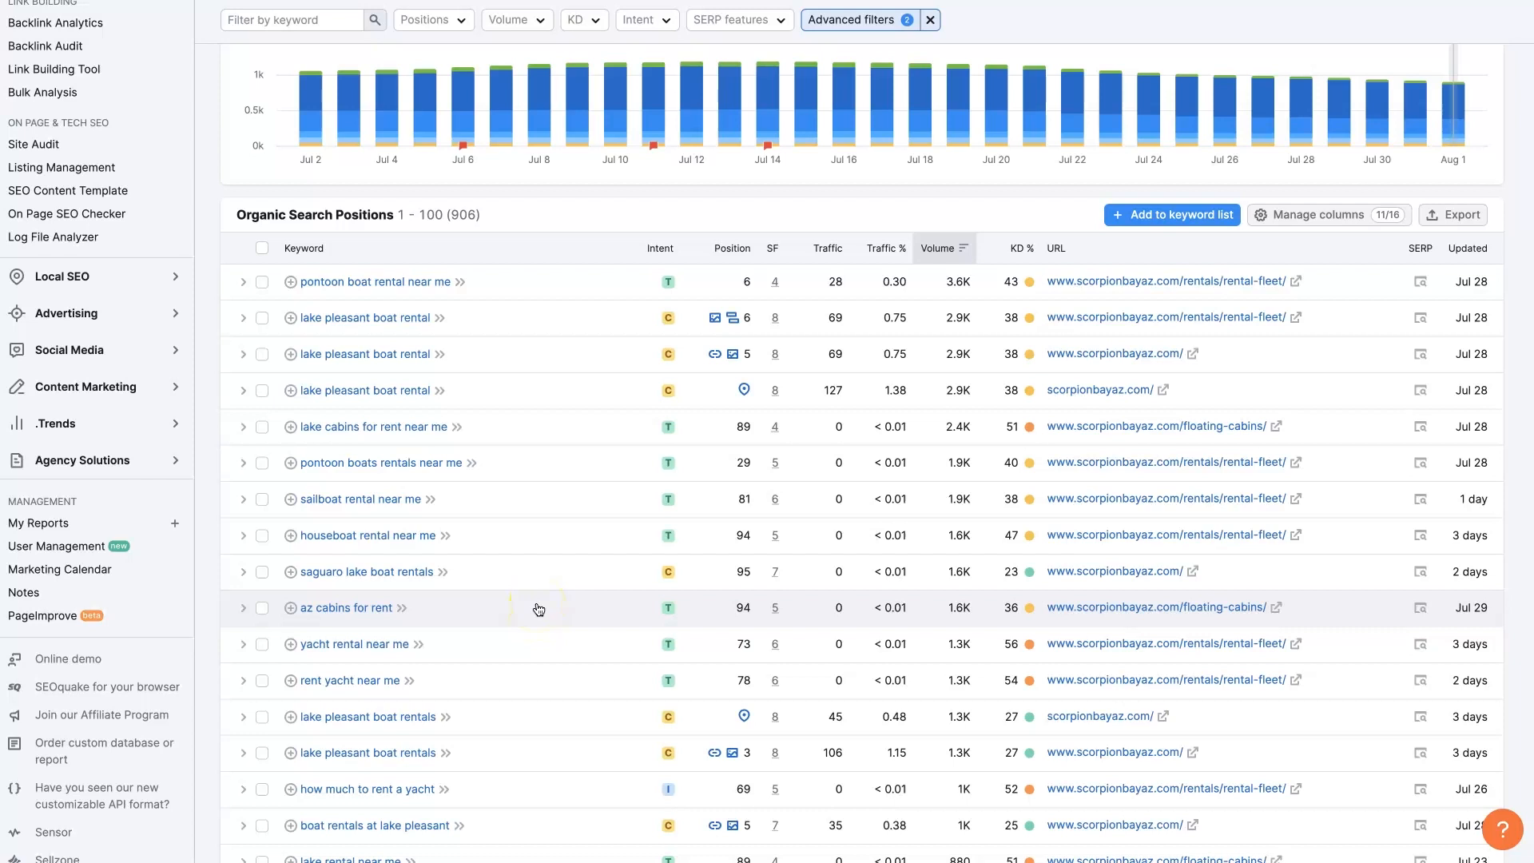
mouse_move(579, 582)
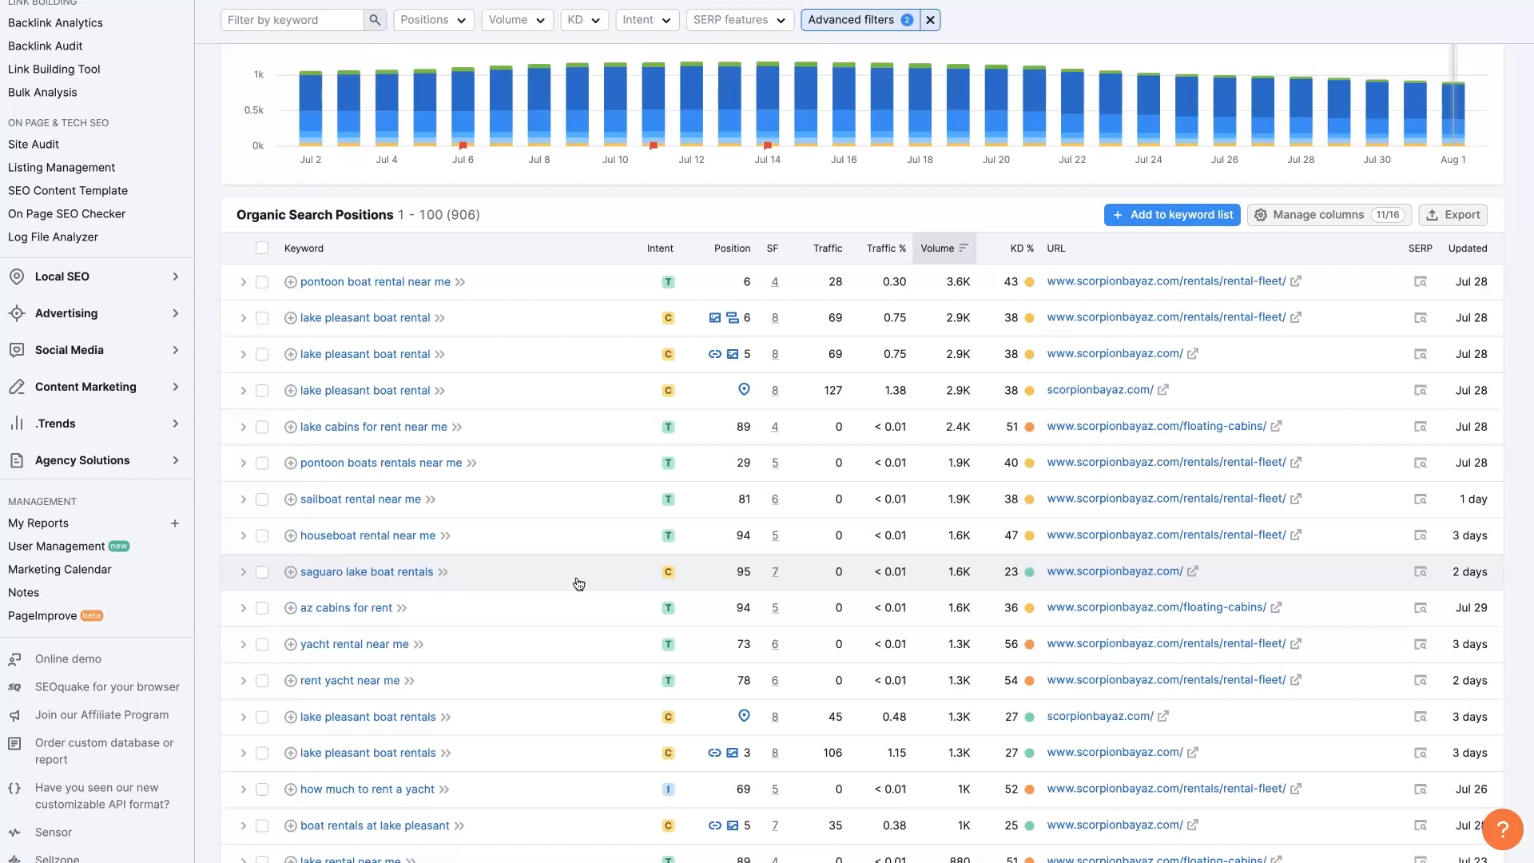
mouse_move(402, 308)
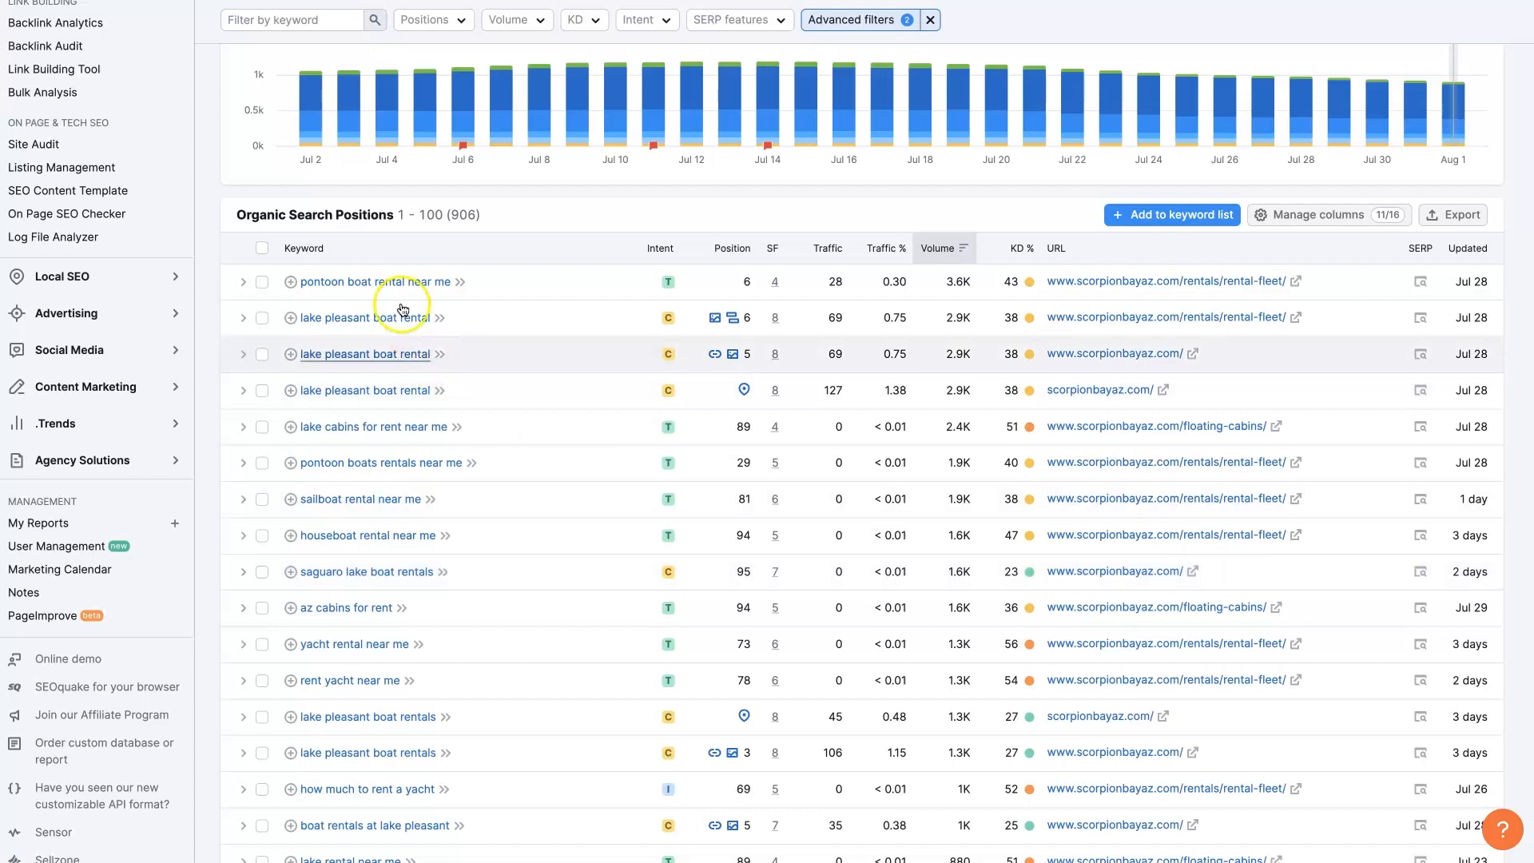
mouse_move(424, 330)
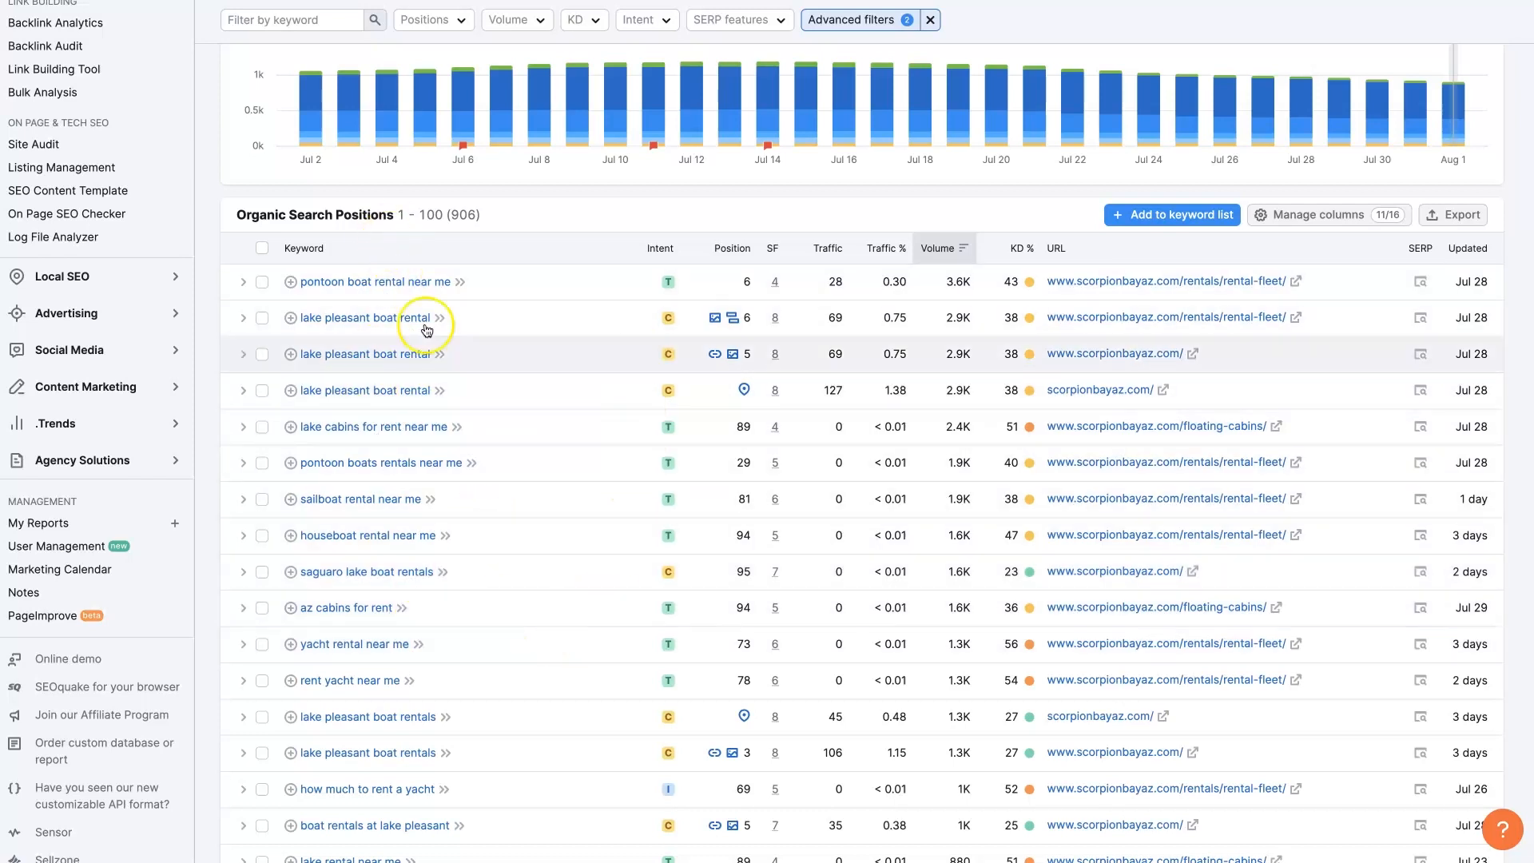
mouse_move(593, 489)
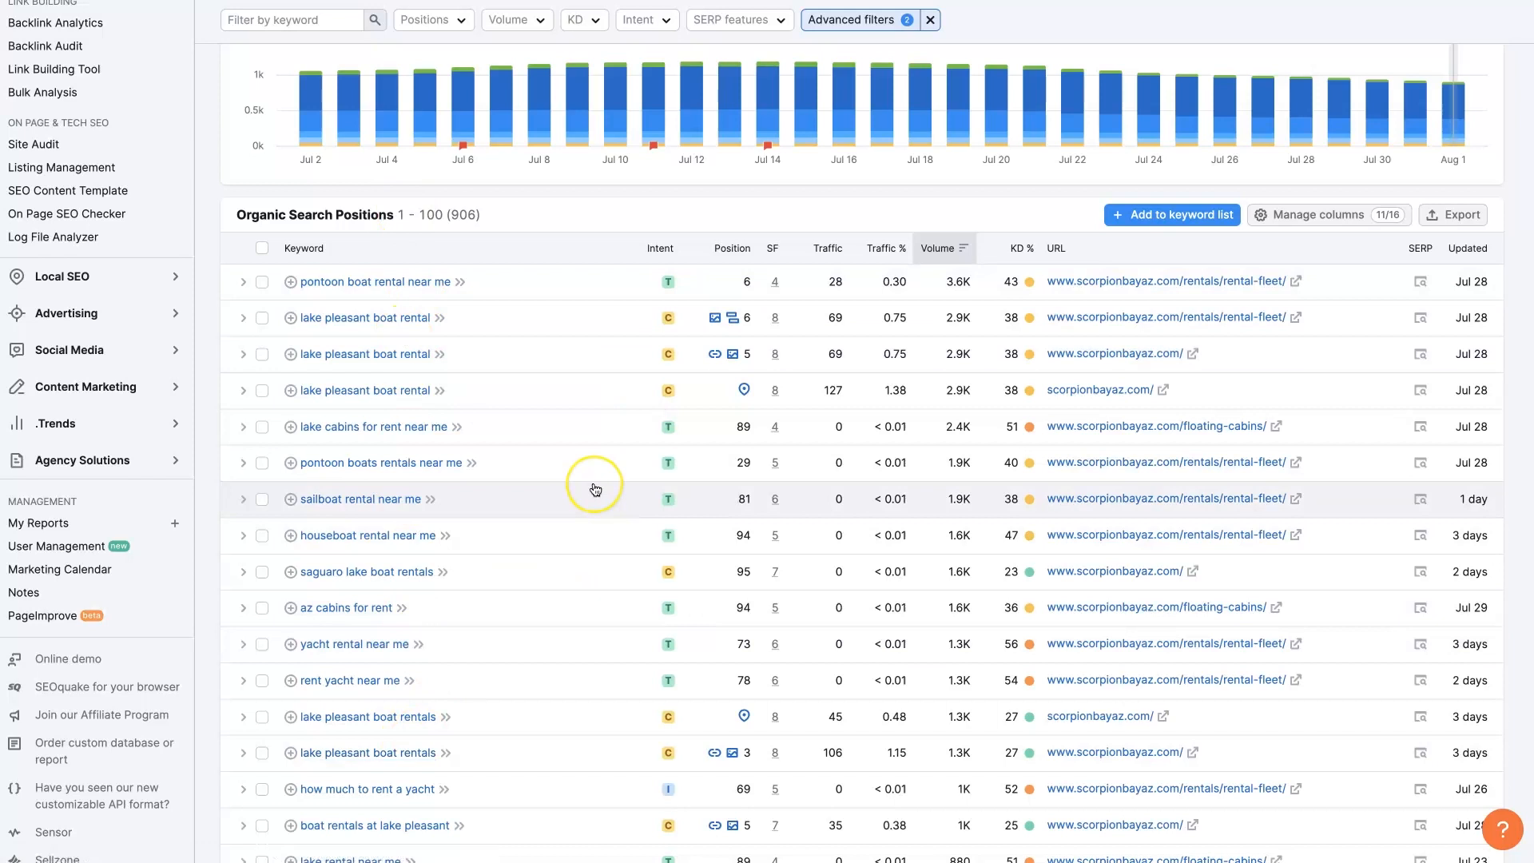
mouse_move(595, 493)
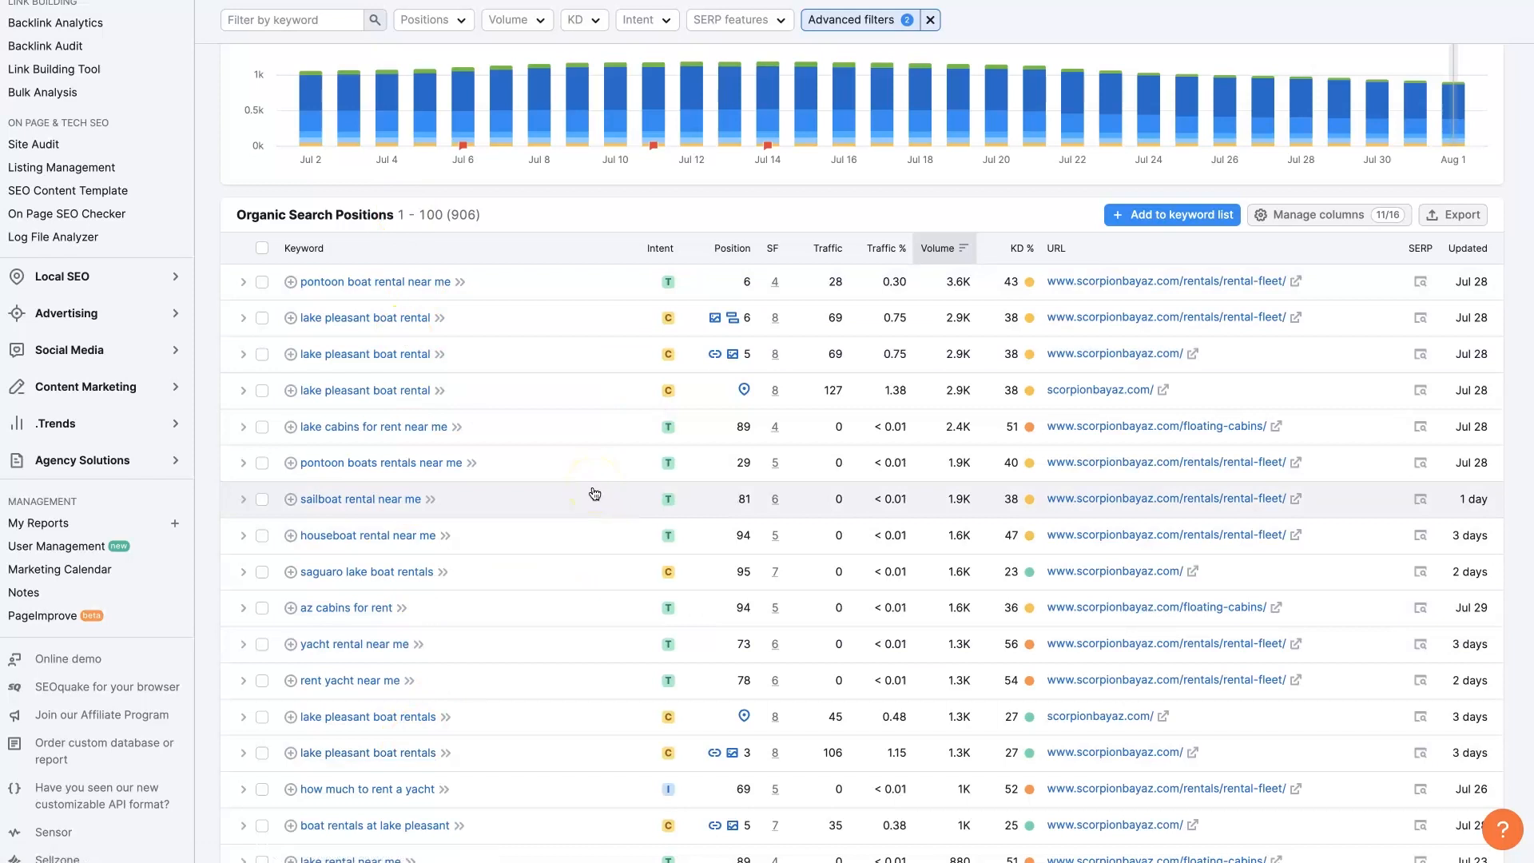
mouse_move(1049, 675)
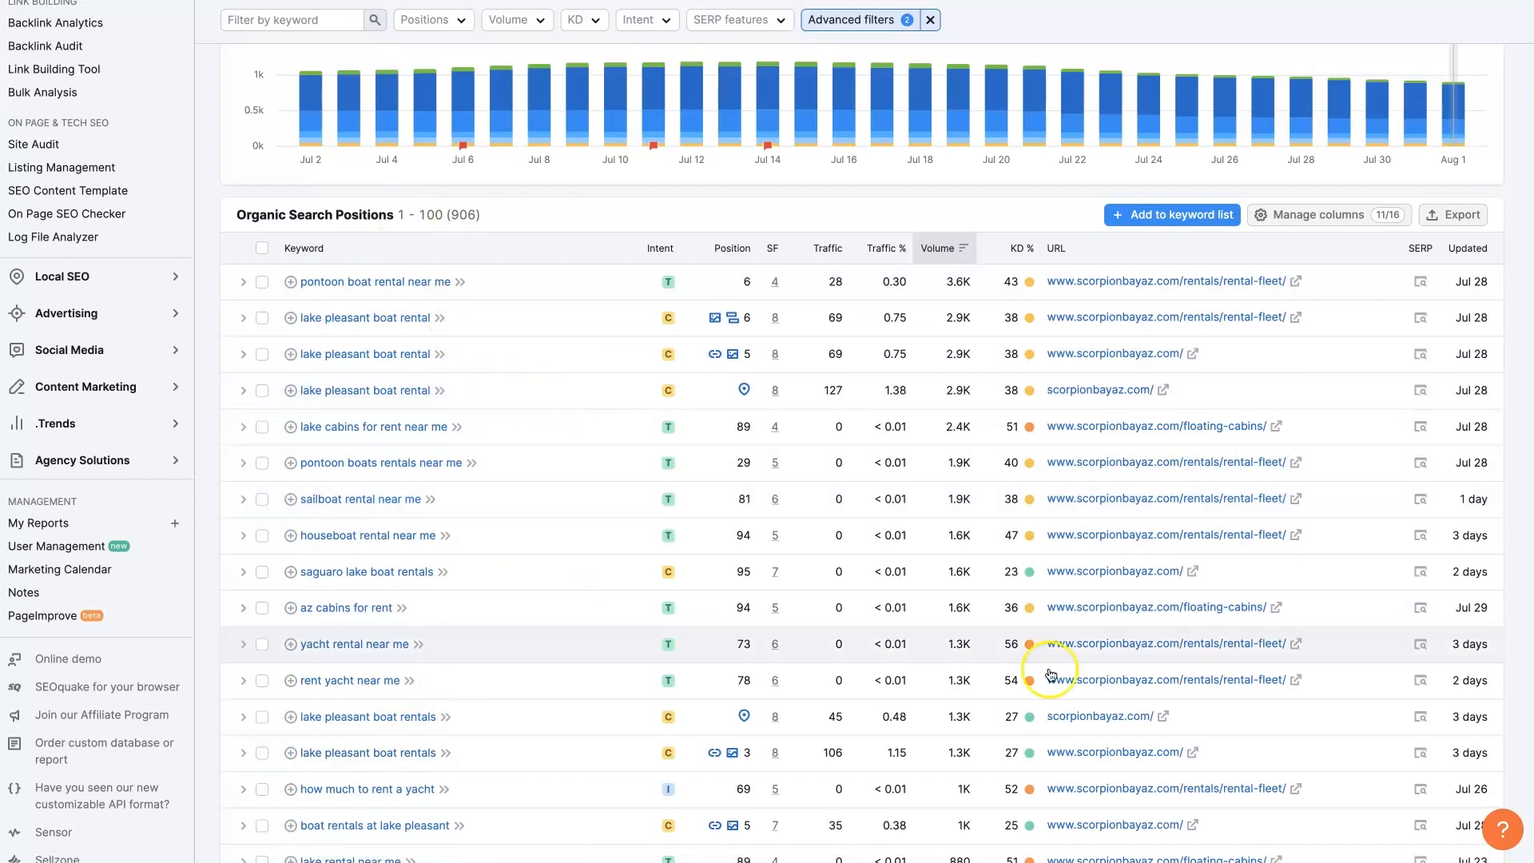
mouse_move(917, 680)
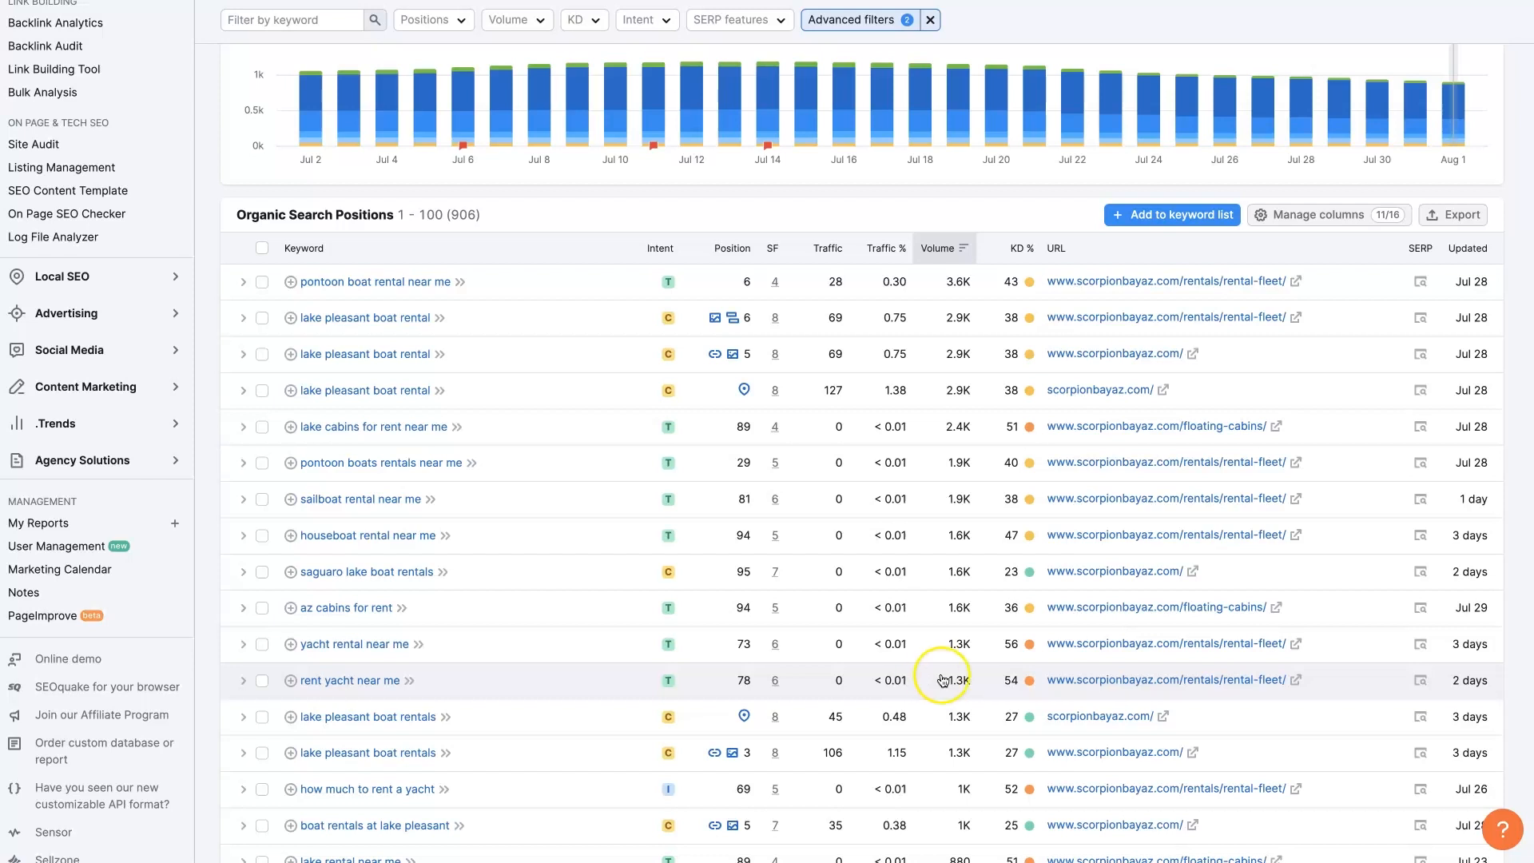
scroll("up", 3)
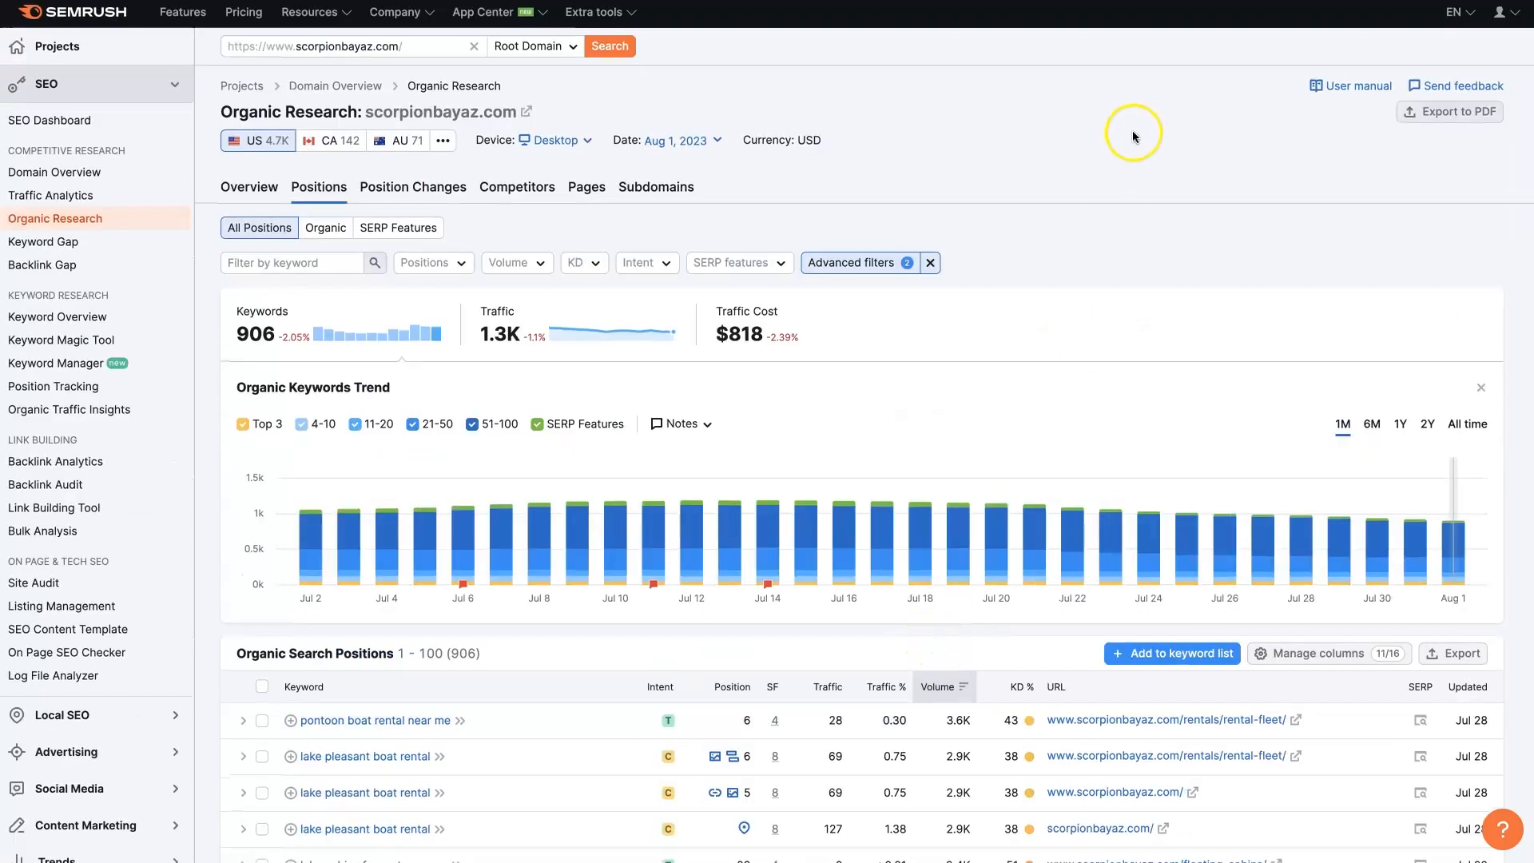
mouse_move(1135, 135)
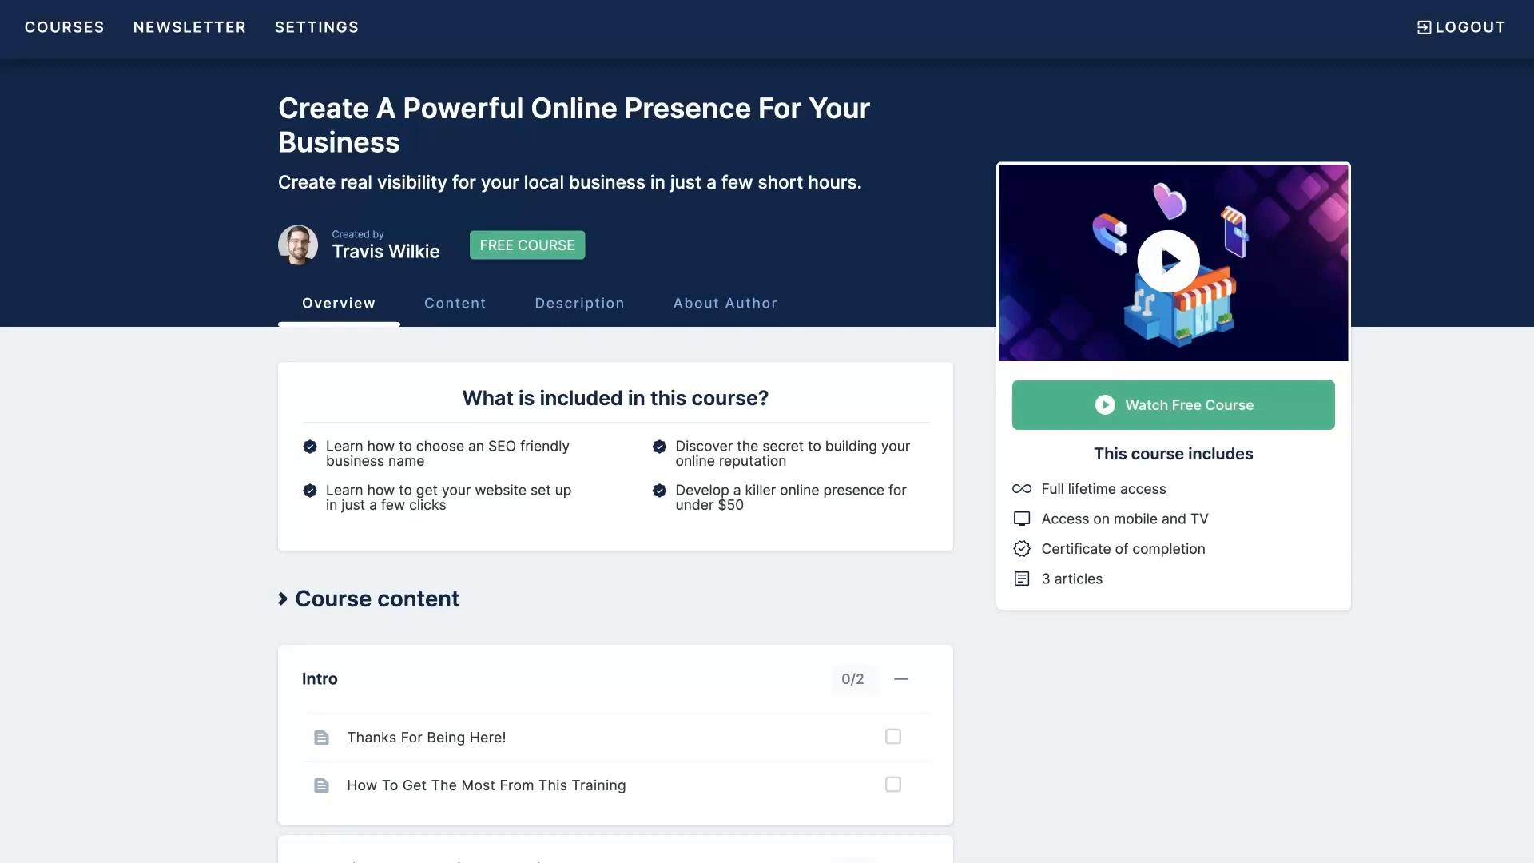
mouse_move(1213, 694)
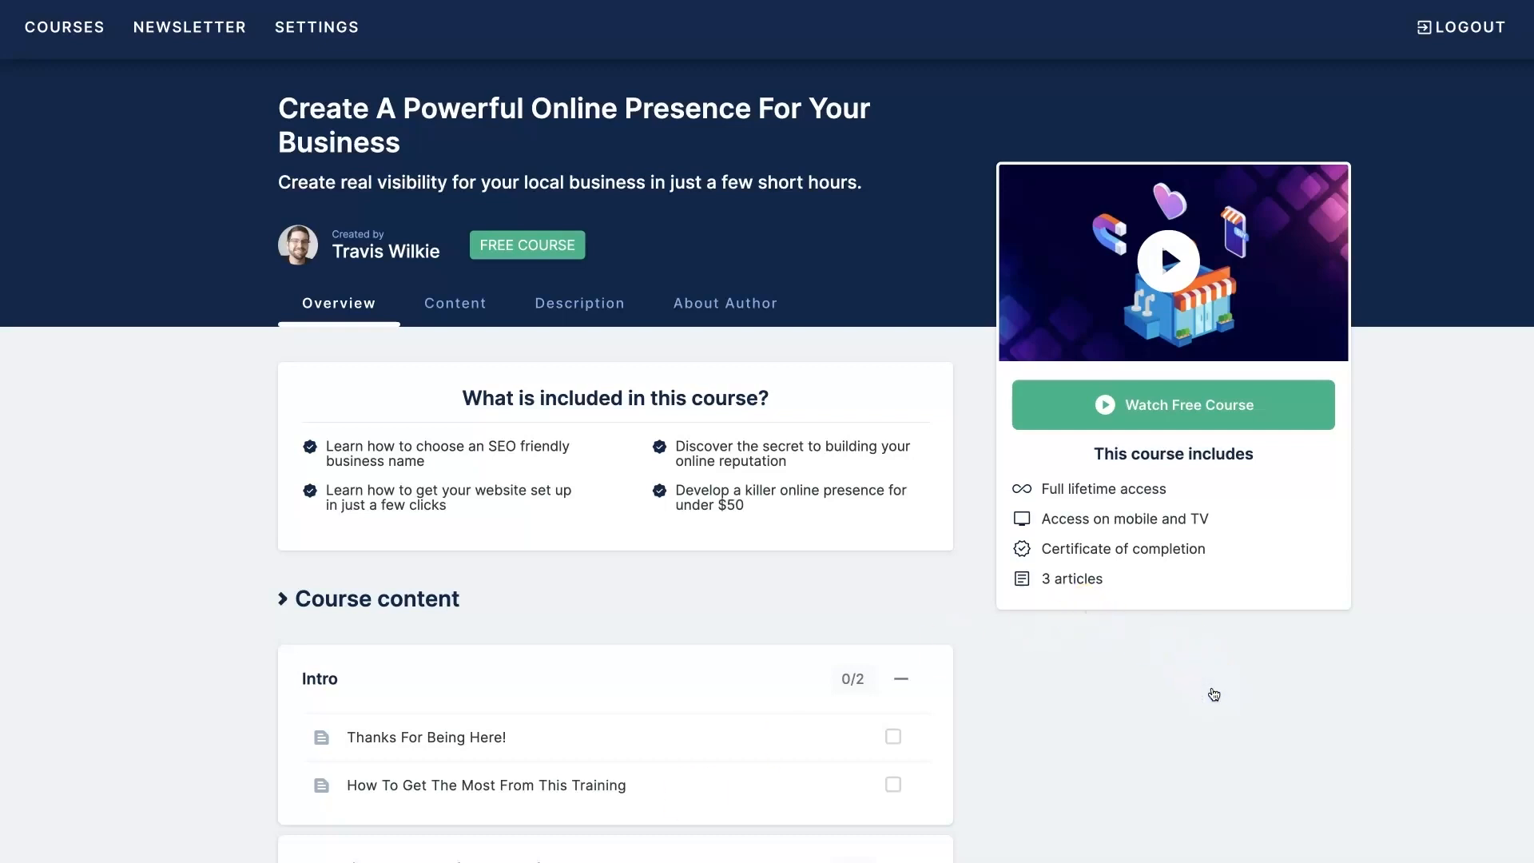